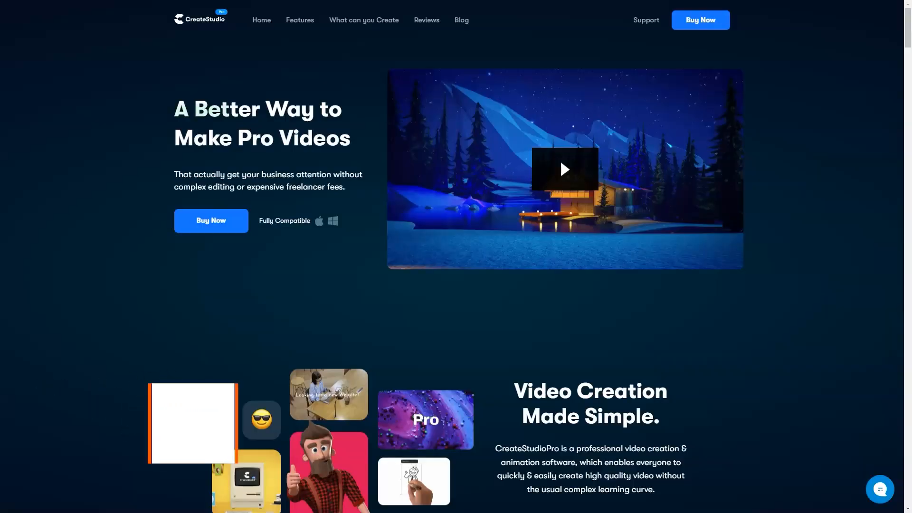
# Step: Read down from the CreateStudio hero banner through the 3D characters feature section
pyautogui.scroll(-3)
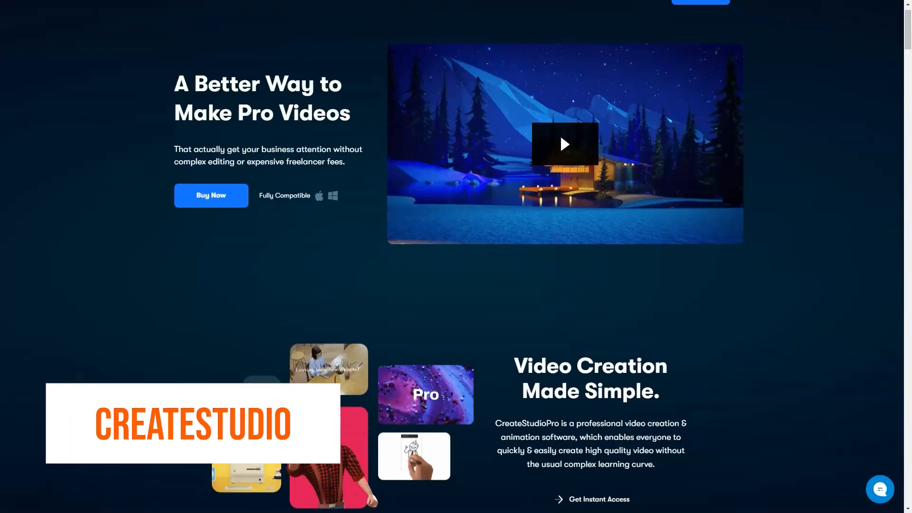
pyautogui.scroll(-3)
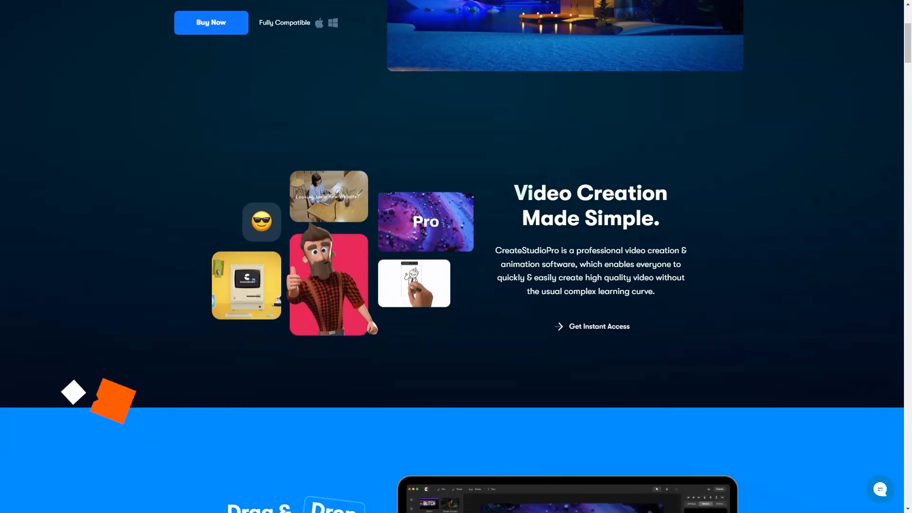
pyautogui.scroll(-3)
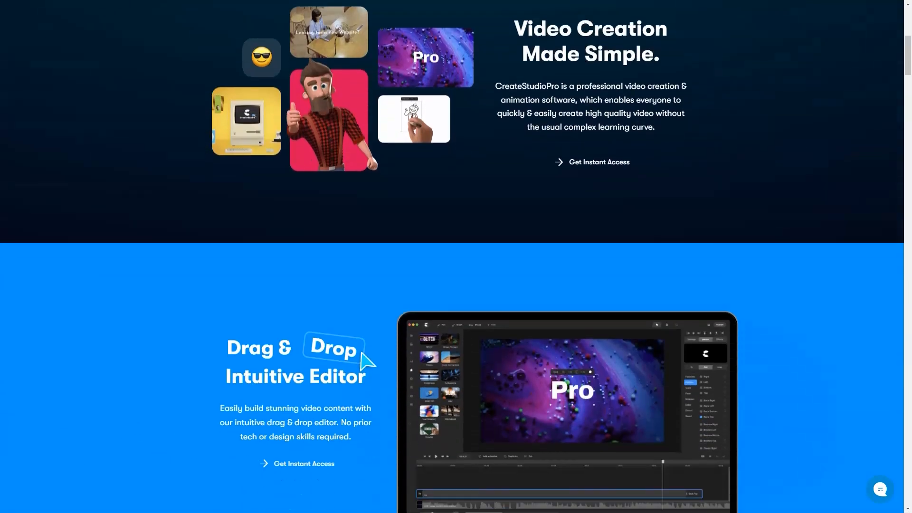
pyautogui.scroll(-3)
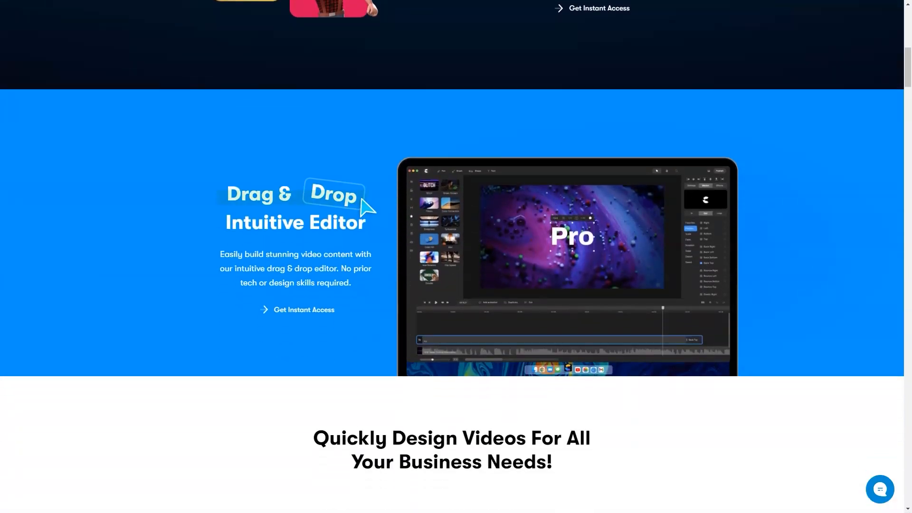
pyautogui.scroll(-3)
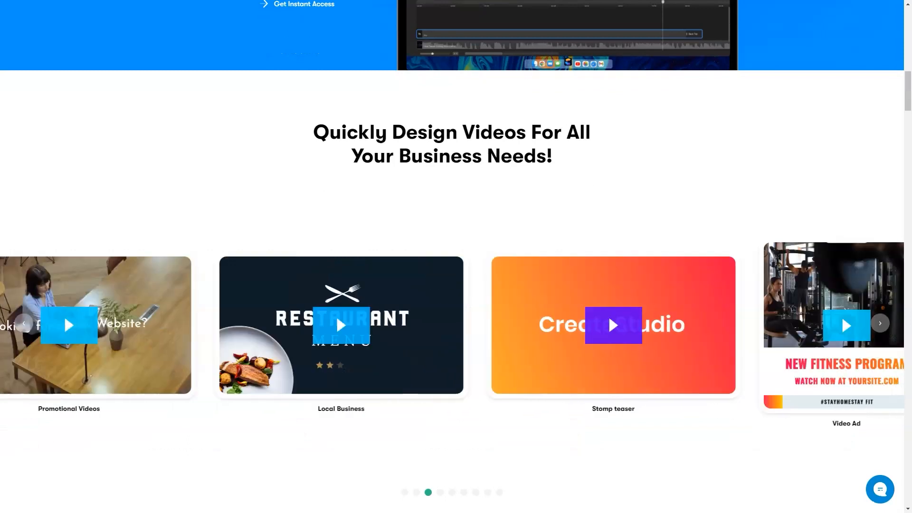
pyautogui.click(879, 323)
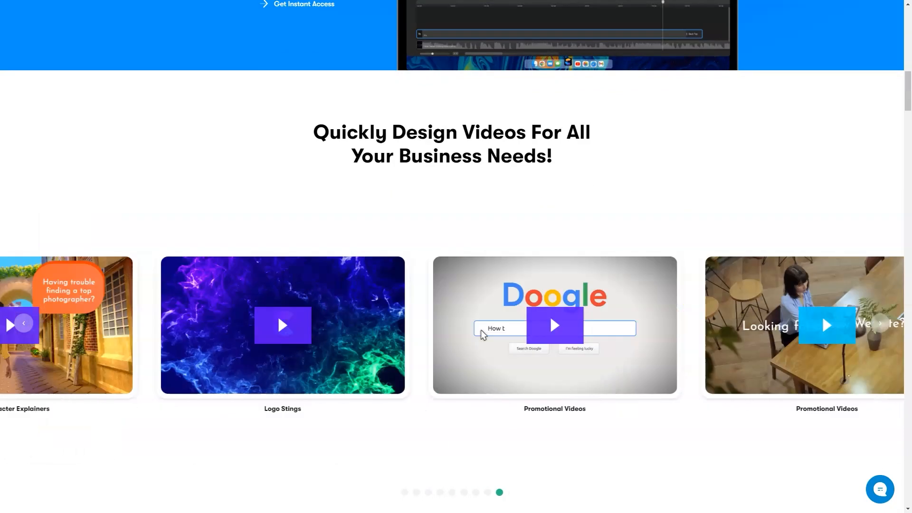
# Step: Continue through scene transitions and video effects to the Bobble Head Characters section
pyautogui.scroll(-3)
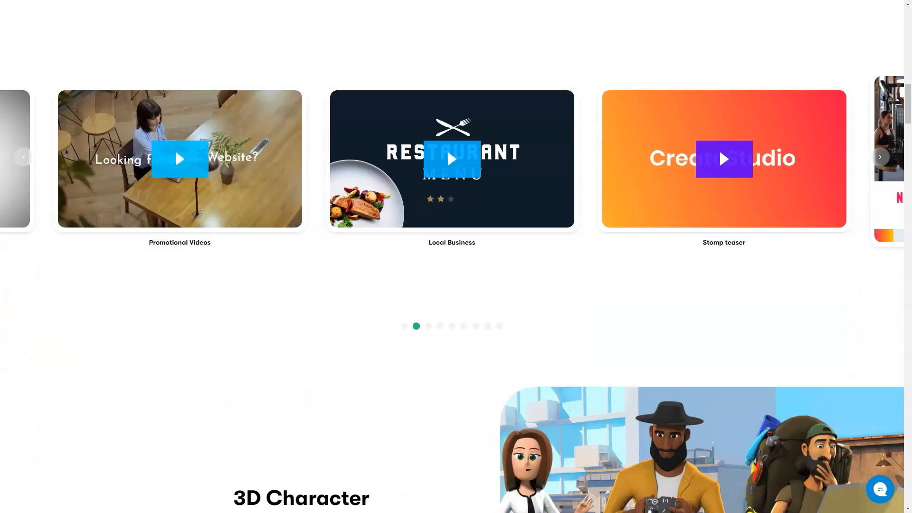
pyautogui.scroll(-3)
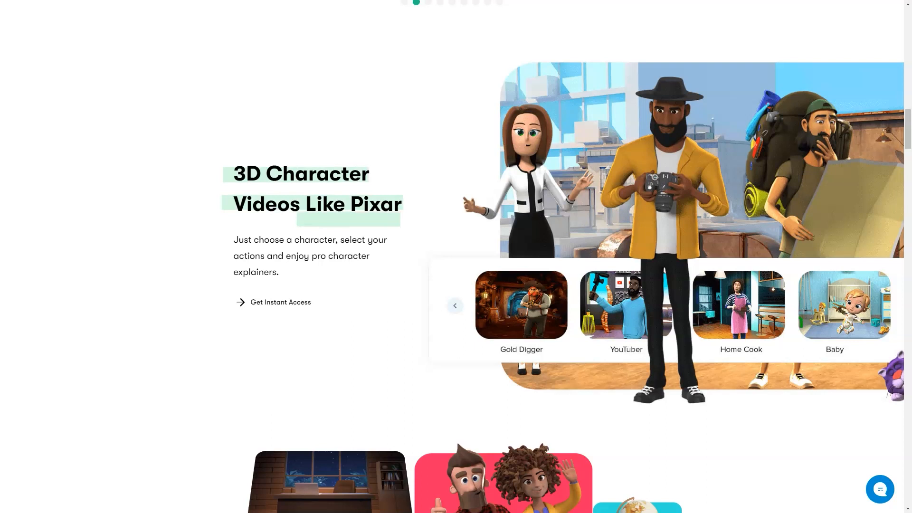
pyautogui.scroll(-3)
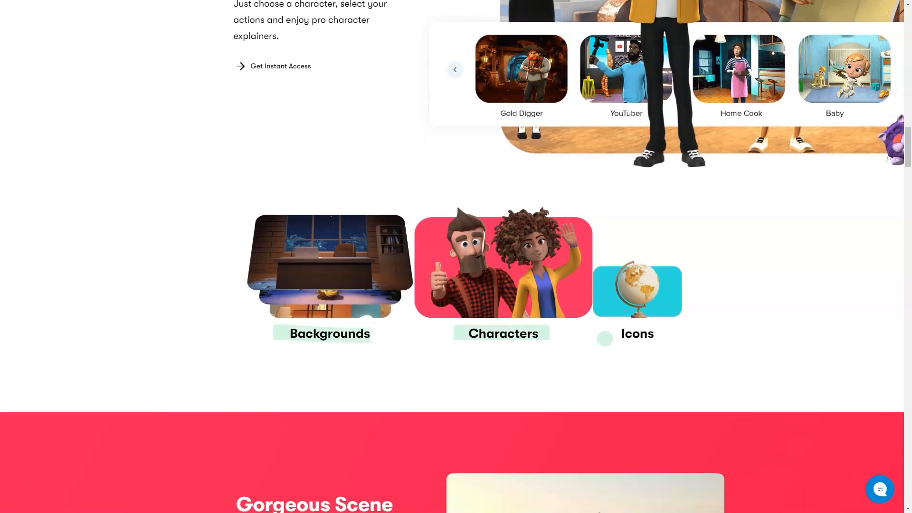
pyautogui.scroll(-3)
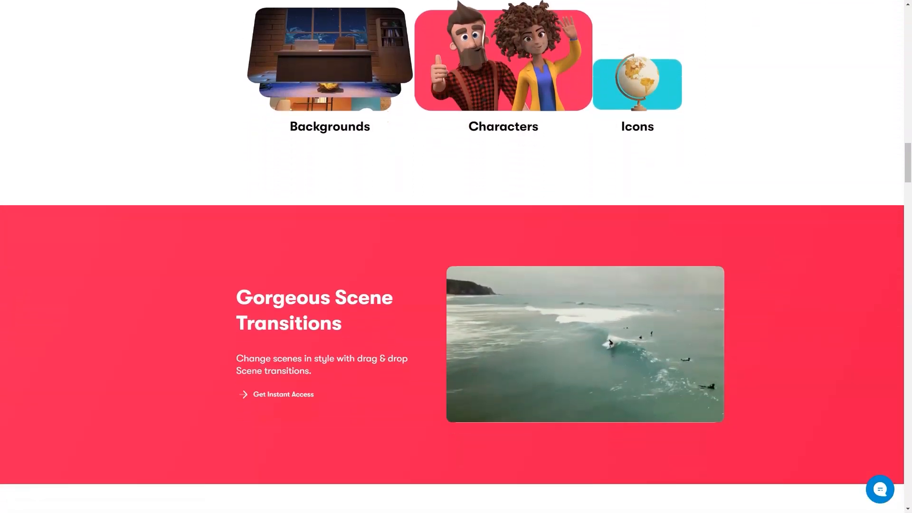
pyautogui.scroll(-3)
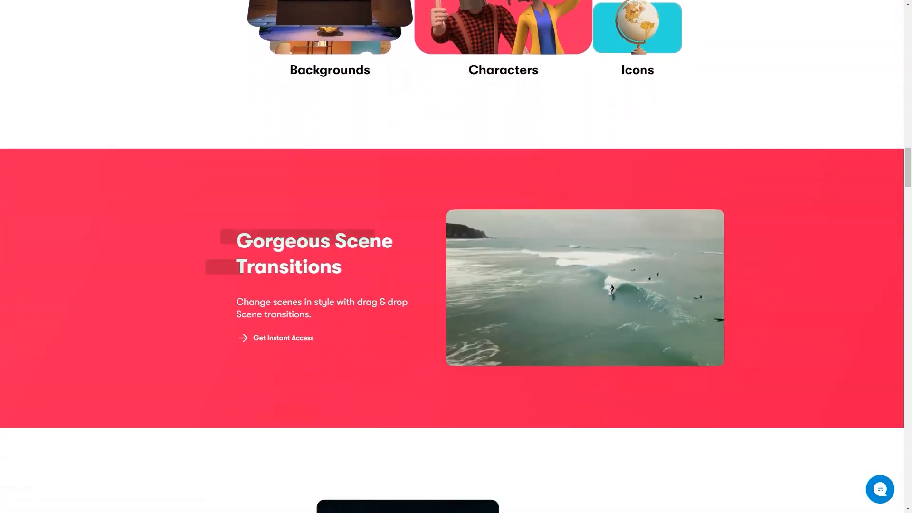
pyautogui.scroll(-3)
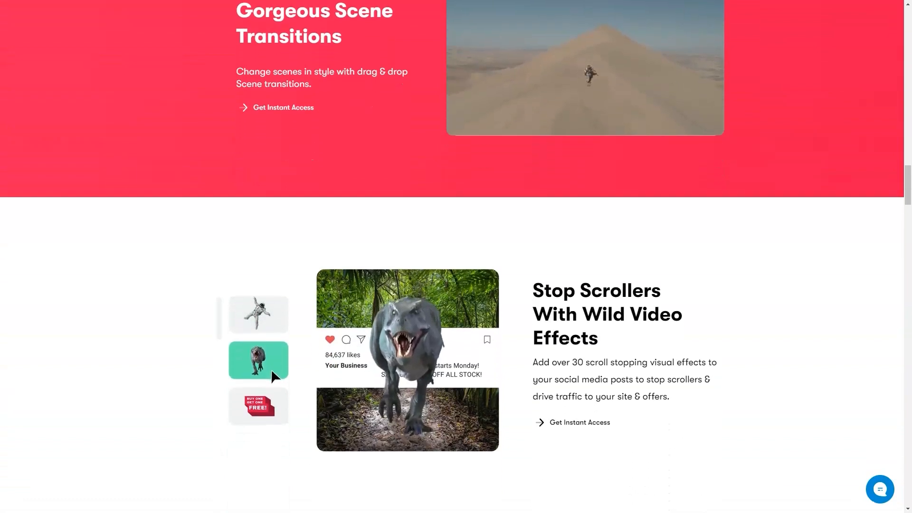
pyautogui.scroll(-3)
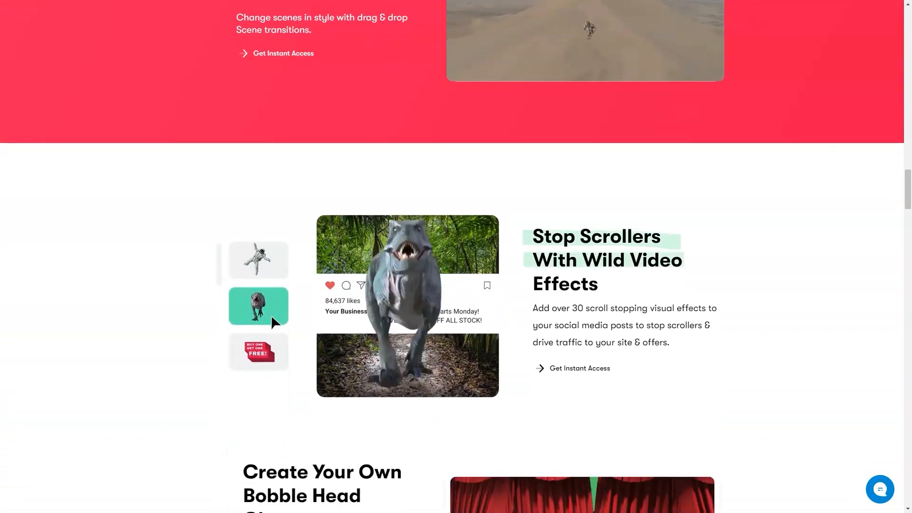
pyautogui.scroll(-3)
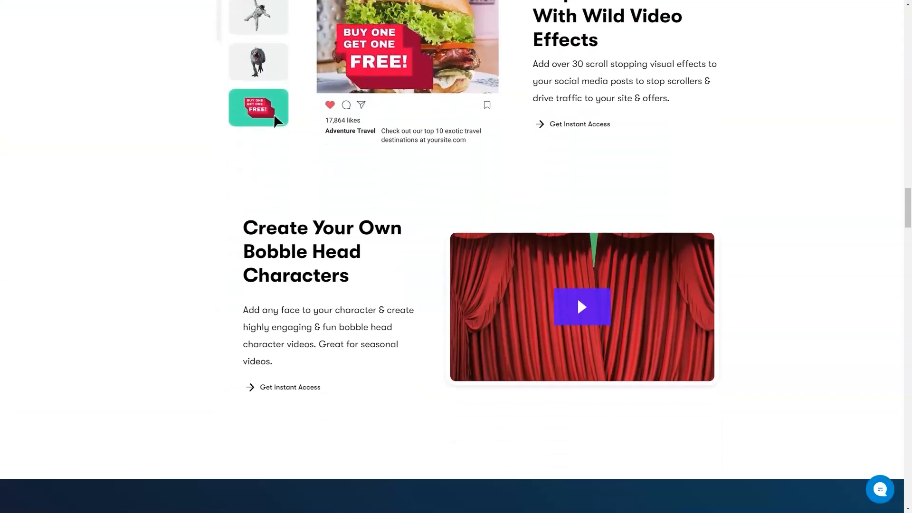
pyautogui.scroll(-3)
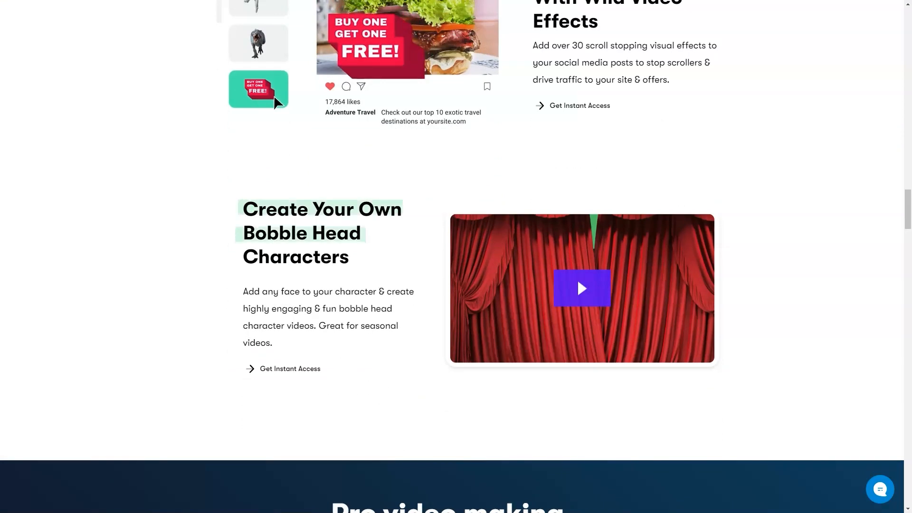
# Step: Review the media library and feature cards, viewing the Carousels demo and more doodle hand styles
pyautogui.scroll(-3)
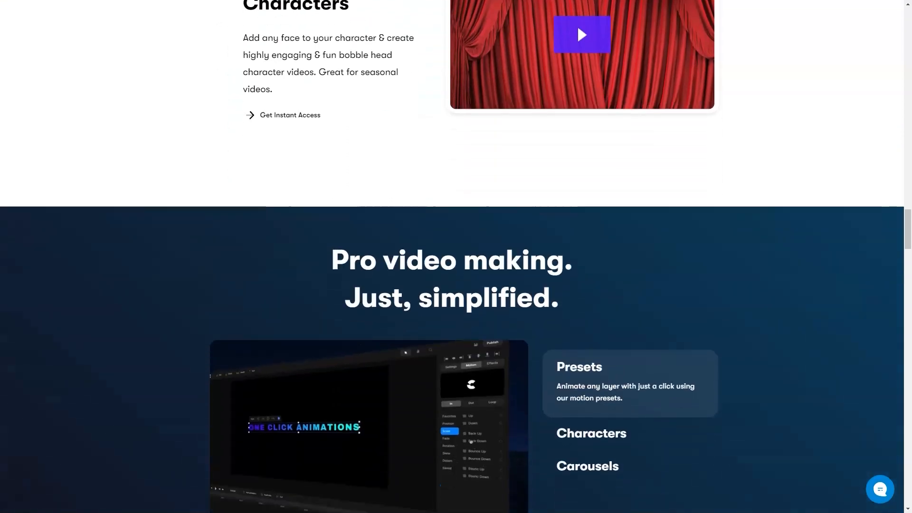
pyautogui.scroll(-3)
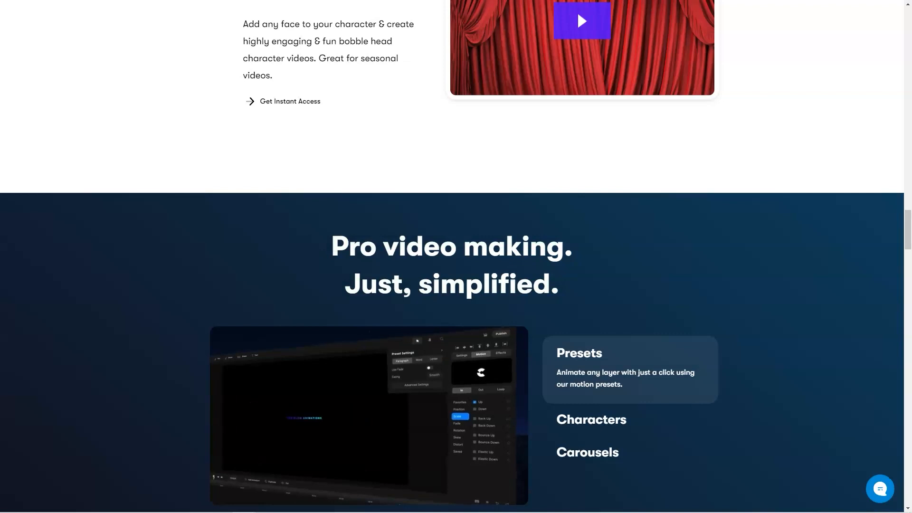
pyautogui.scroll(-3)
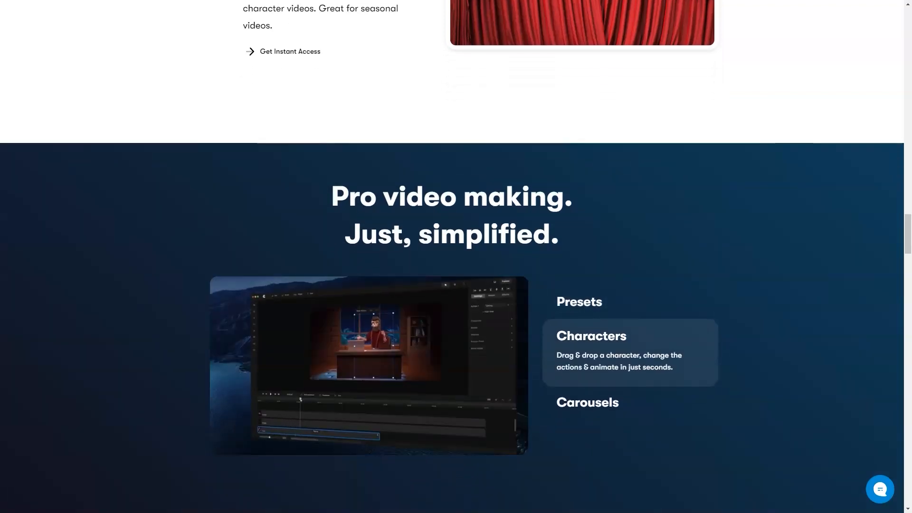
pyautogui.click(587, 402)
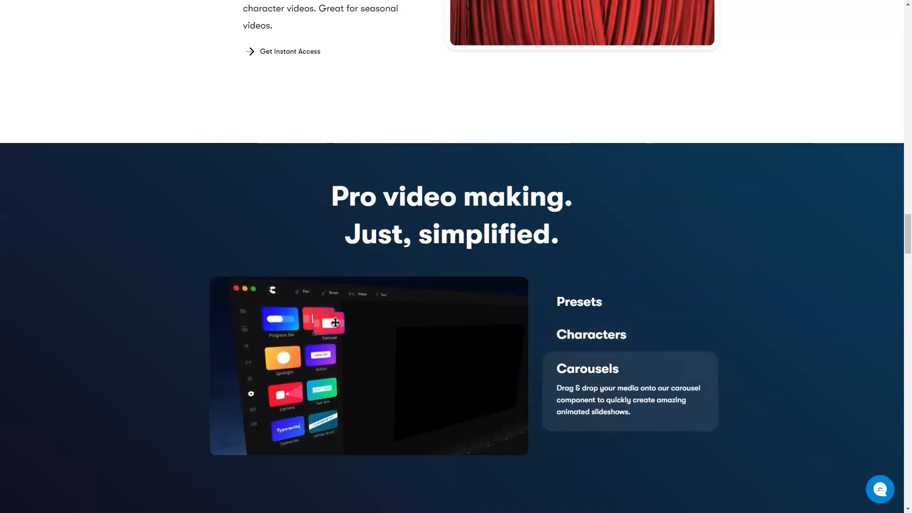
pyautogui.scroll(-3)
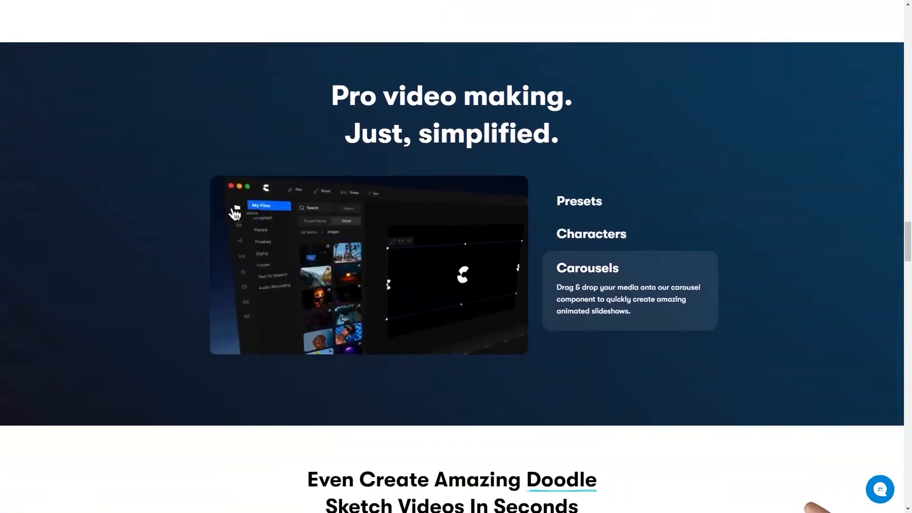
pyautogui.scroll(-3)
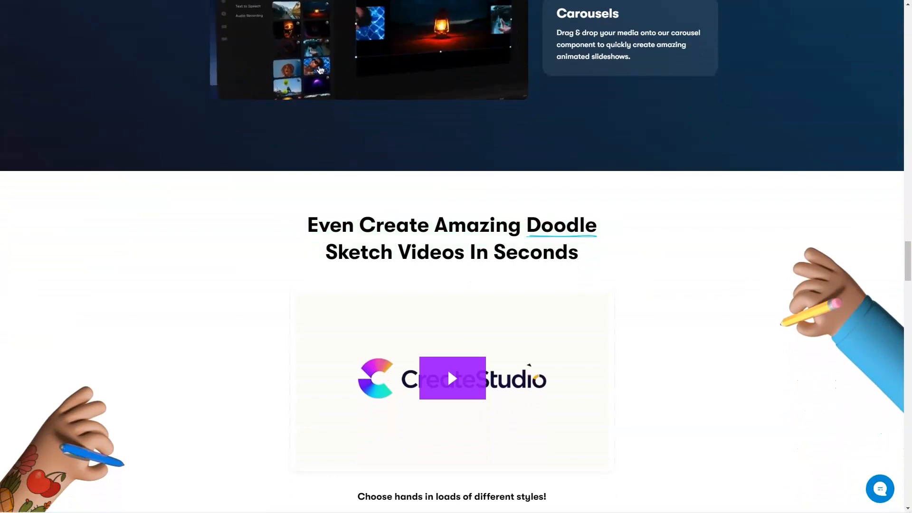
pyautogui.scroll(-3)
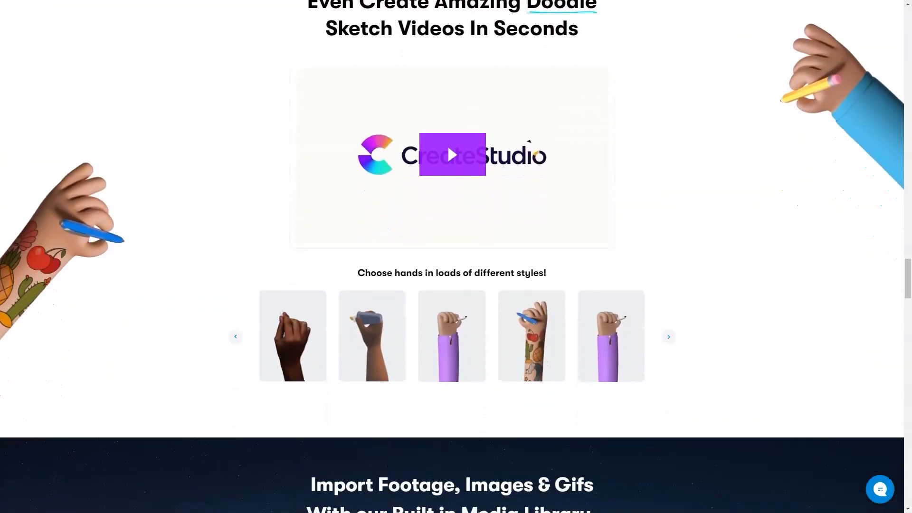
pyautogui.click(668, 336)
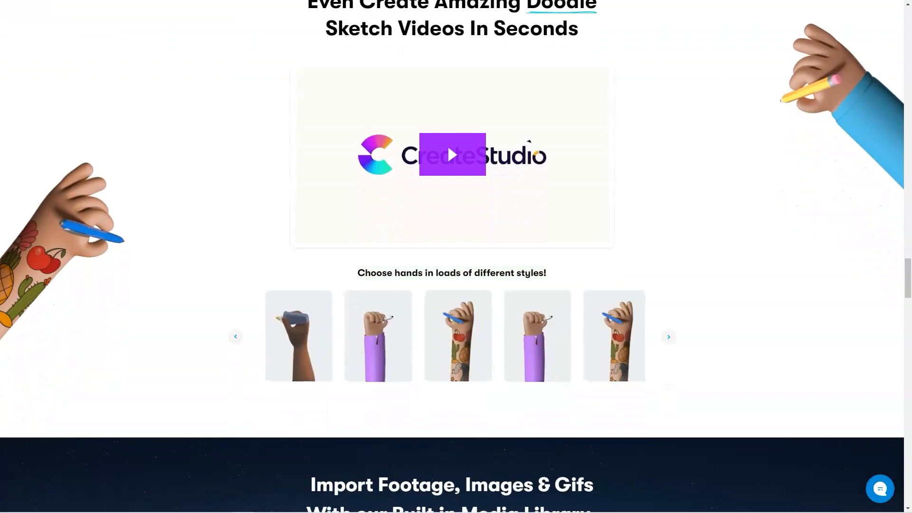
# Step: Read the 'What will you Create?' use-case gallery down to the 'Join Happy Creators' testimonials
pyautogui.scroll(-3)
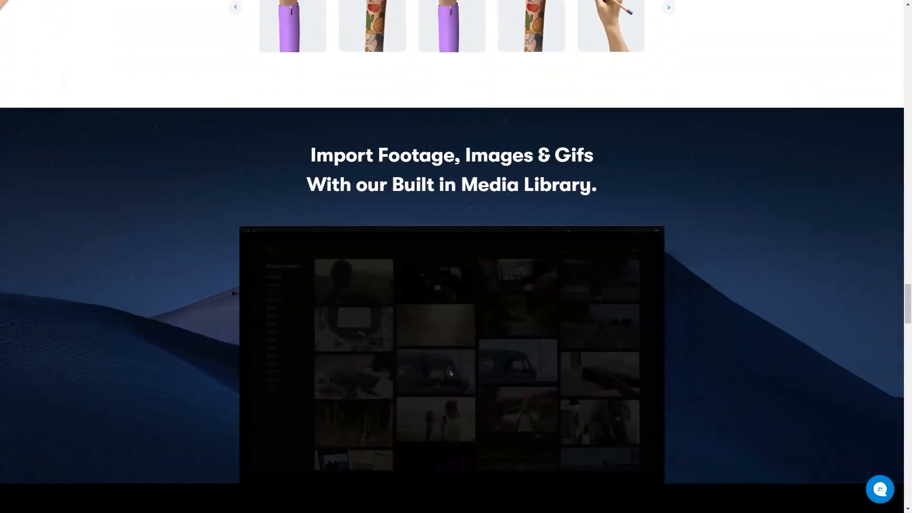
pyautogui.scroll(-3)
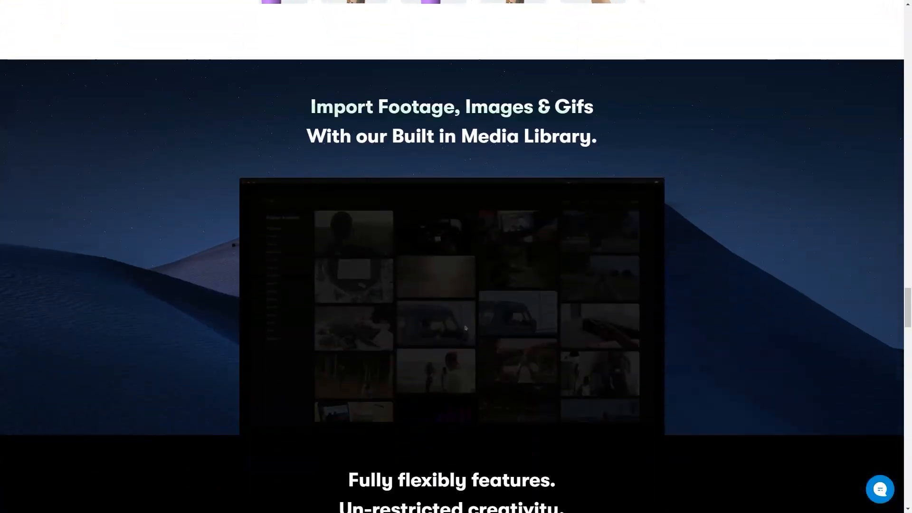
pyautogui.scroll(-3)
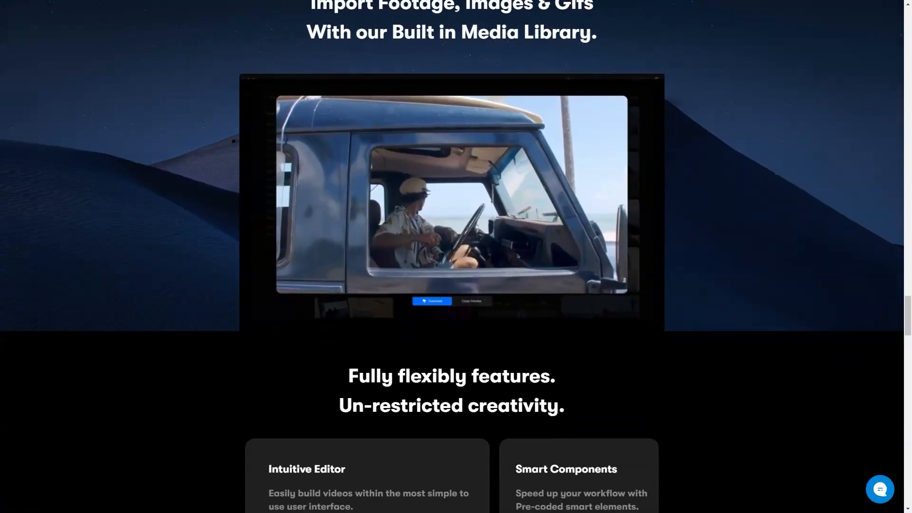
pyautogui.scroll(-3)
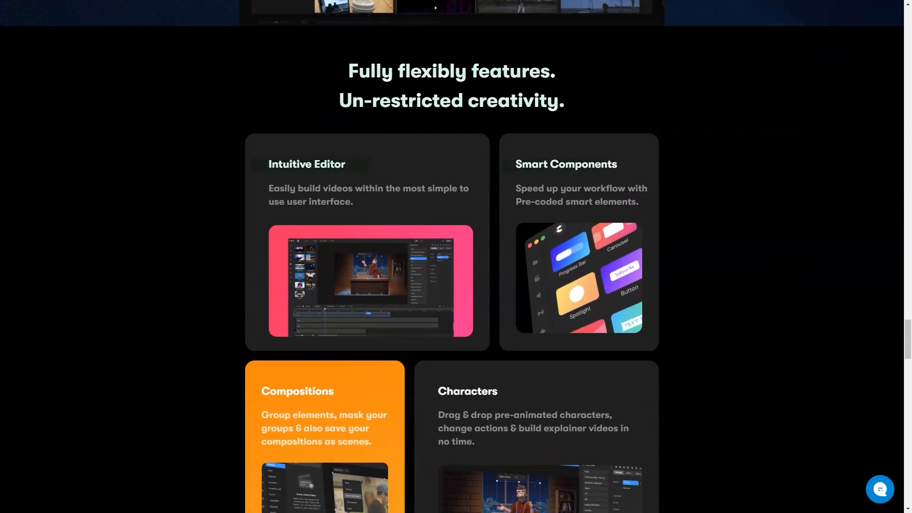
pyautogui.scroll(-3)
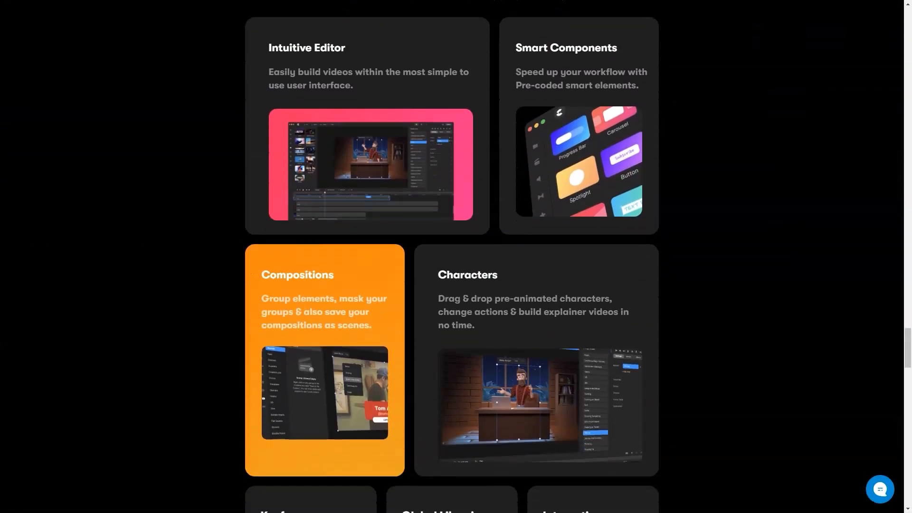
pyautogui.scroll(-3)
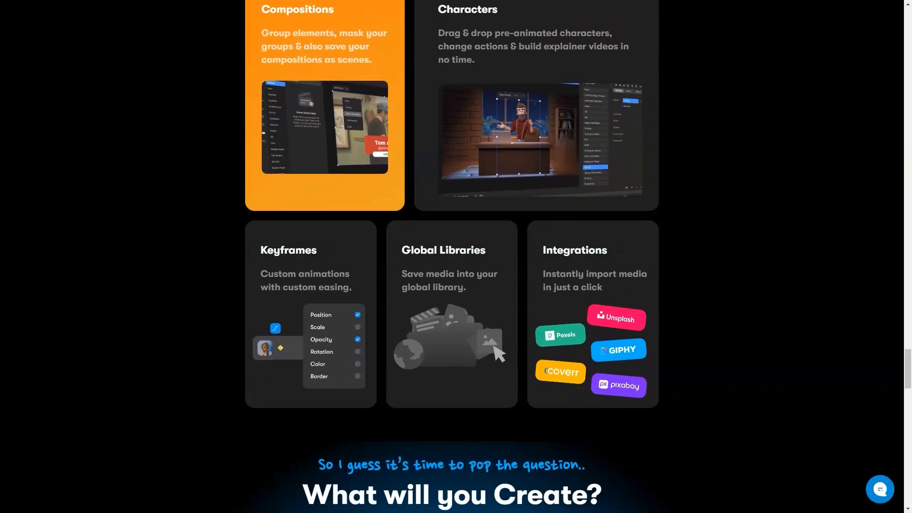
pyautogui.scroll(-3)
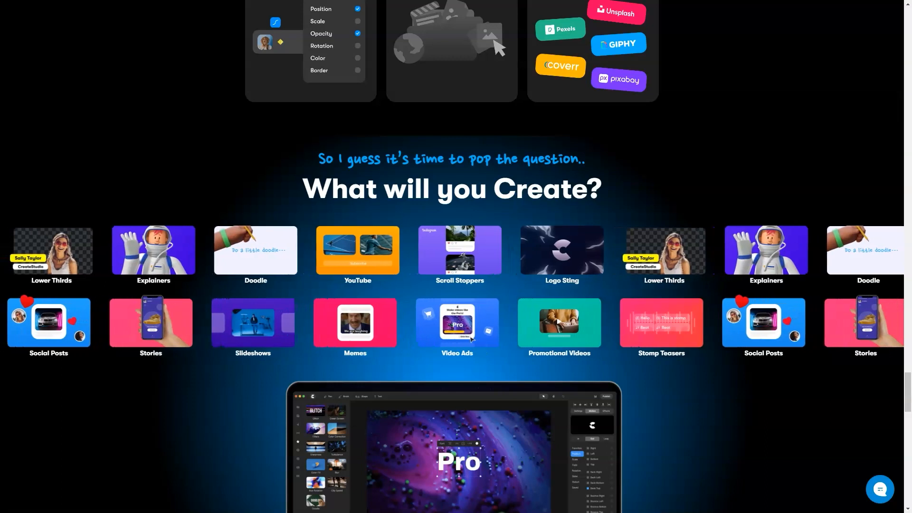
pyautogui.scroll(-3)
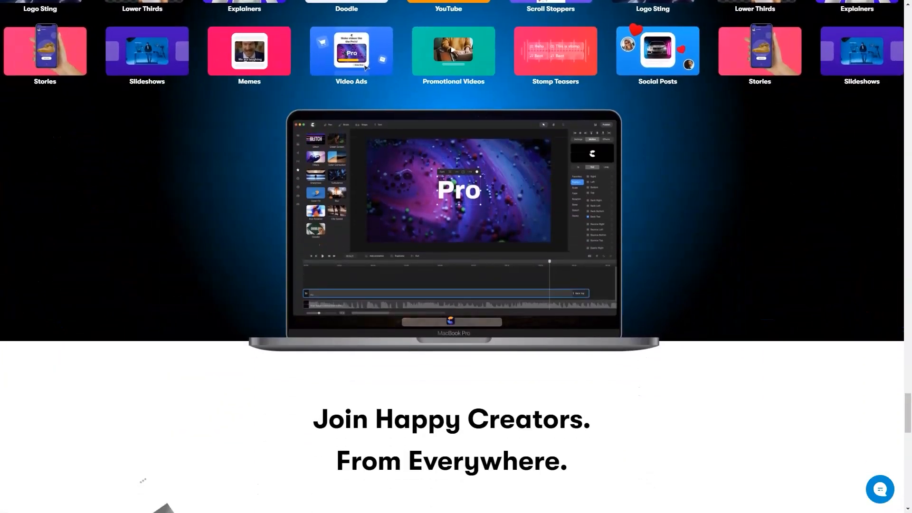
pyautogui.scroll(-3)
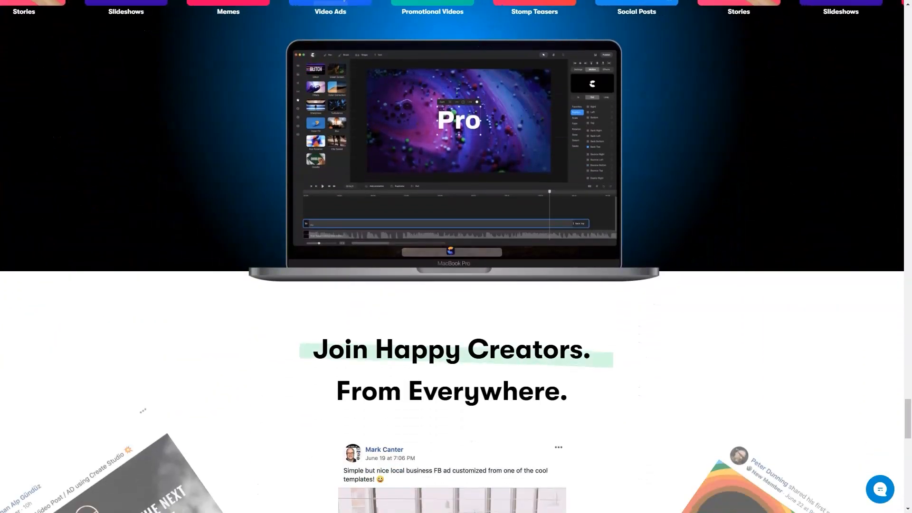
pyautogui.scroll(-3)
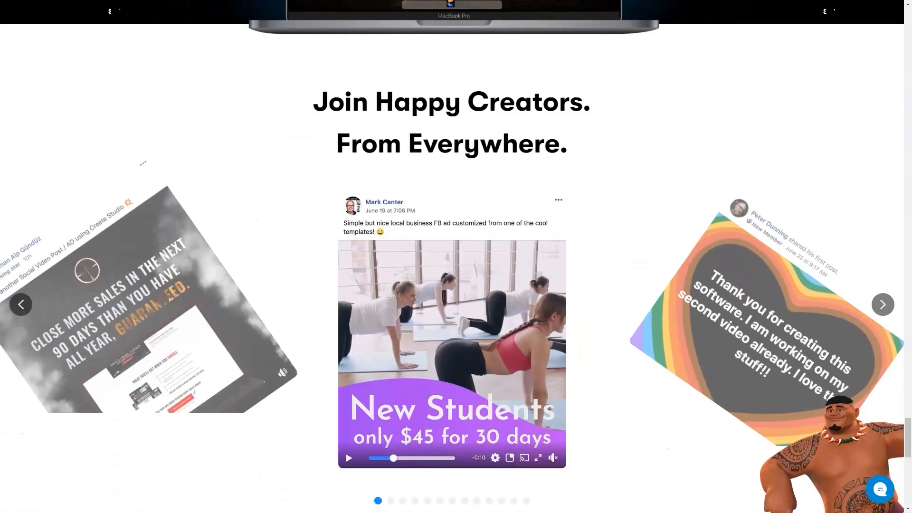
# Step: Read through CreateStudio's 4.8-rated customer reviews list on its Trustpilot page
pyautogui.scroll(-3)
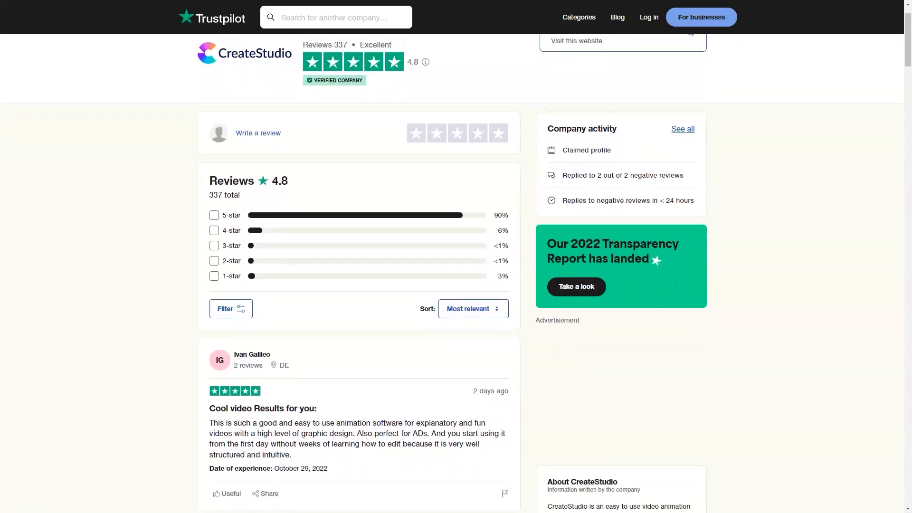
pyautogui.scroll(-3)
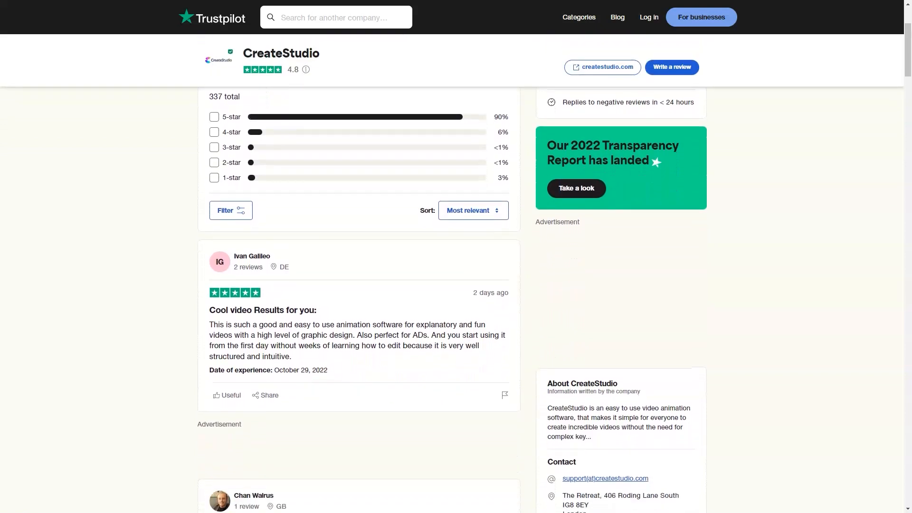
pyautogui.scroll(-3)
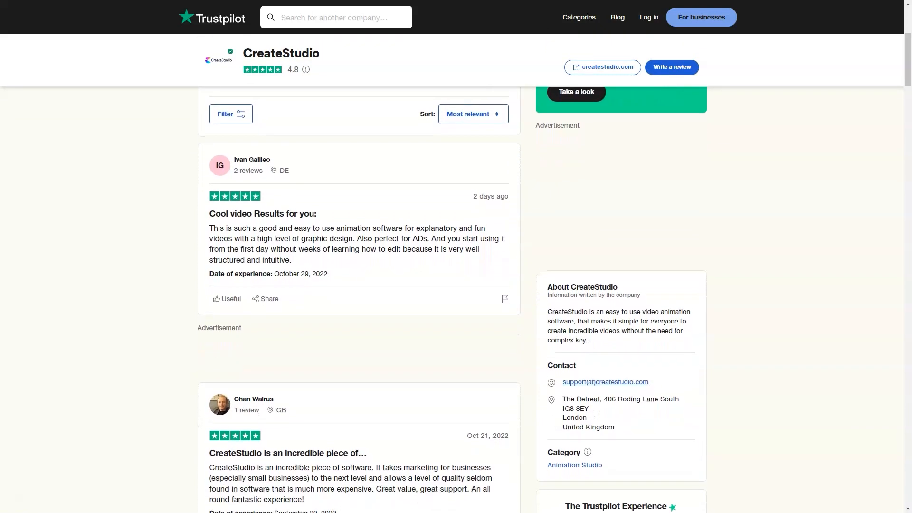
pyautogui.scroll(-3)
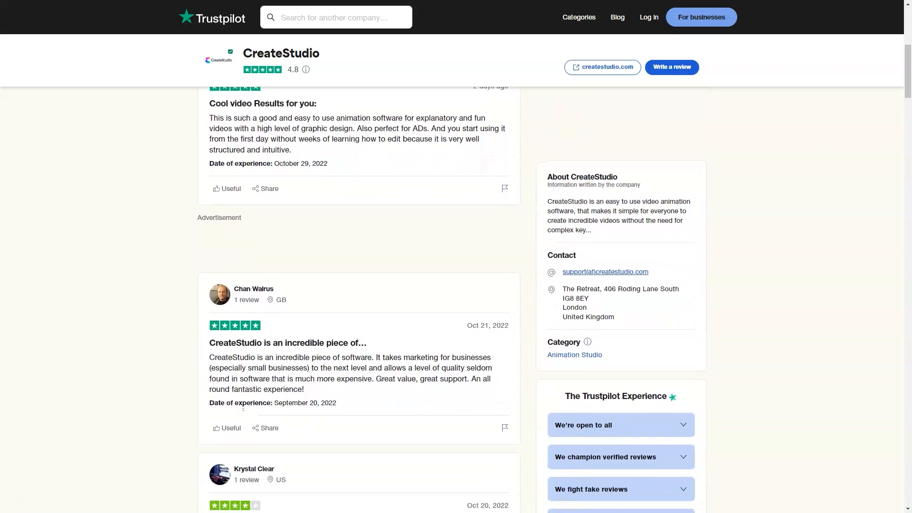
pyautogui.scroll(-3)
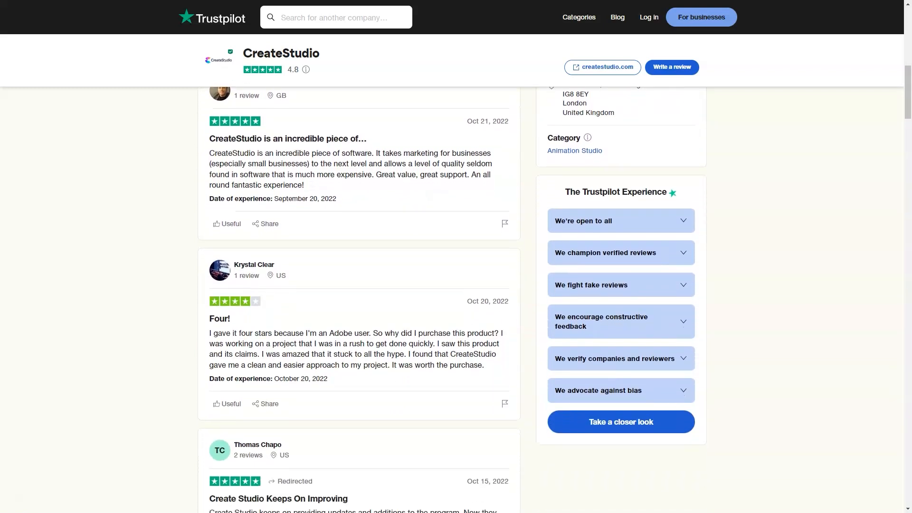
pyautogui.scroll(-3)
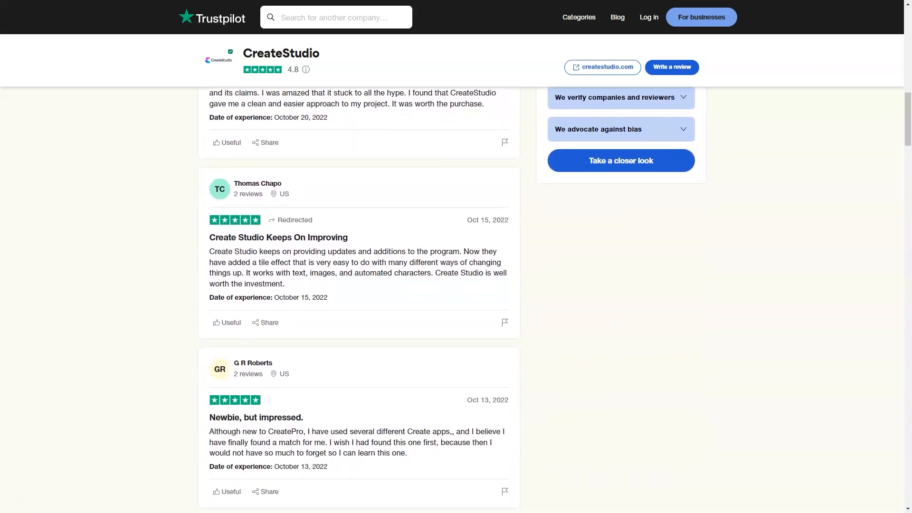
pyautogui.scroll(-3)
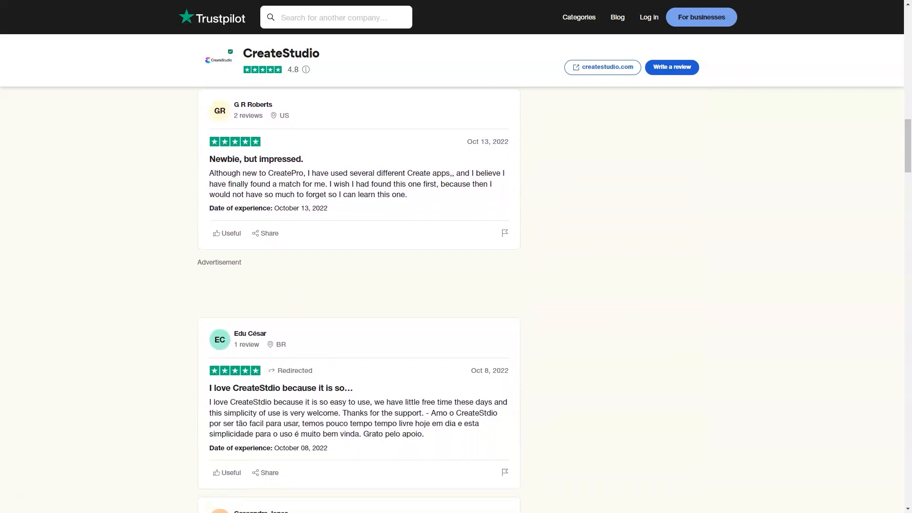
pyautogui.scroll(-3)
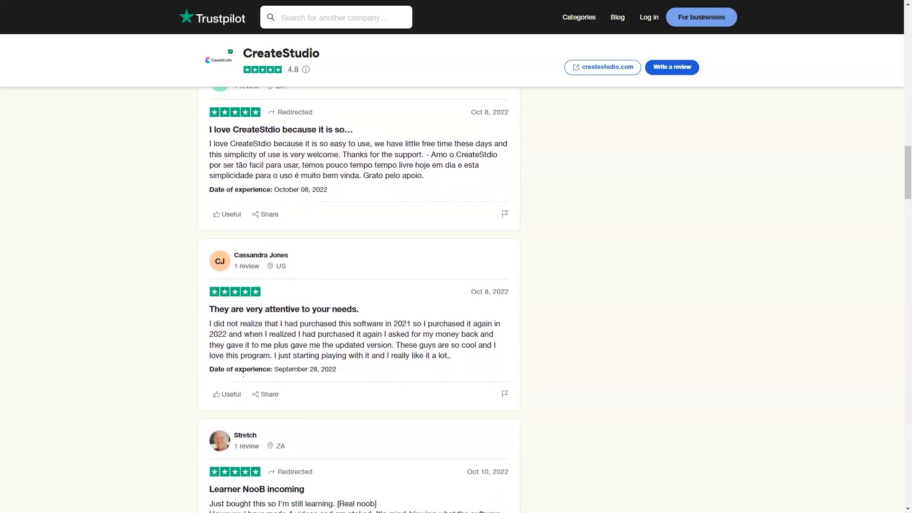
pyautogui.scroll(-3)
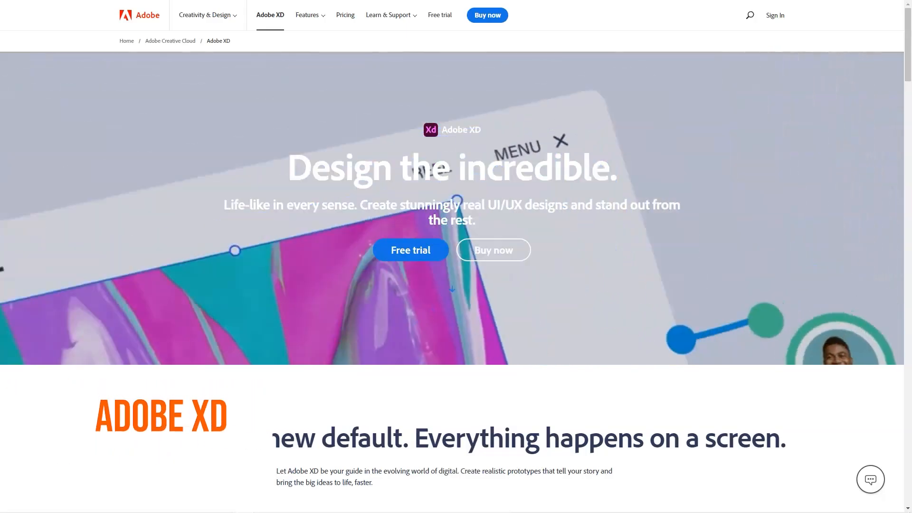
# Step: Switch the Adobe XD design showcase to App Design, then Brand Design example screens
pyautogui.scroll(-3)
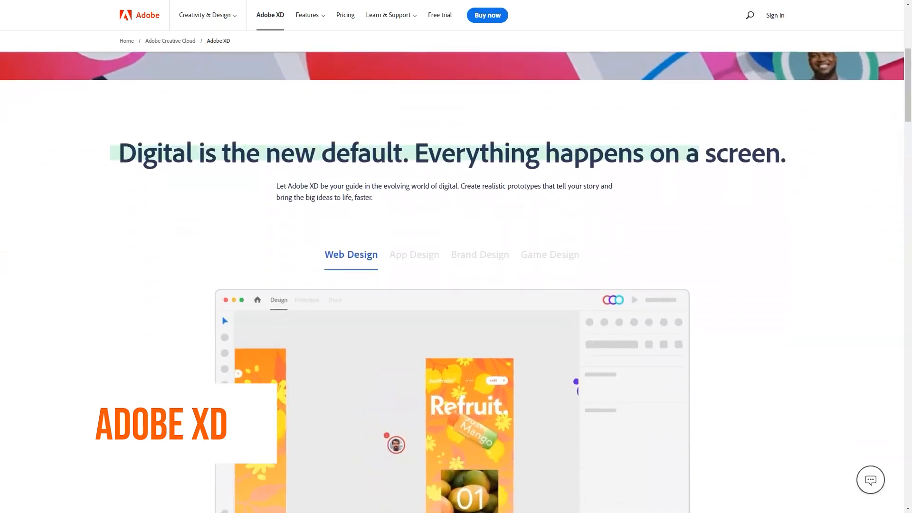
pyautogui.scroll(-3)
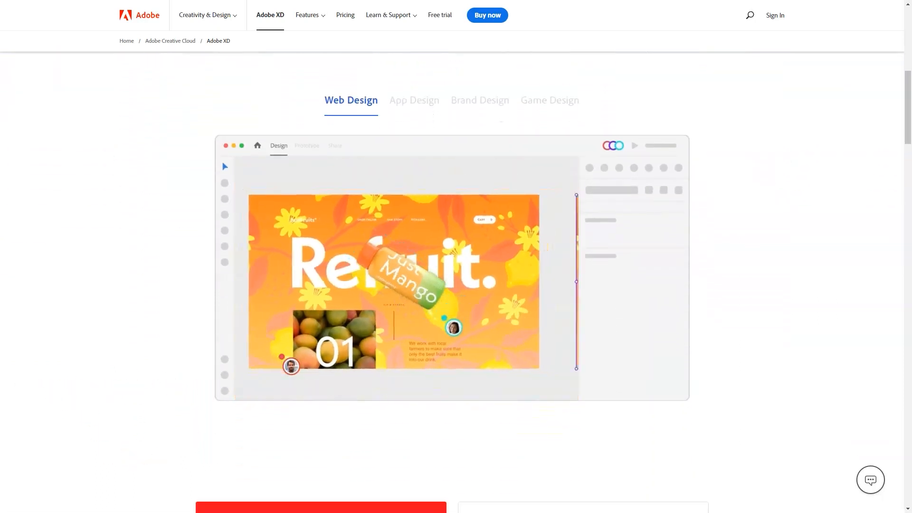
pyautogui.click(414, 100)
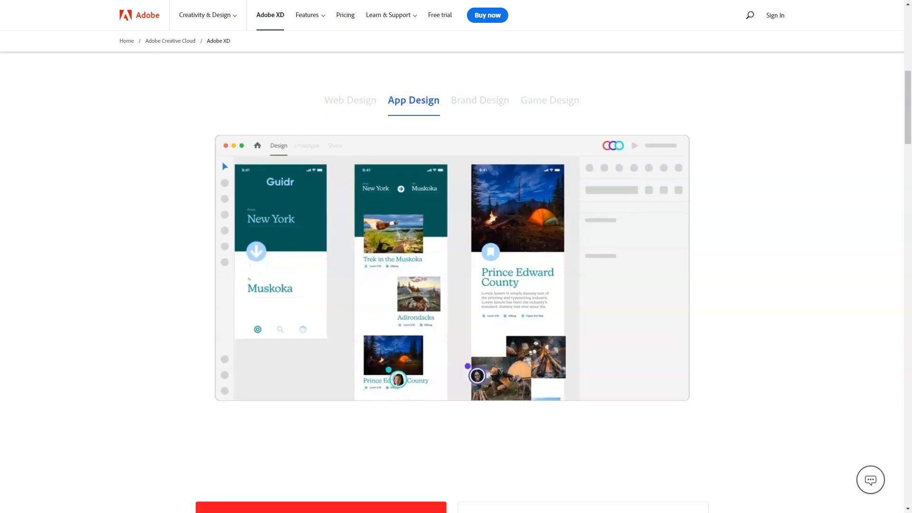
pyautogui.click(479, 100)
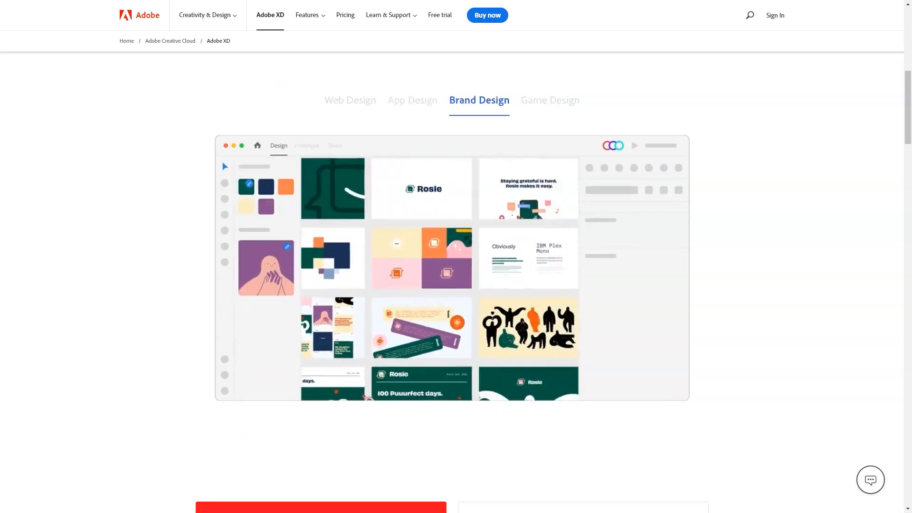
# Step: Read down past the £9.98/mo pricing plan and Behance showcase to 'Ready to get started?'
pyautogui.scroll(-3)
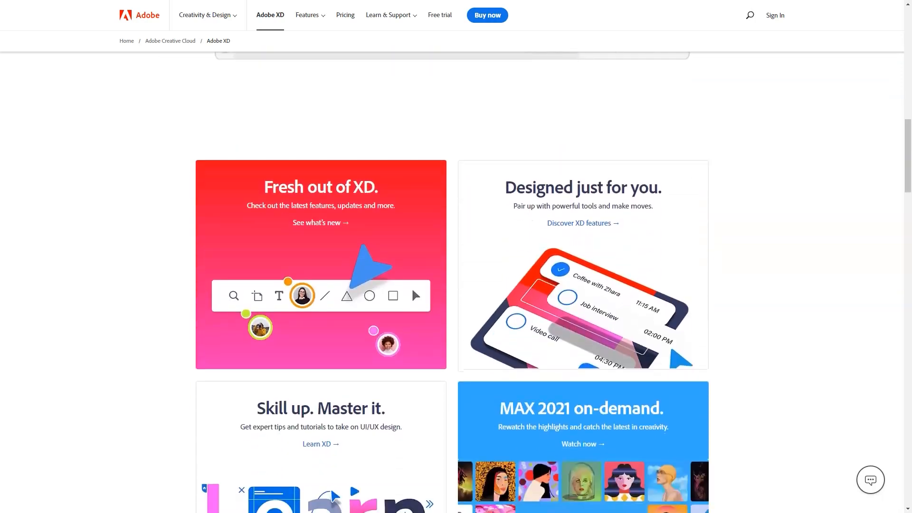
pyautogui.scroll(-3)
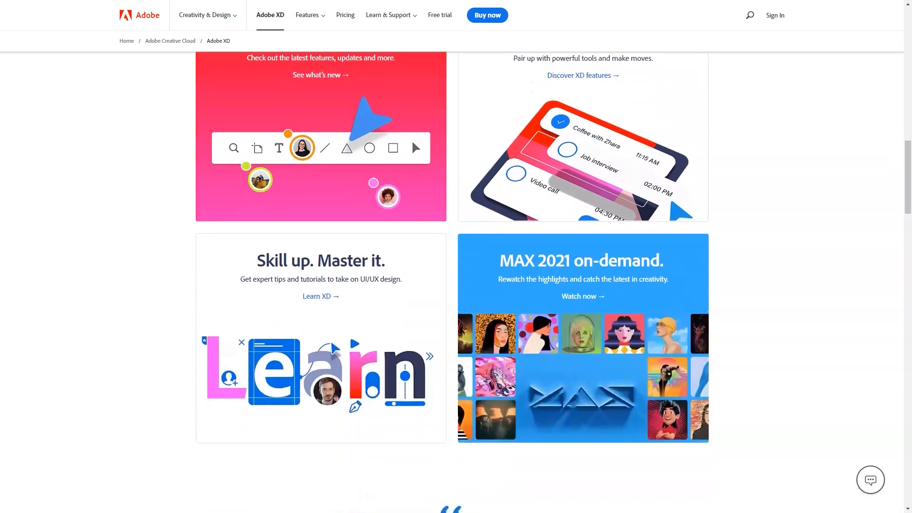
pyautogui.scroll(-3)
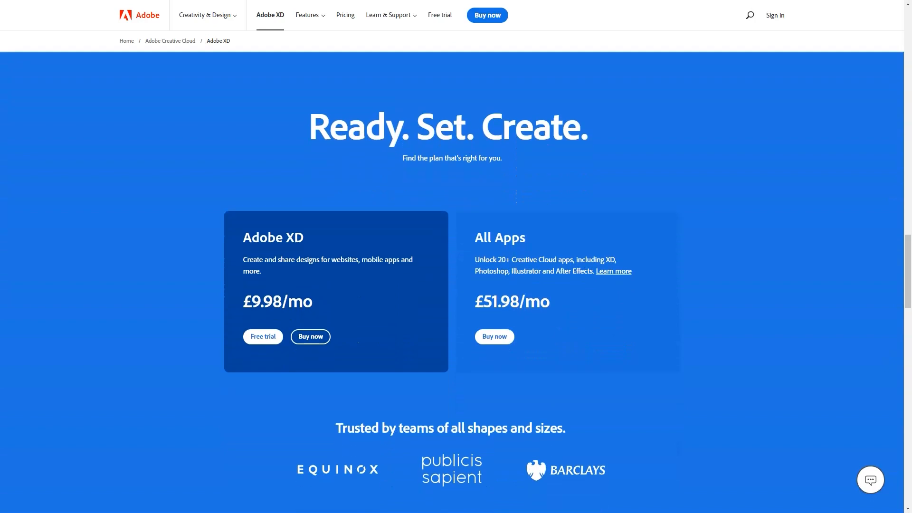
pyautogui.scroll(-3)
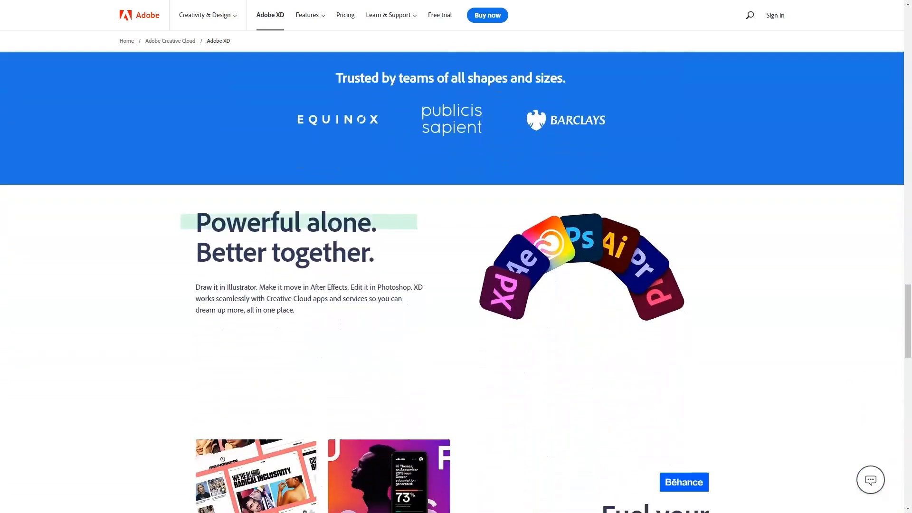
pyautogui.scroll(-3)
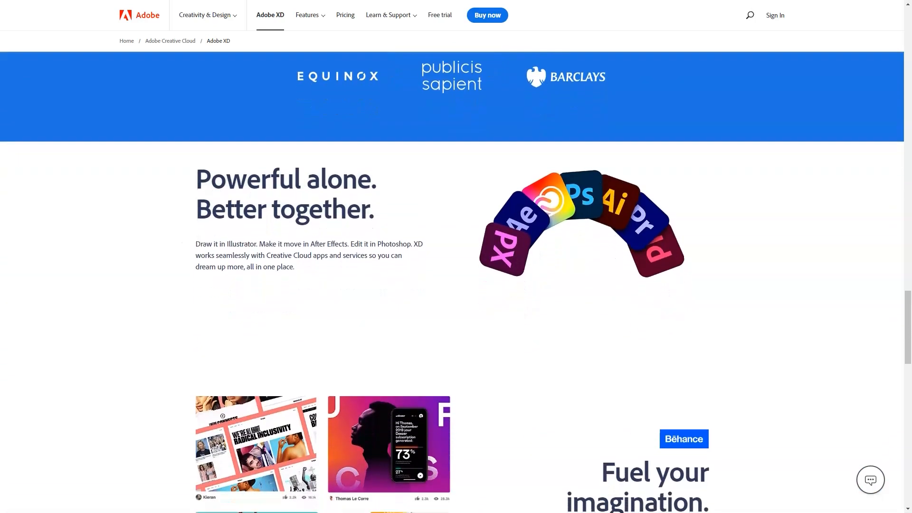
pyautogui.scroll(-3)
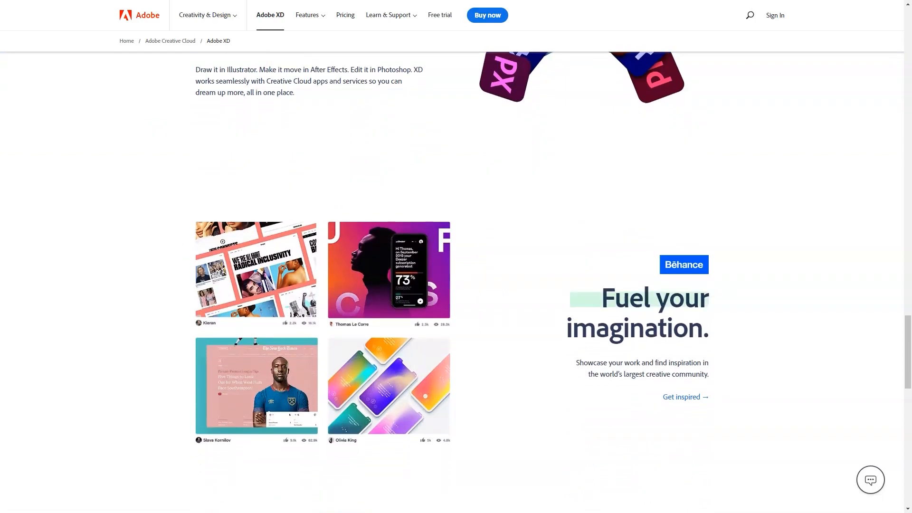
pyautogui.scroll(-3)
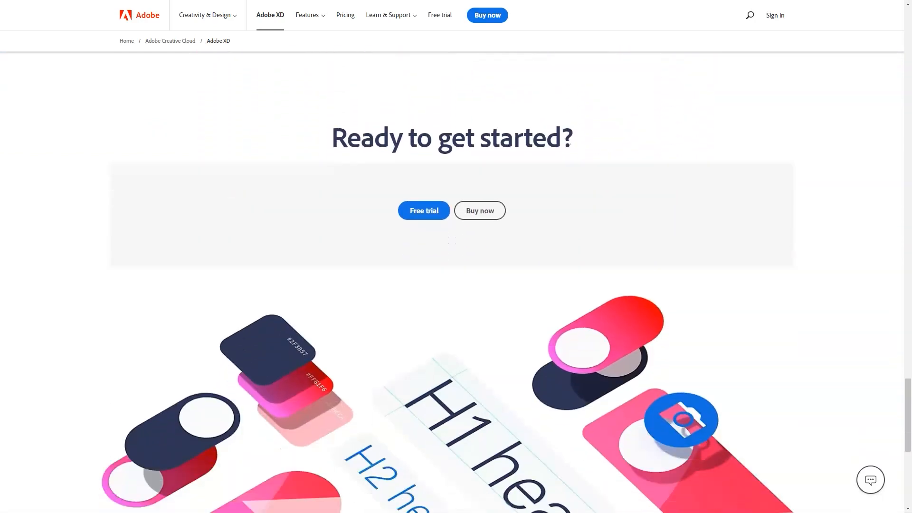
# Step: Bring up Adobe XD's Features overview and read the Layout & Design feature cards
pyautogui.click(307, 14)
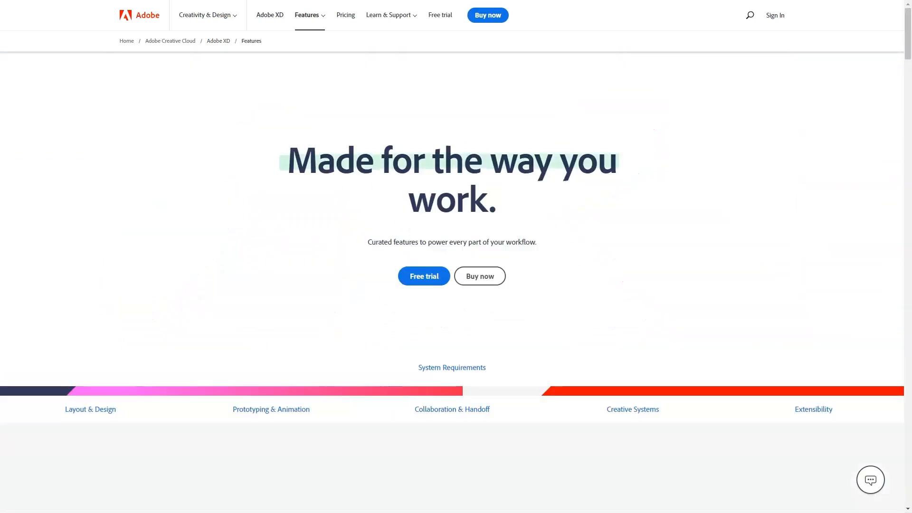
pyautogui.scroll(-3)
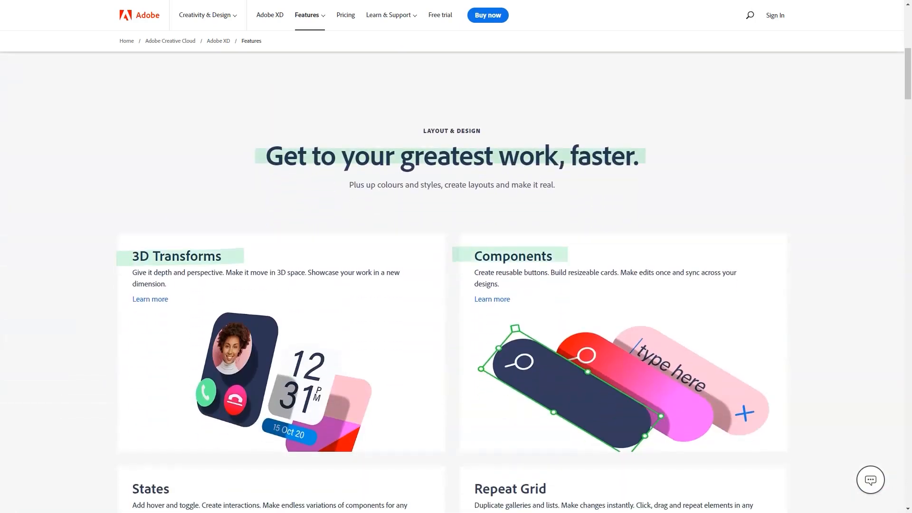
pyautogui.scroll(-3)
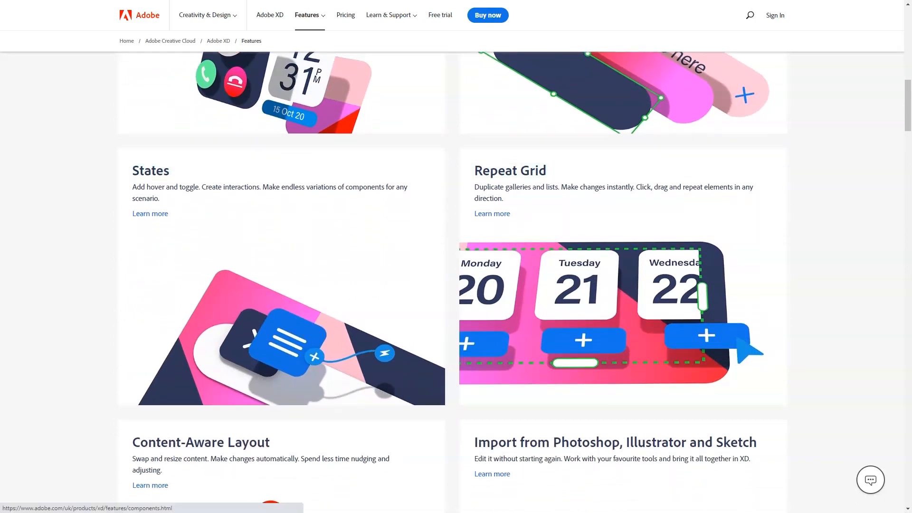
pyautogui.scroll(-3)
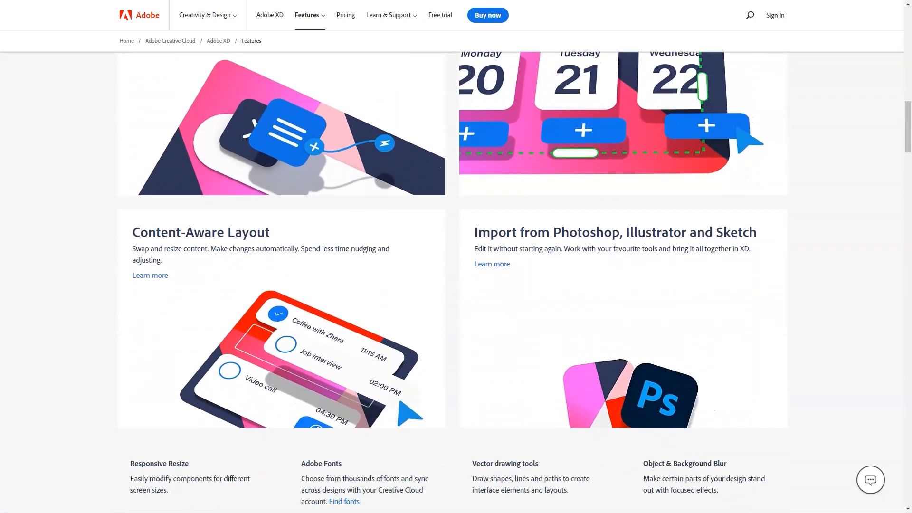
pyautogui.scroll(-3)
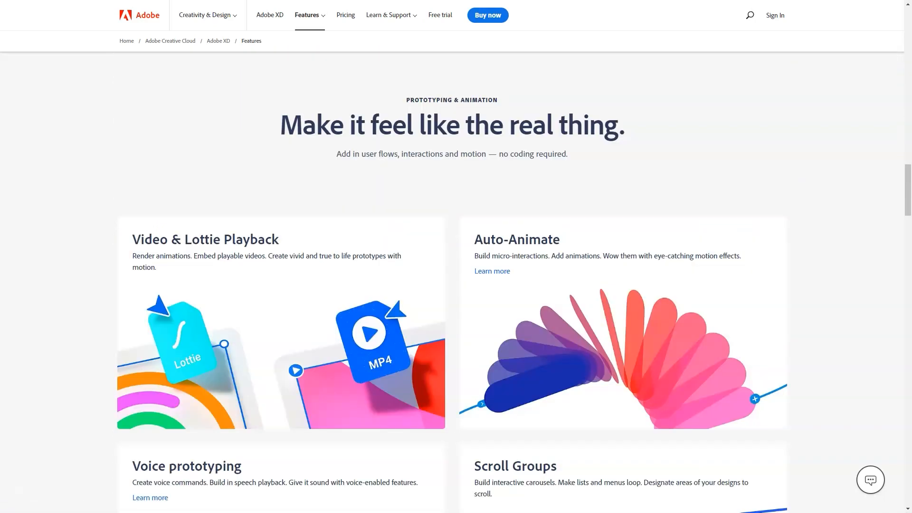
# Step: Read the Prototyping & Animation and Collaboration & Handoff cards to Share Links and Cloud Documents
pyautogui.scroll(-3)
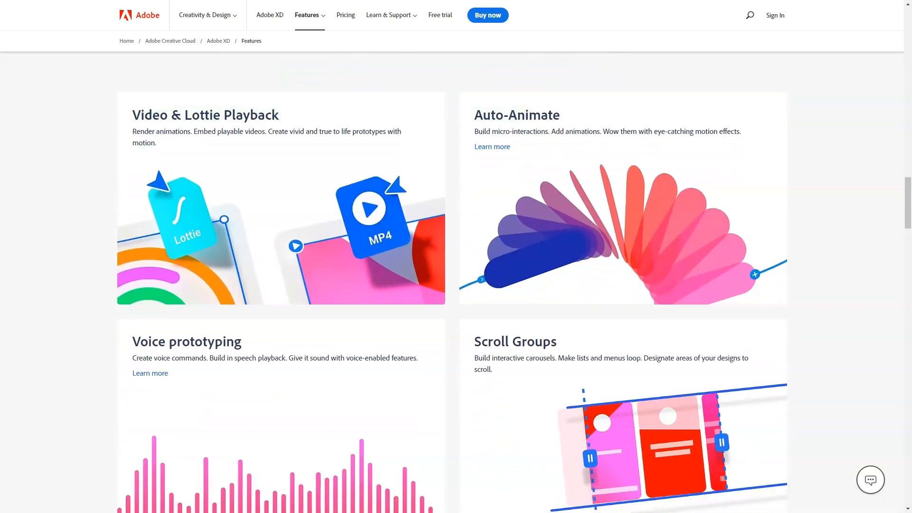
pyautogui.scroll(-3)
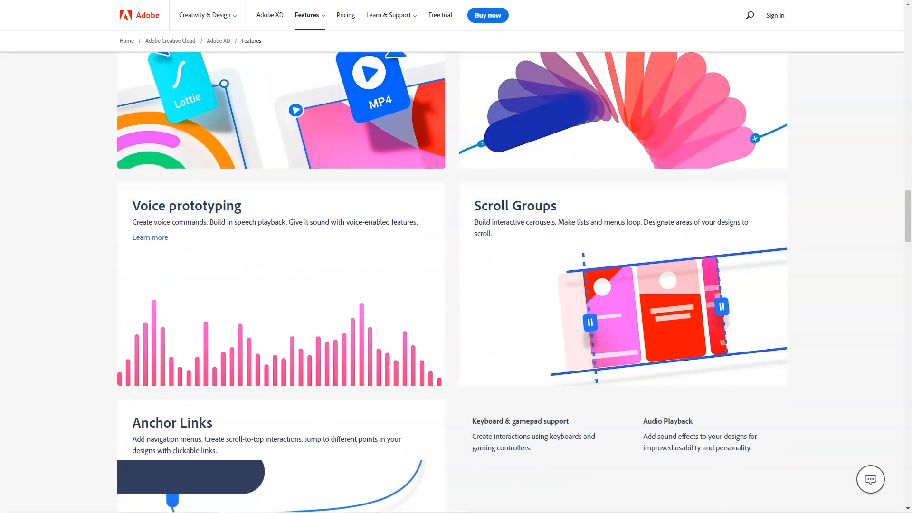
pyautogui.scroll(-3)
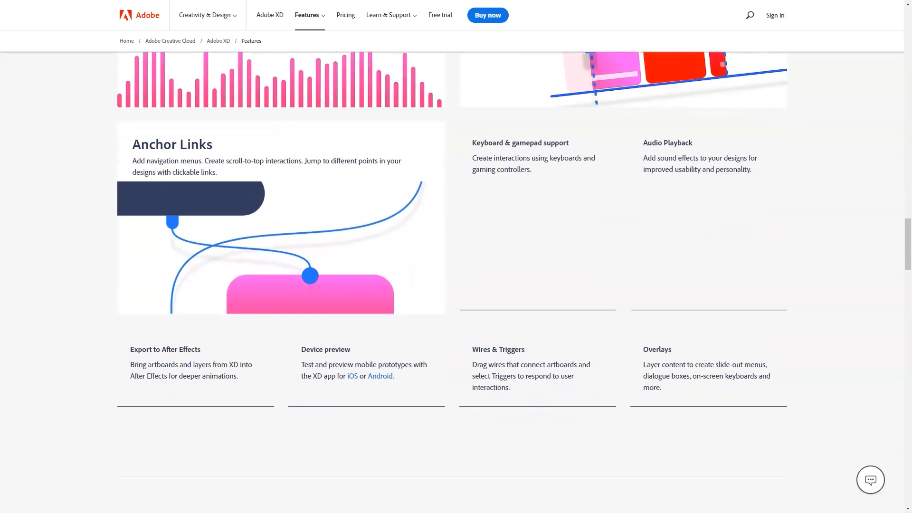
pyautogui.scroll(-3)
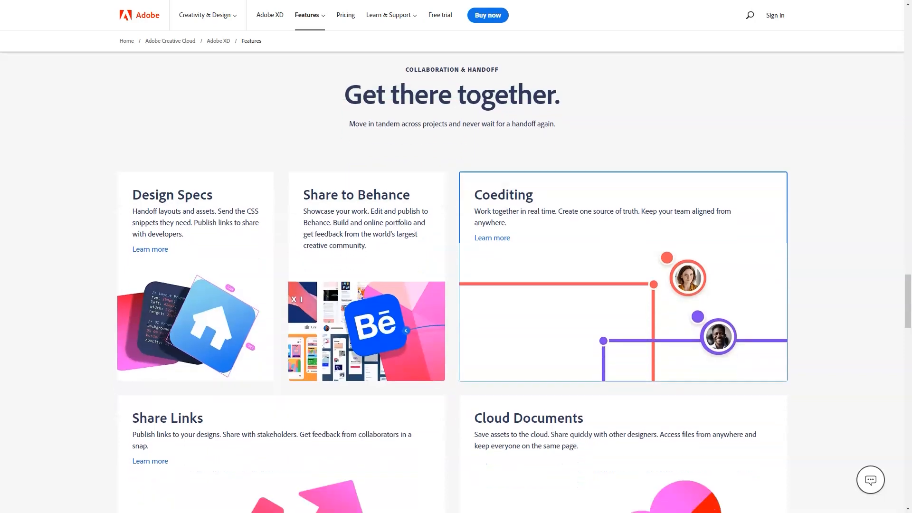
pyautogui.scroll(-3)
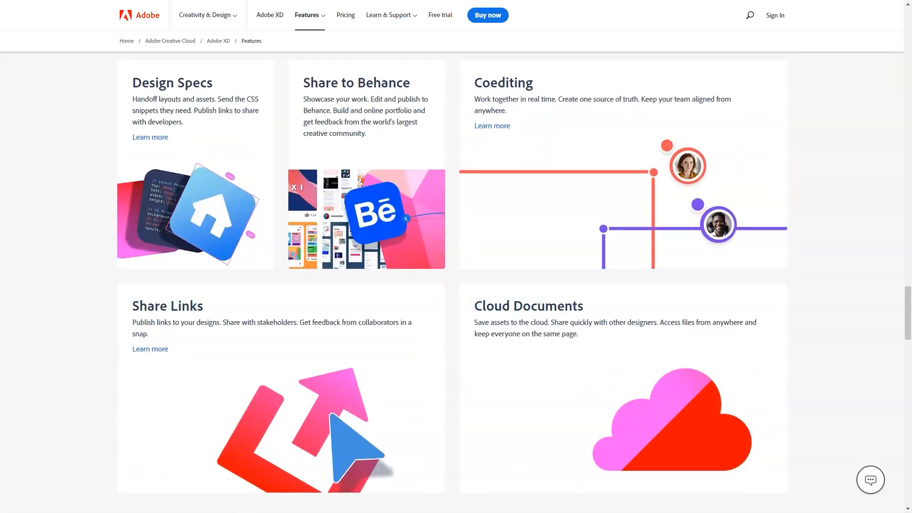
# Step: View the Coediting feature page and read its 'How it works' steps to the end
pyautogui.click(491, 125)
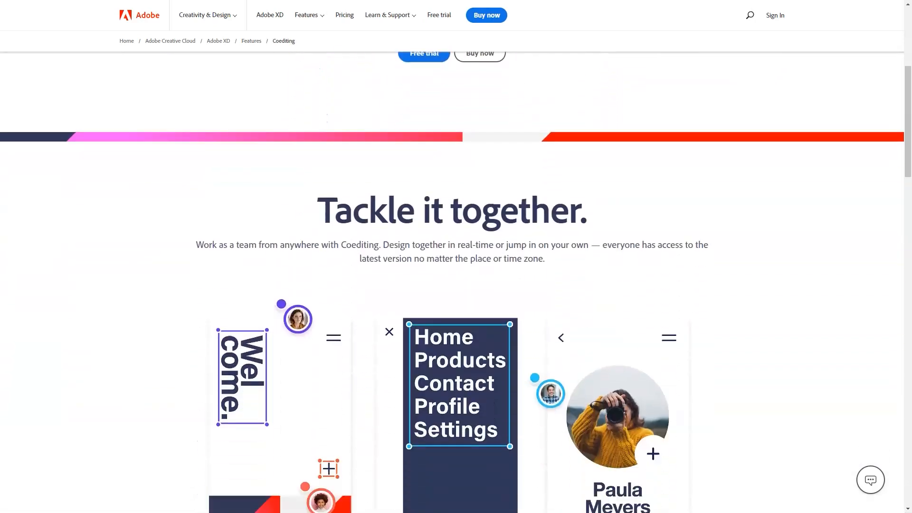
pyautogui.scroll(-3)
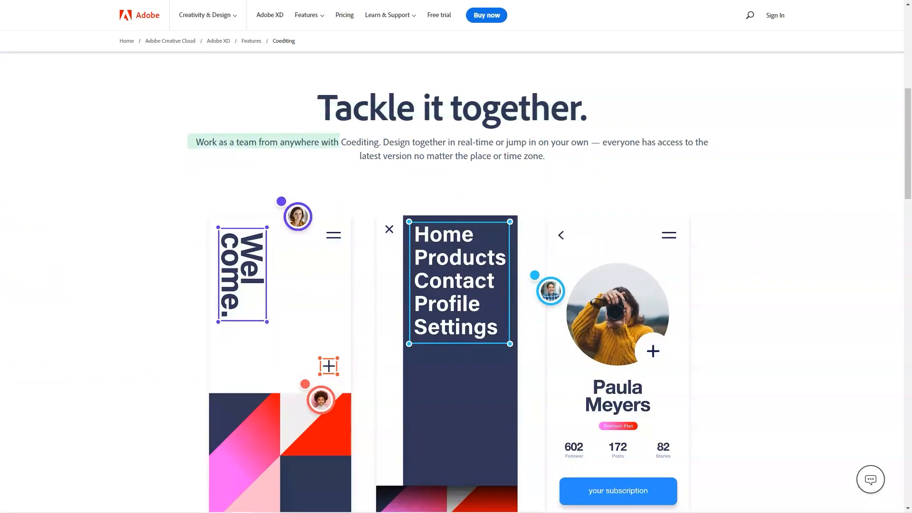
pyautogui.scroll(-3)
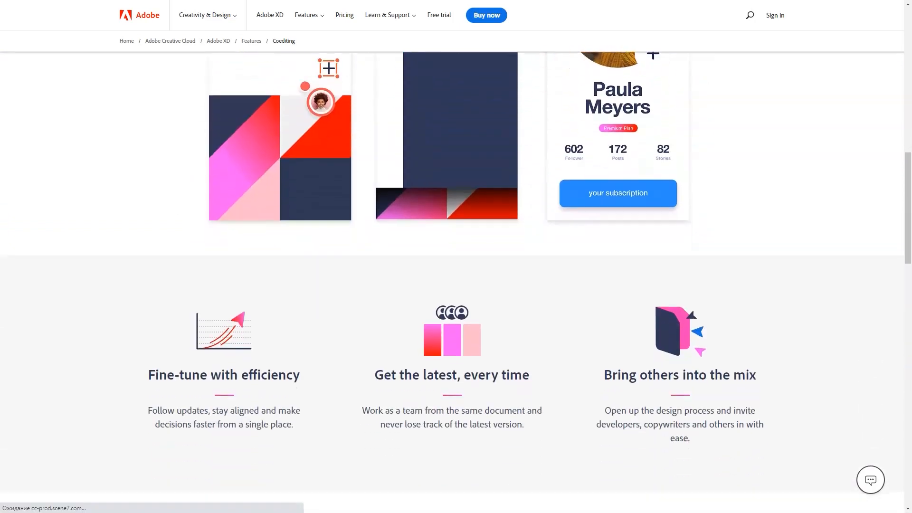
pyautogui.scroll(-3)
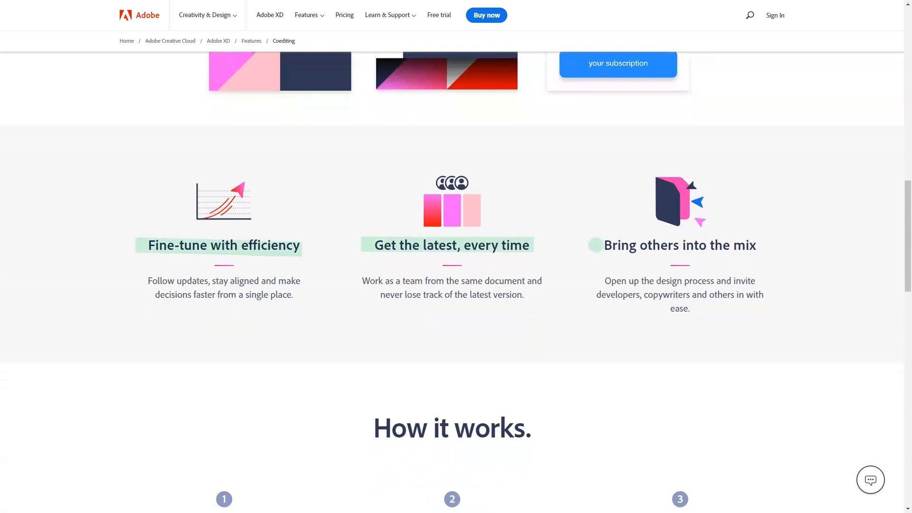
pyautogui.scroll(-3)
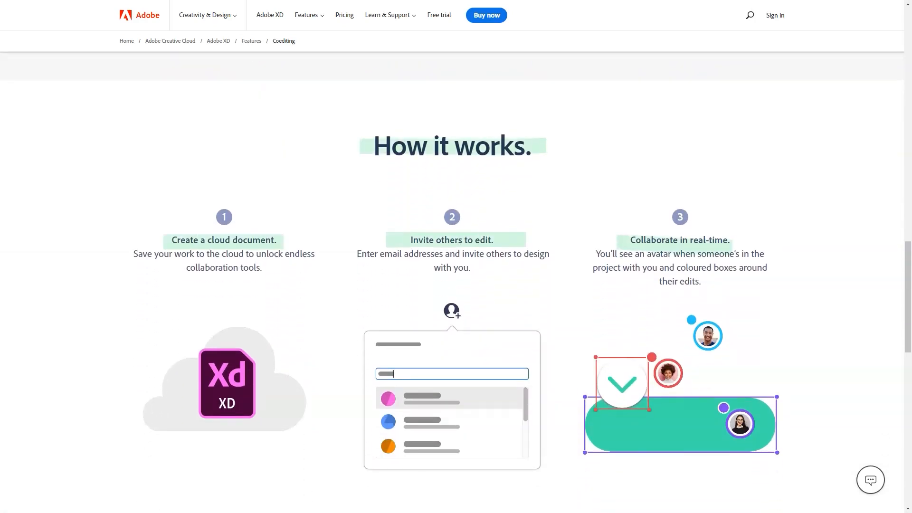
pyautogui.scroll(-3)
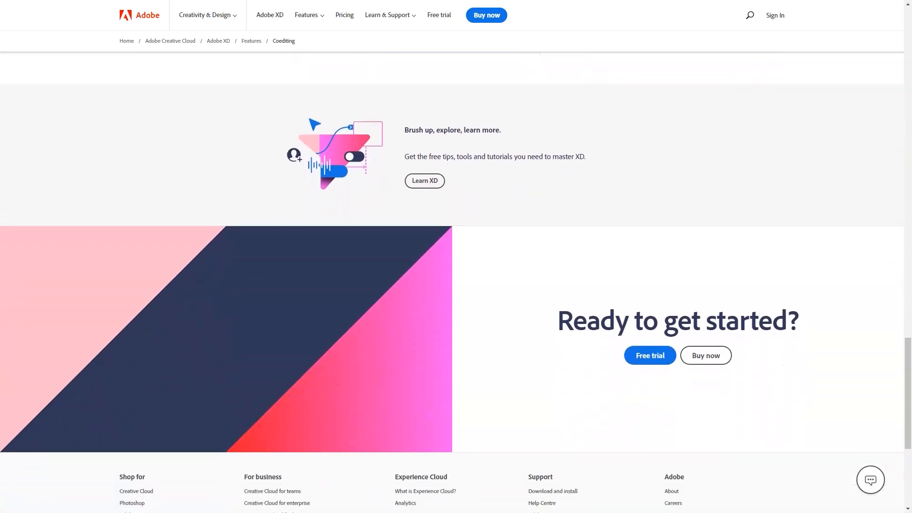
pyautogui.scroll(-3)
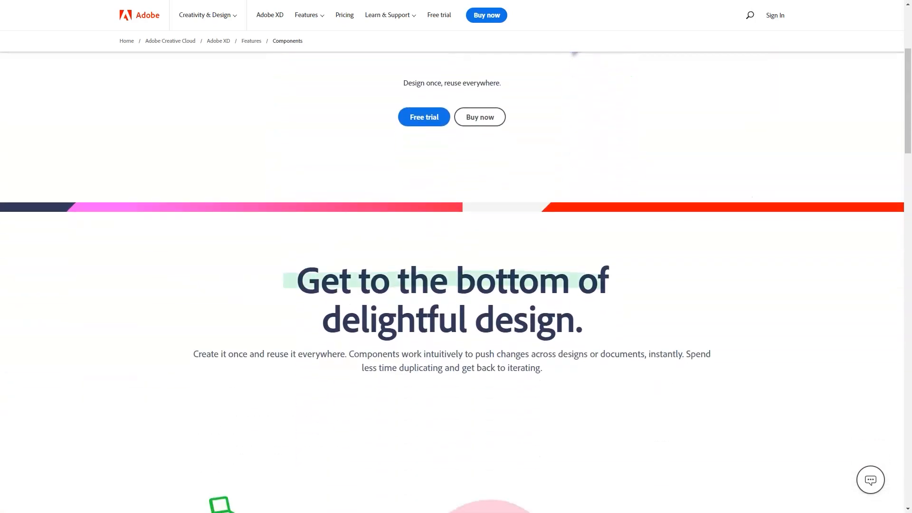
# Step: Read the Components page's feature cards and 'How it works' steps
pyautogui.scroll(-3)
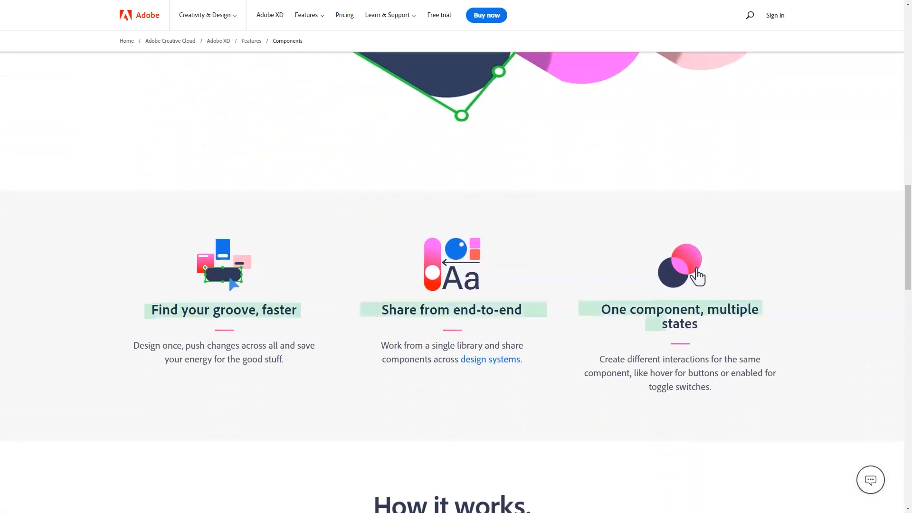
pyautogui.scroll(-3)
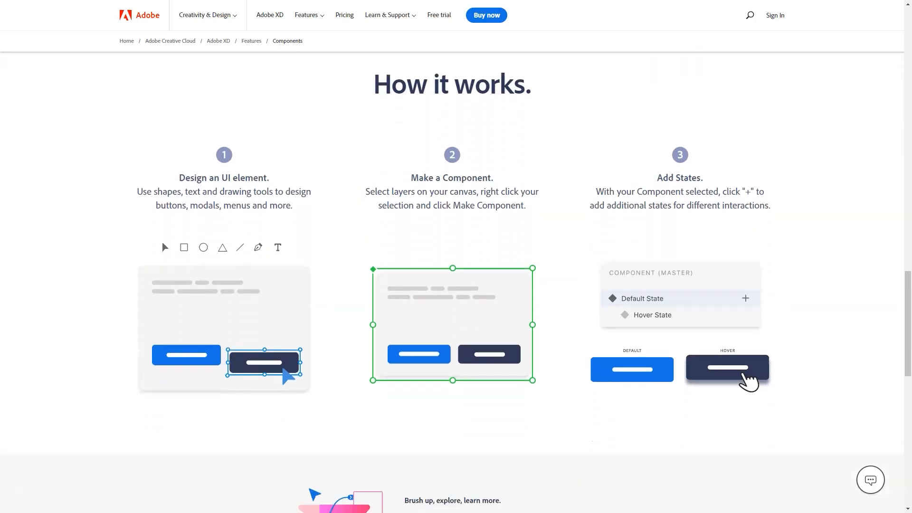
pyautogui.scroll(-3)
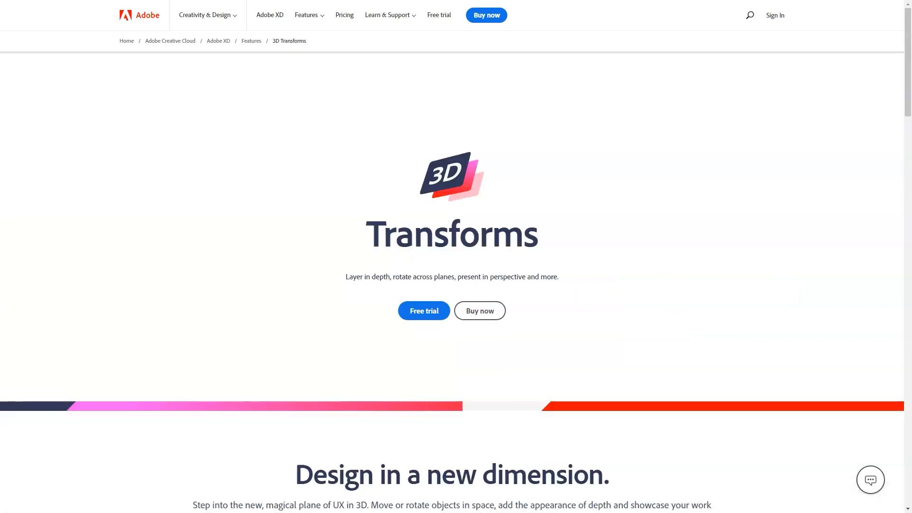
# Step: Read the 3D Transforms page's benefits down through its 'How it works' steps
pyautogui.scroll(-3)
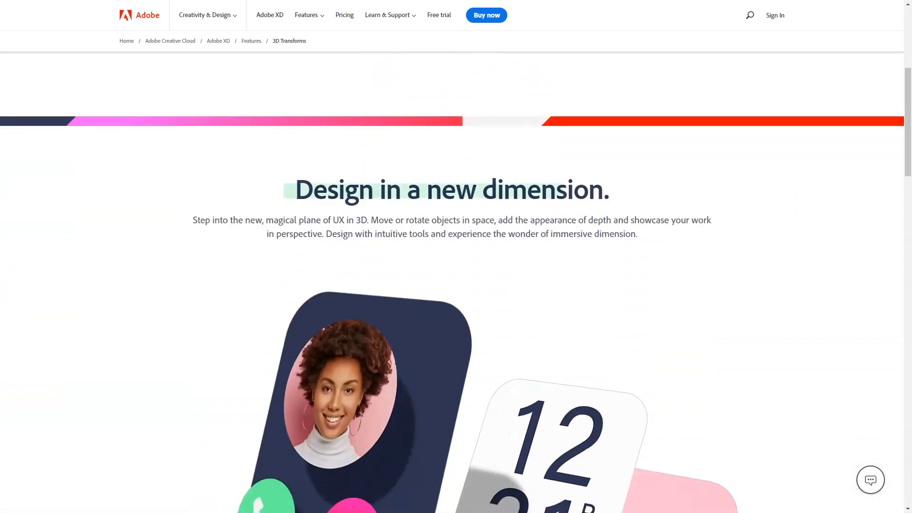
pyautogui.scroll(-3)
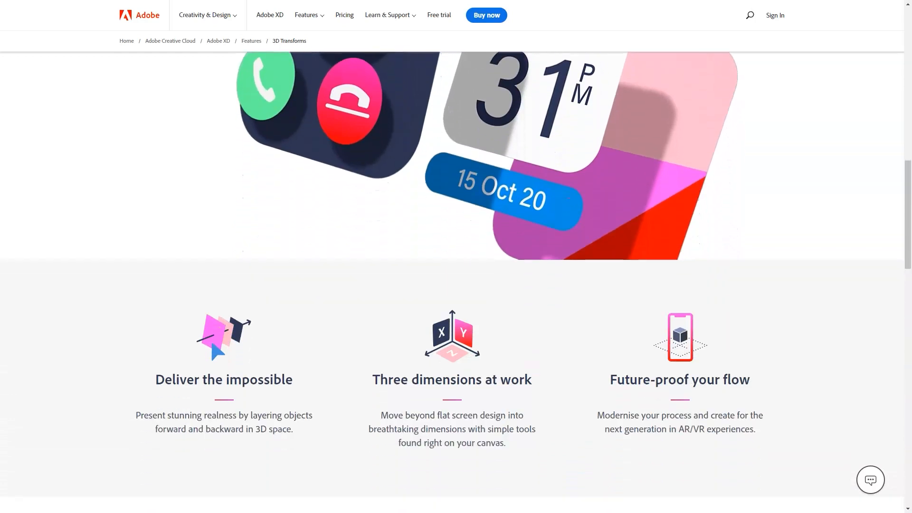
pyautogui.scroll(-3)
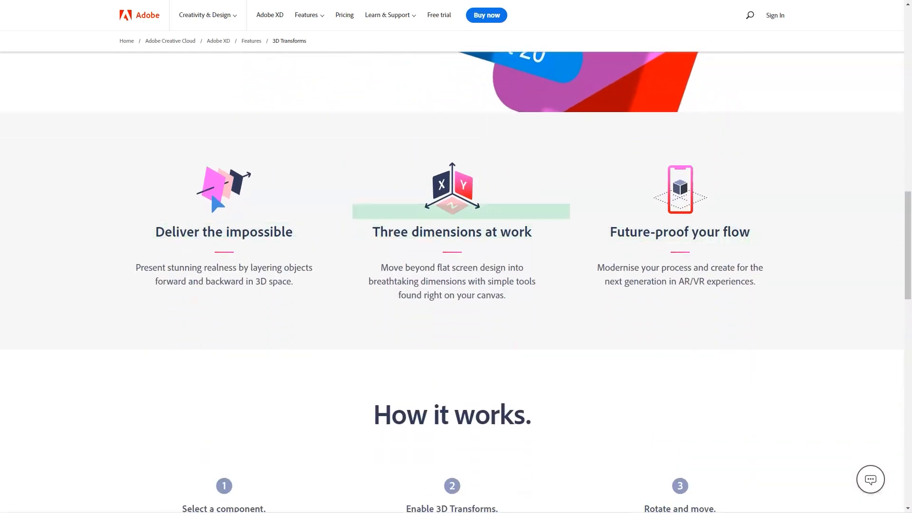
pyautogui.scroll(-3)
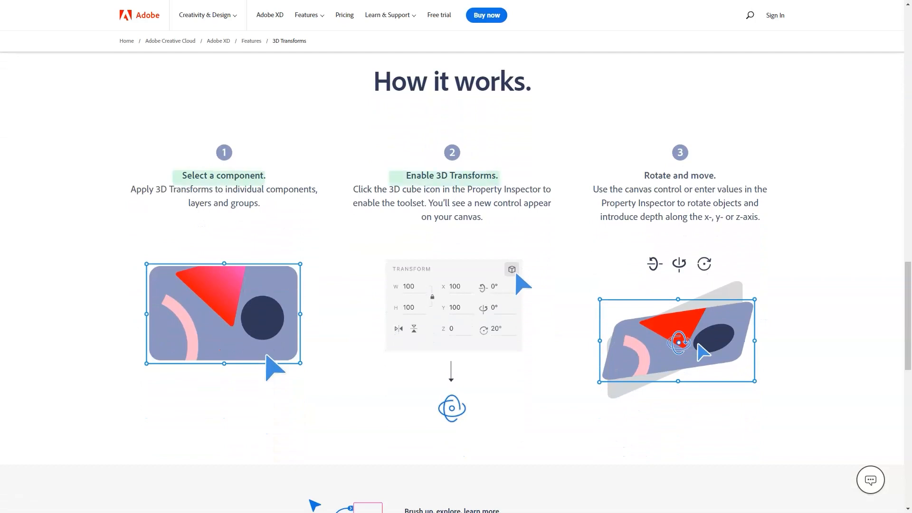
pyautogui.scroll(-3)
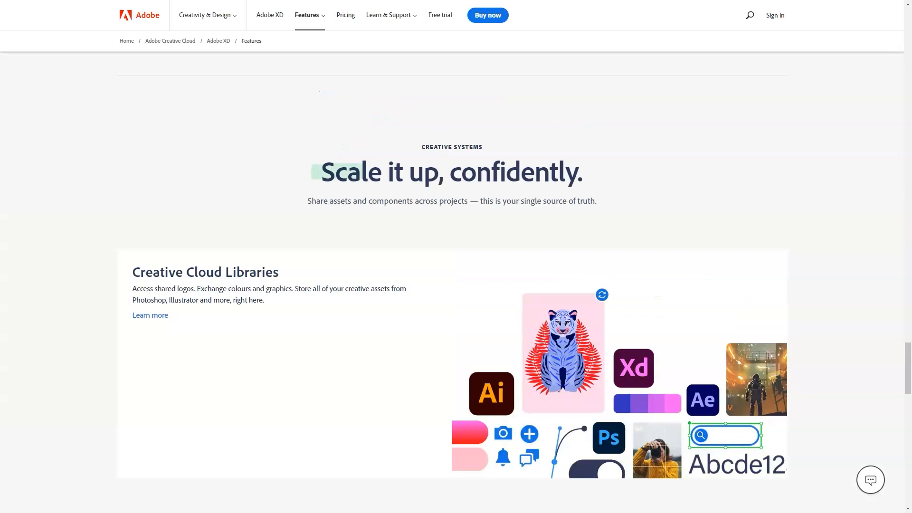
# Step: Read the Creative Systems and Extensibility sections' plugins, integrations and APIs
pyautogui.scroll(-3)
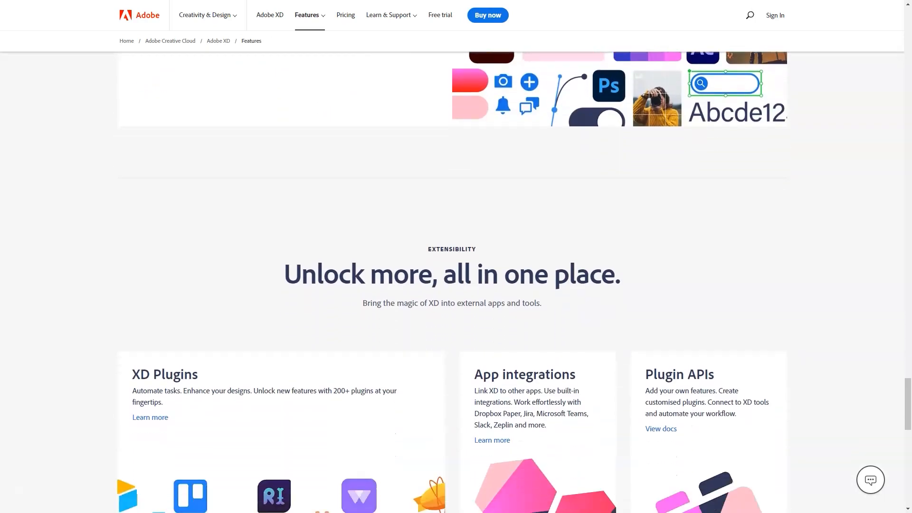
pyautogui.scroll(-3)
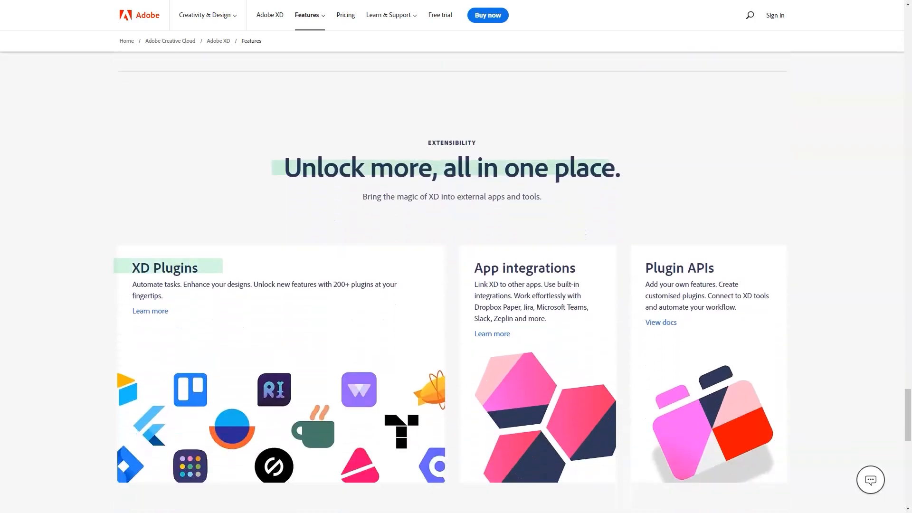
pyautogui.scroll(-3)
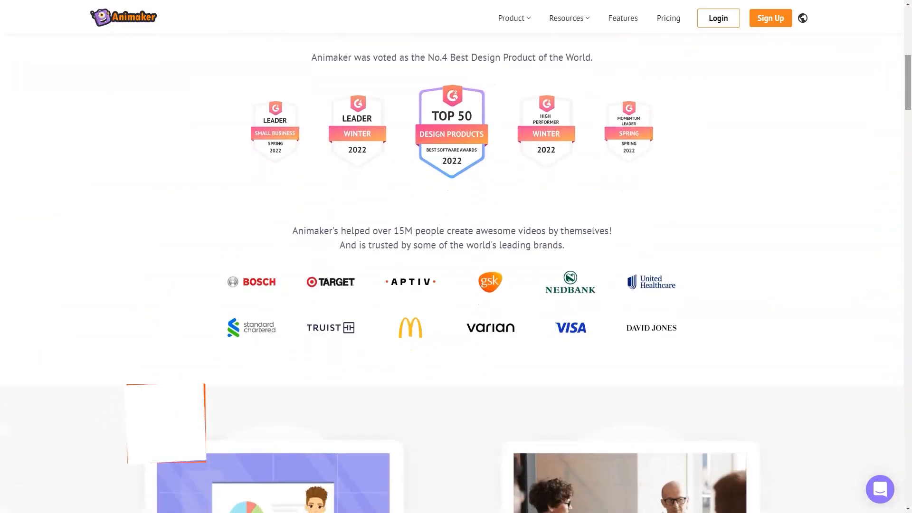
# Step: Read Animaker's features and 'Who is it for?' sections down to the testimonials and free-start call
pyautogui.scroll(-3)
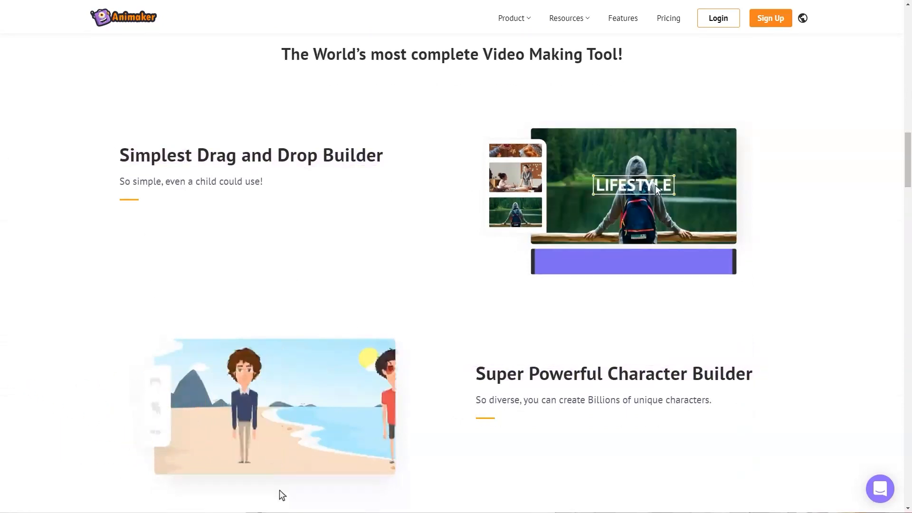
pyautogui.scroll(-3)
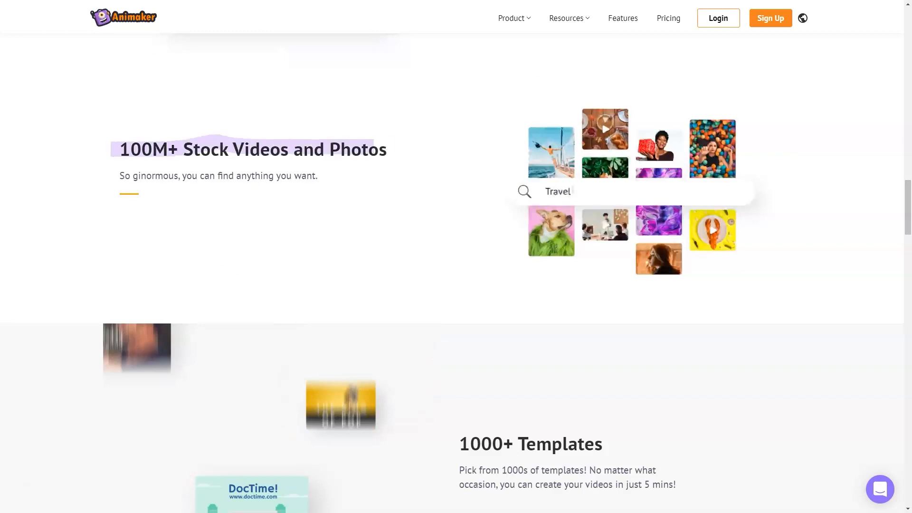
pyautogui.press('Backspace')
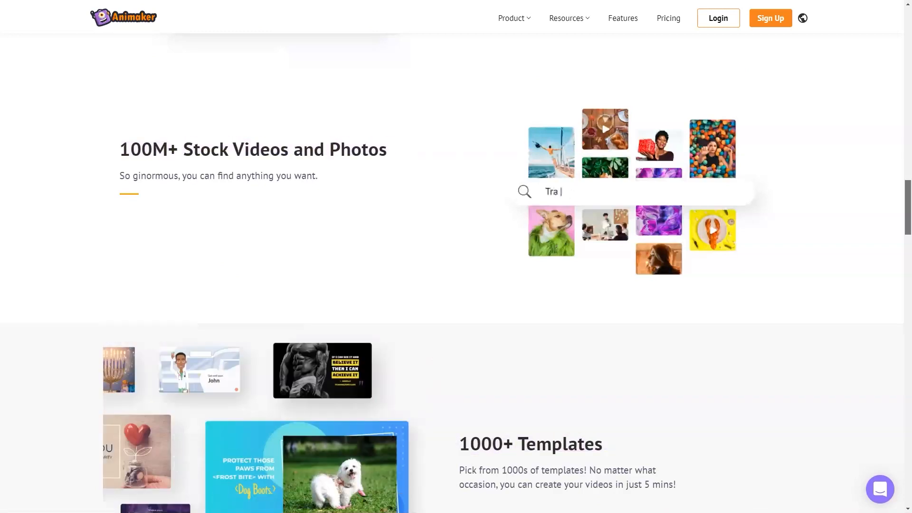
pyautogui.scroll(-3)
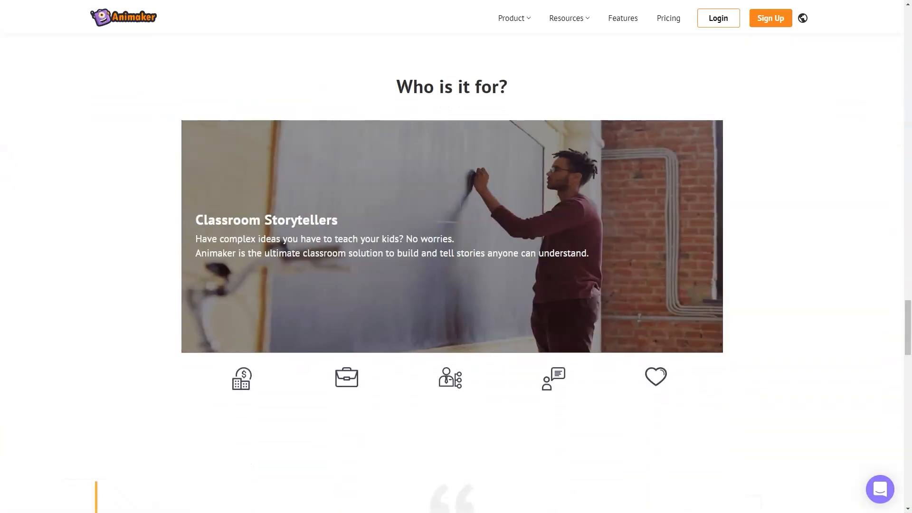
pyautogui.scroll(-3)
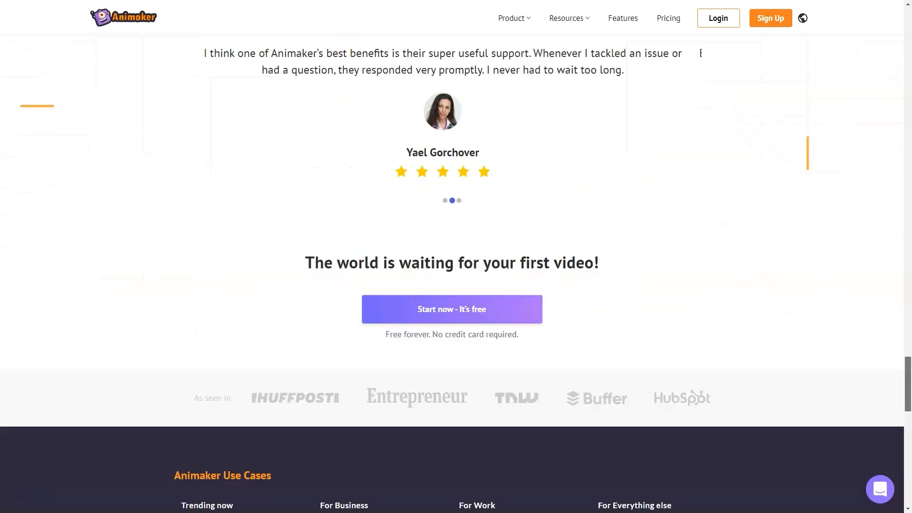
# Step: Return to the Animaker homepage via the logo to browse the Product and Resources menus
pyautogui.click(511, 17)
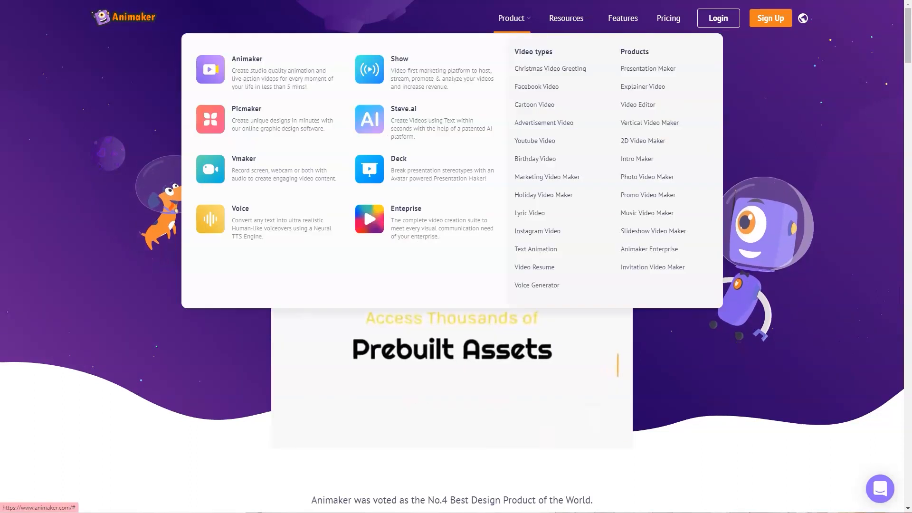
pyautogui.moveTo(532, 104)
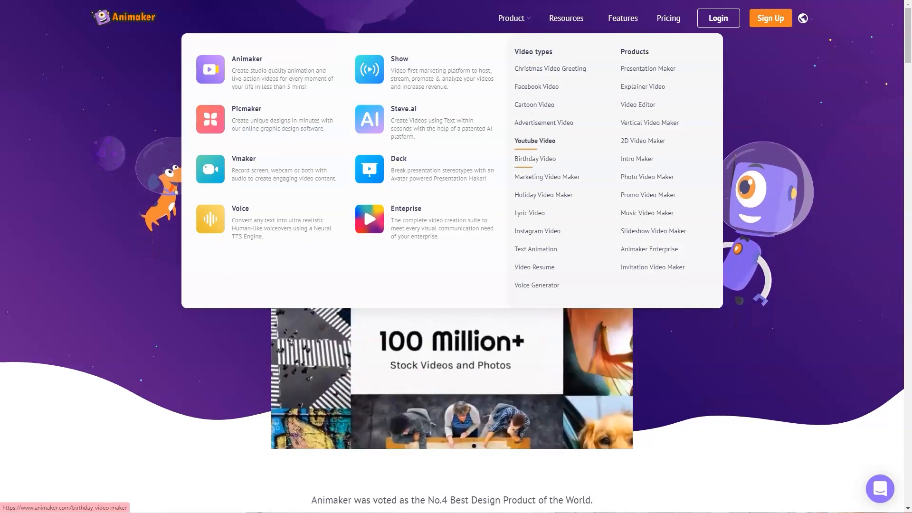
pyautogui.moveTo(529, 213)
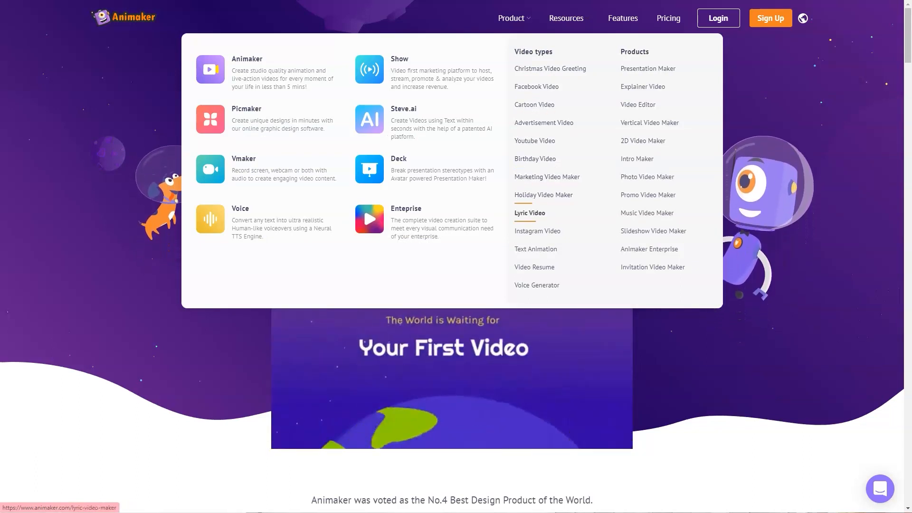
pyautogui.moveTo(533, 266)
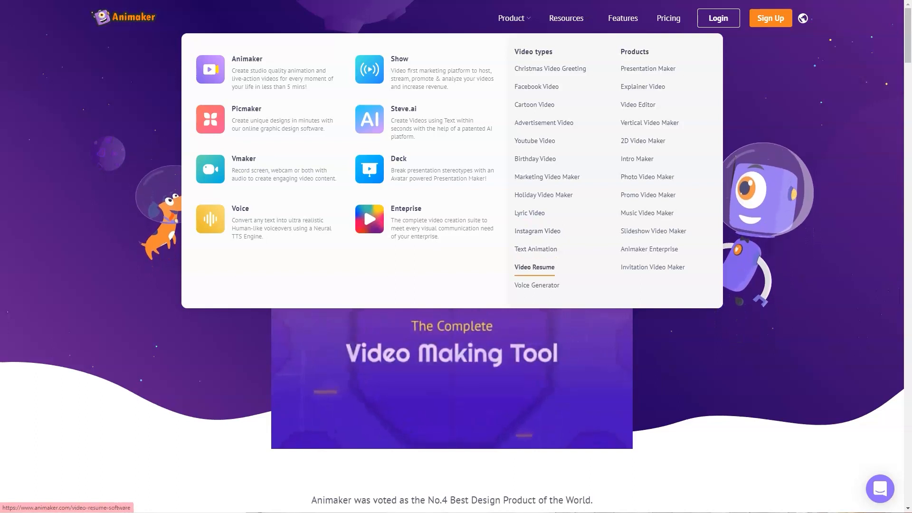
pyautogui.moveTo(643, 86)
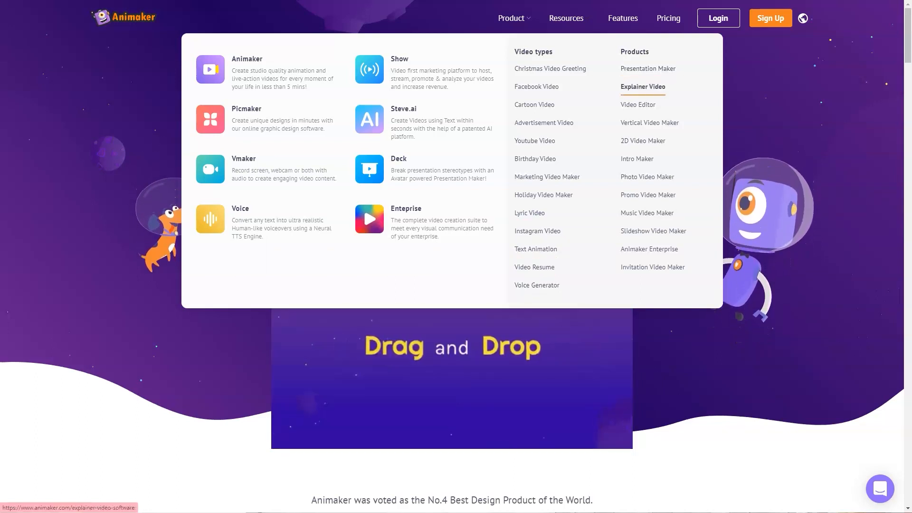
pyautogui.moveTo(637, 158)
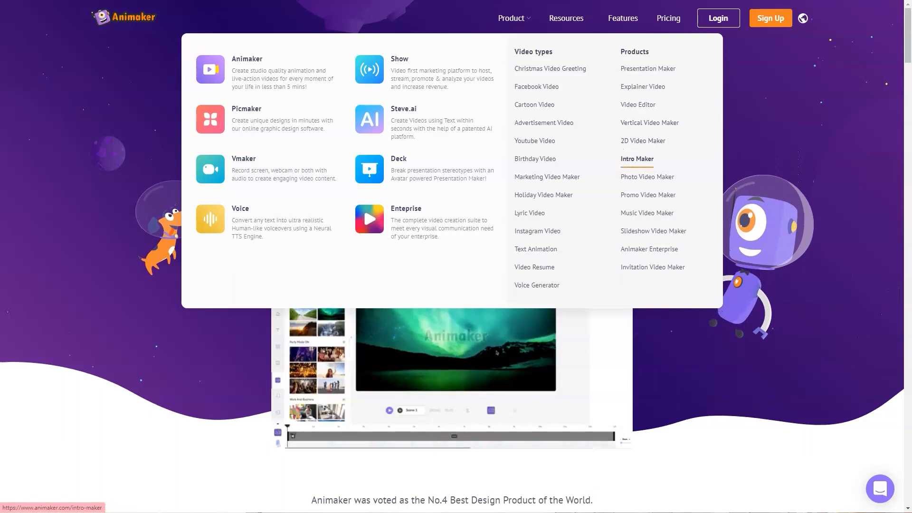
pyautogui.moveTo(653, 231)
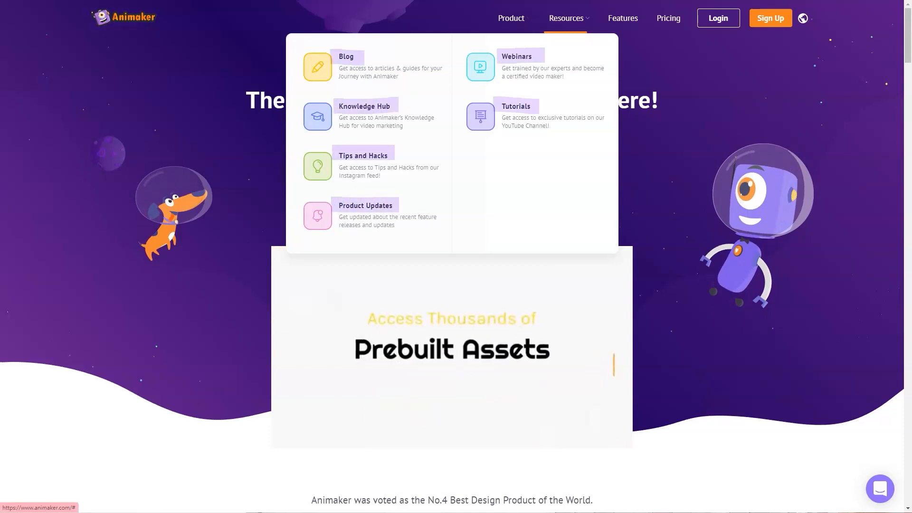
# Step: Scroll the YouTube video maker page past its templates and four creation steps to 'Animaker by the Numbers'
pyautogui.scroll(-3)
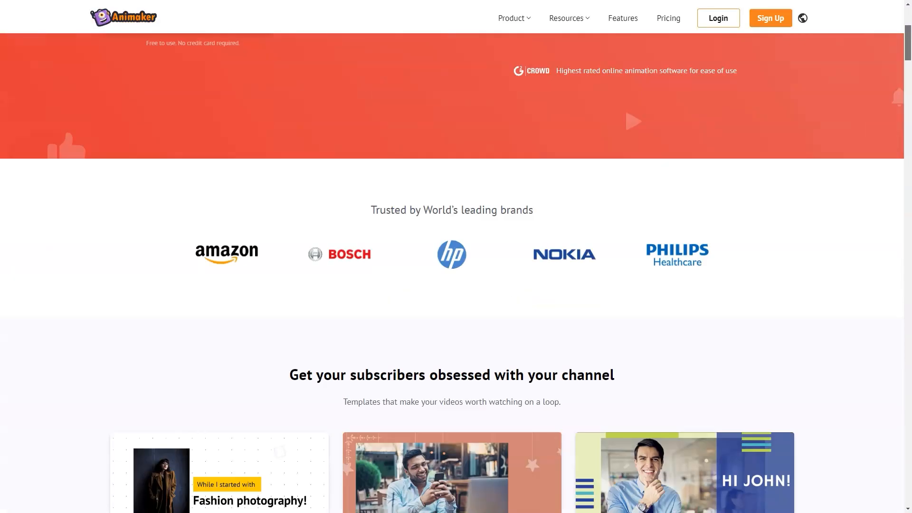
pyautogui.scroll(-3)
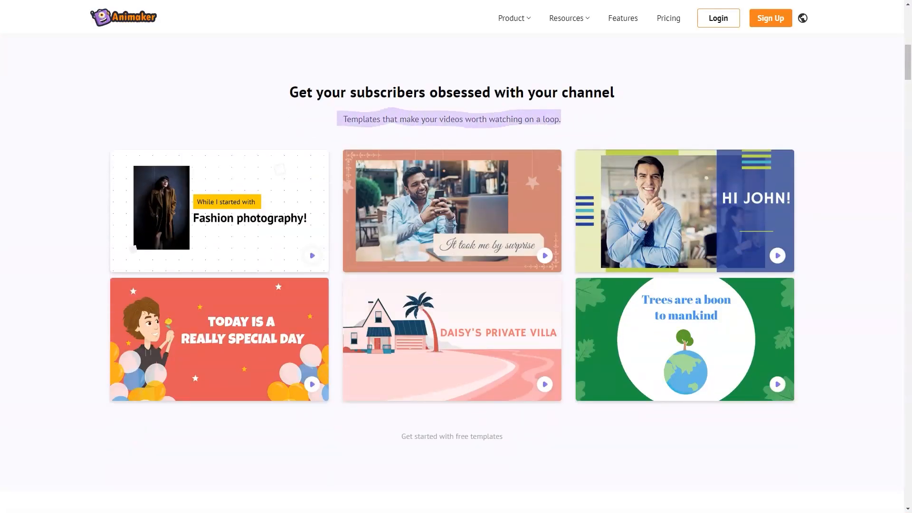
pyautogui.scroll(-3)
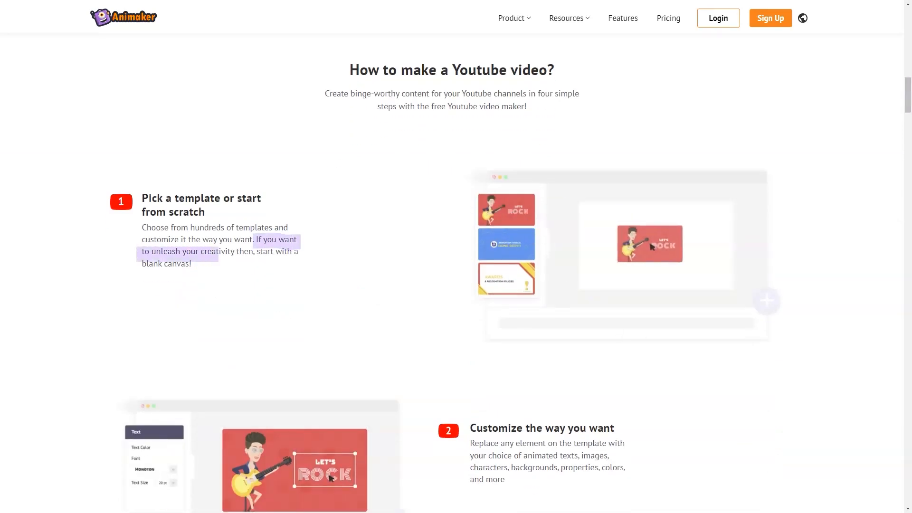
pyautogui.scroll(-3)
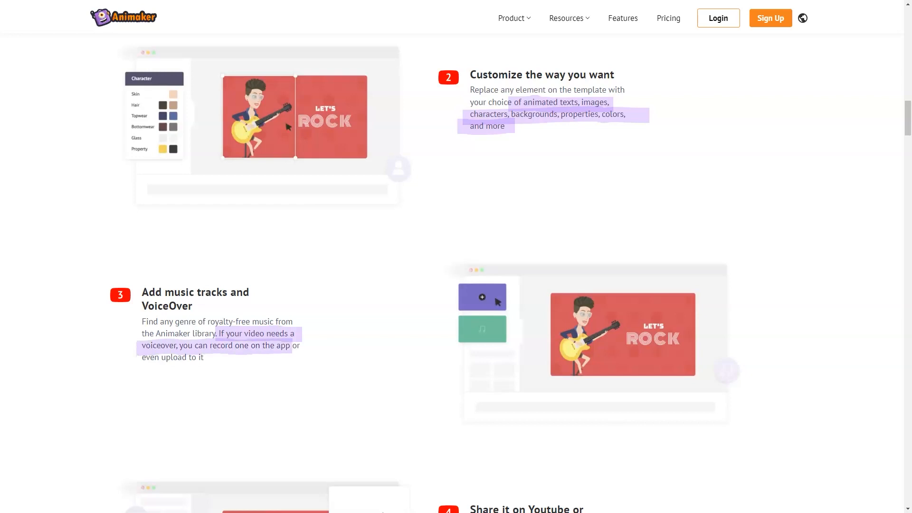
pyautogui.scroll(-3)
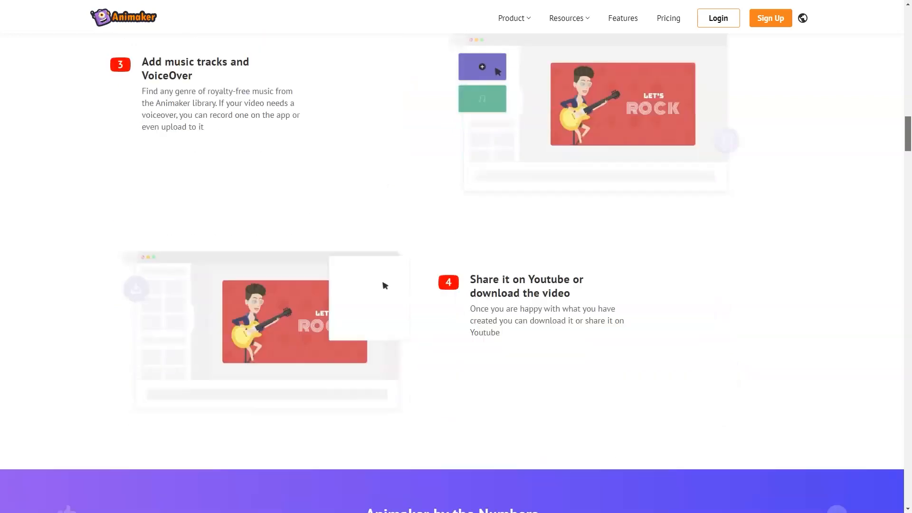
pyautogui.scroll(-3)
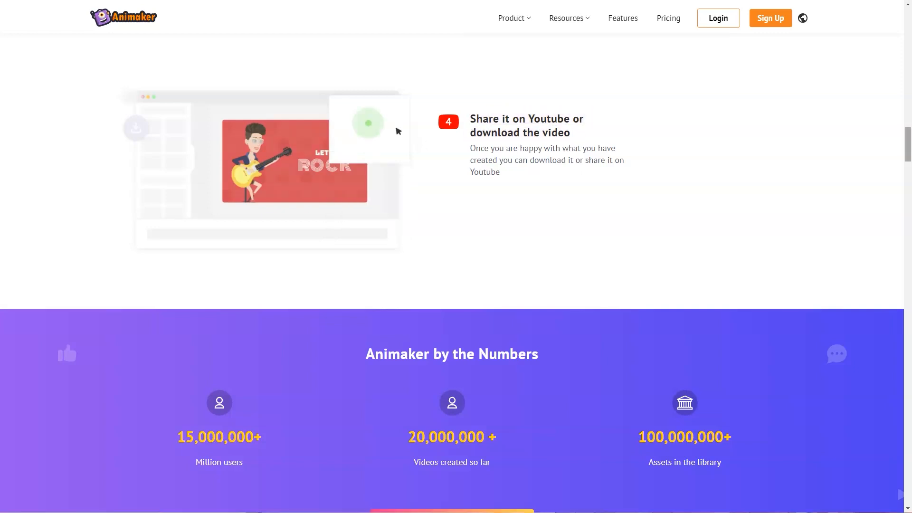
pyautogui.scroll(-3)
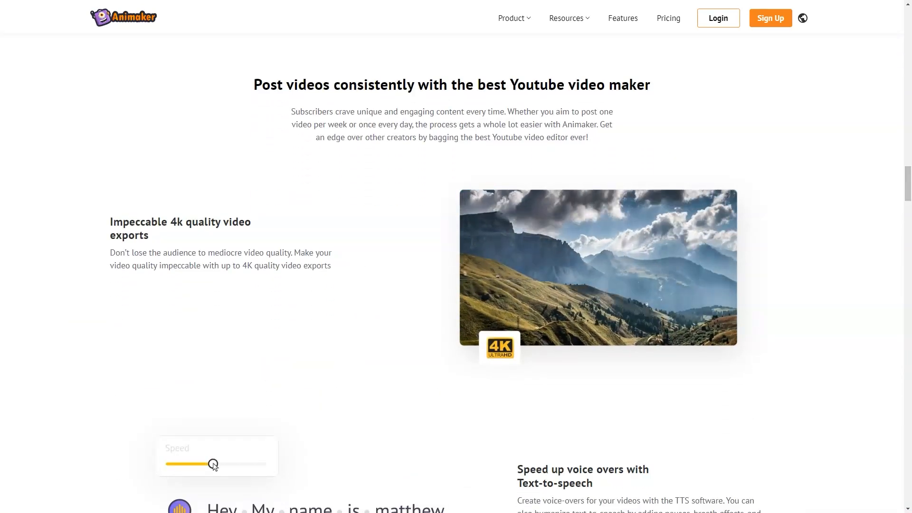
pyautogui.scroll(-3)
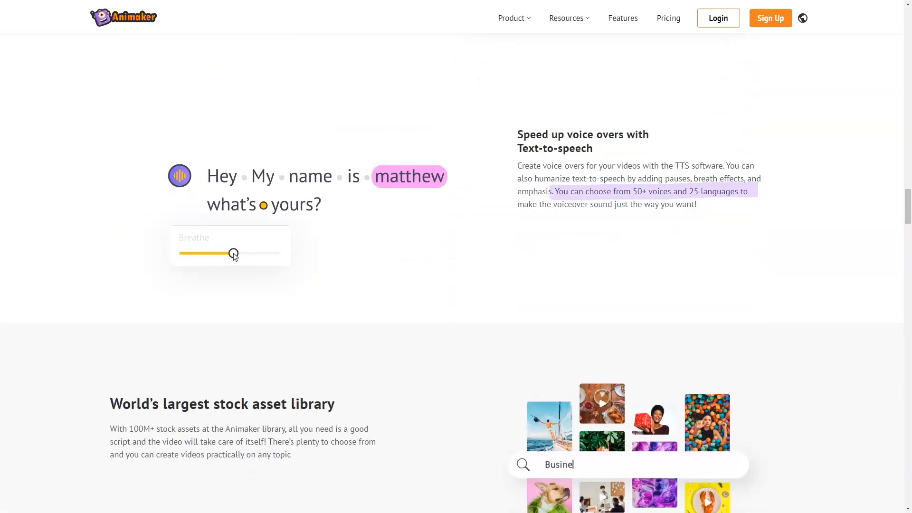
pyautogui.scroll(-3)
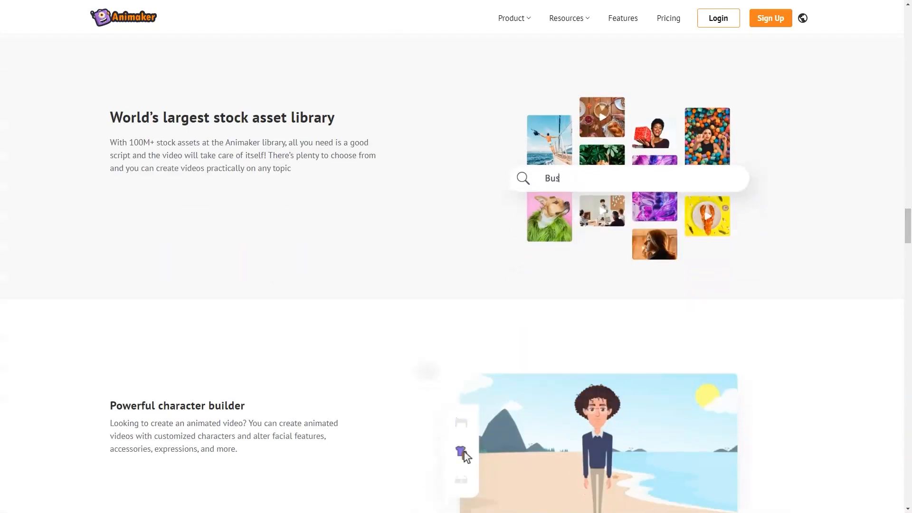
pyautogui.write('Tra')
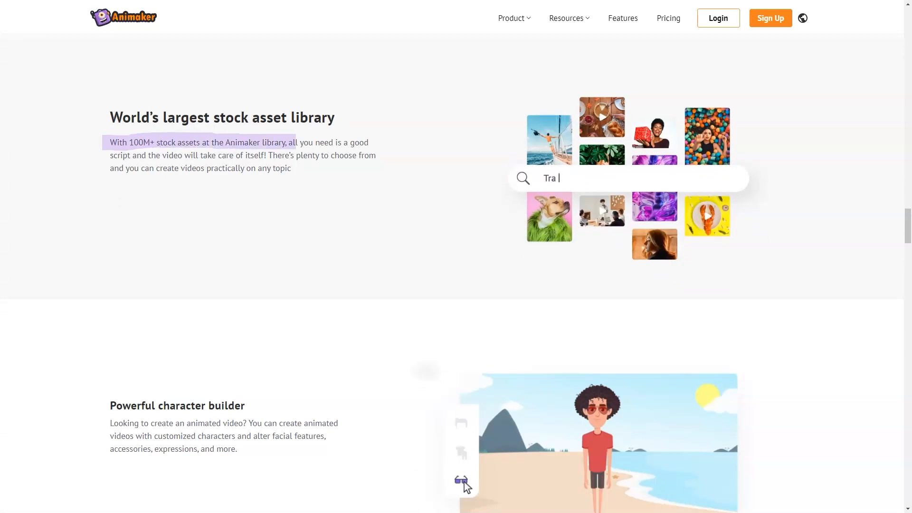
pyautogui.scroll(-3)
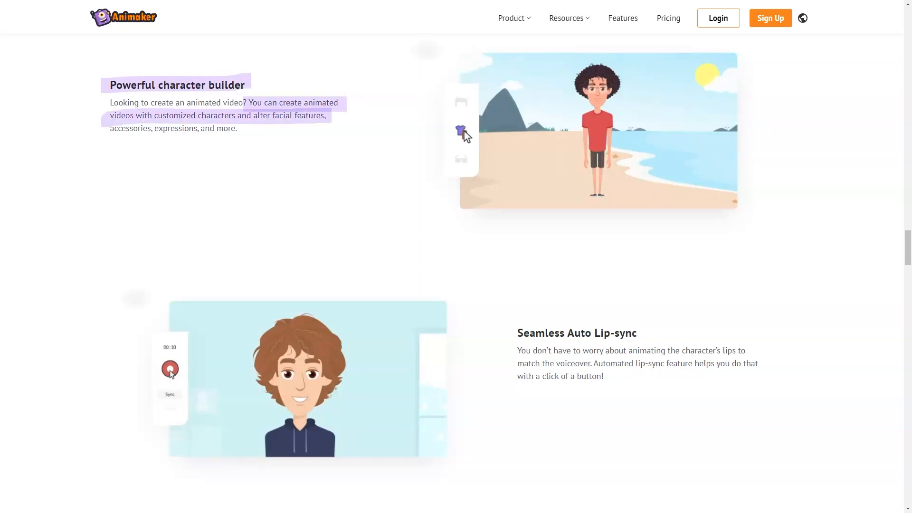
pyautogui.scroll(-3)
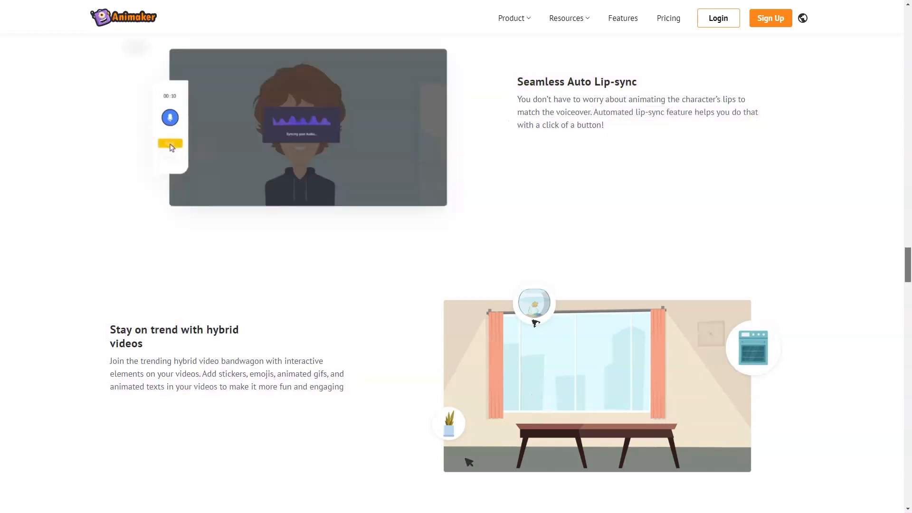
pyautogui.scroll(-3)
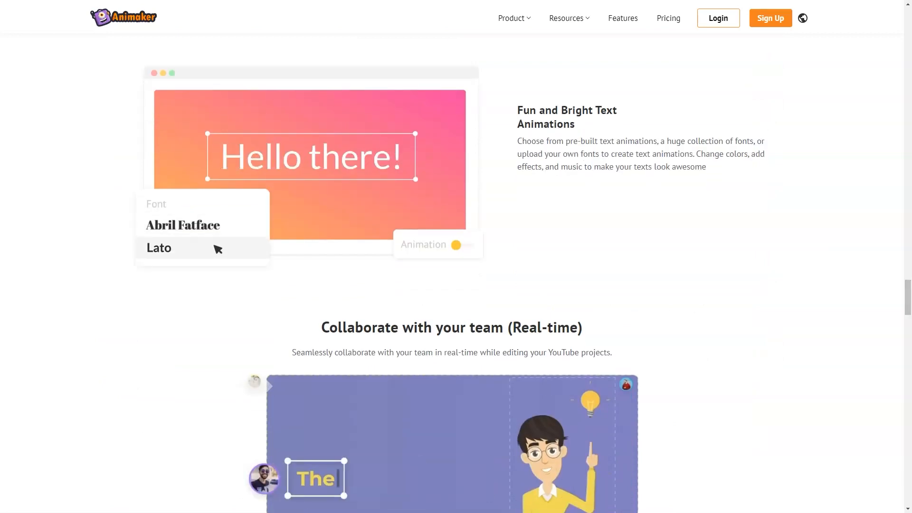
pyautogui.doubleClick(566, 116)
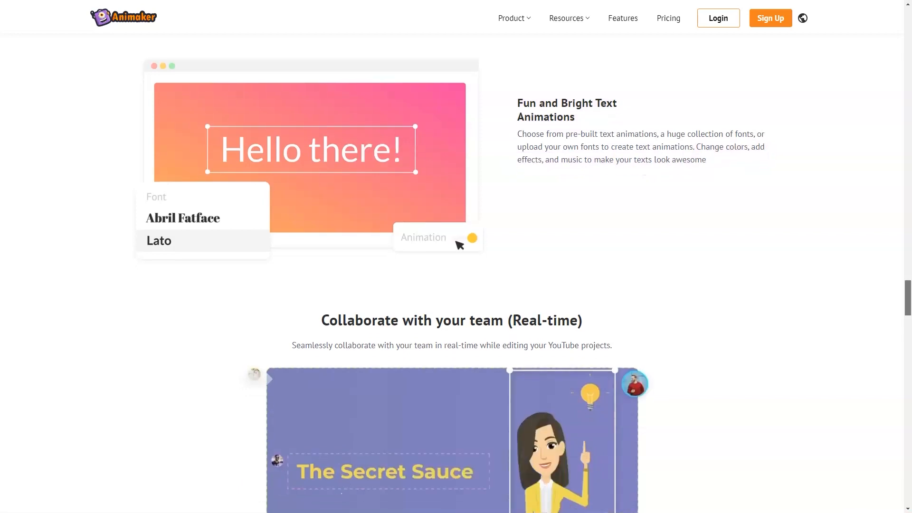
pyautogui.scroll(-3)
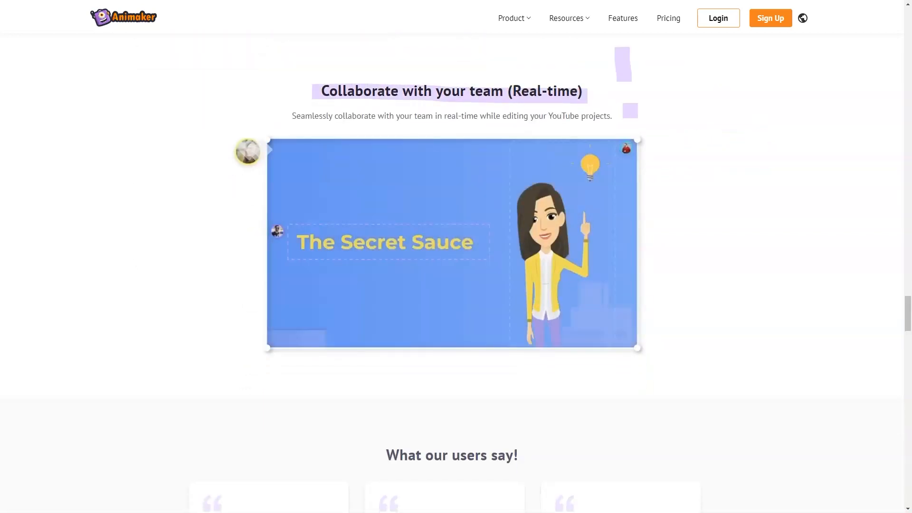
pyautogui.scroll(-3)
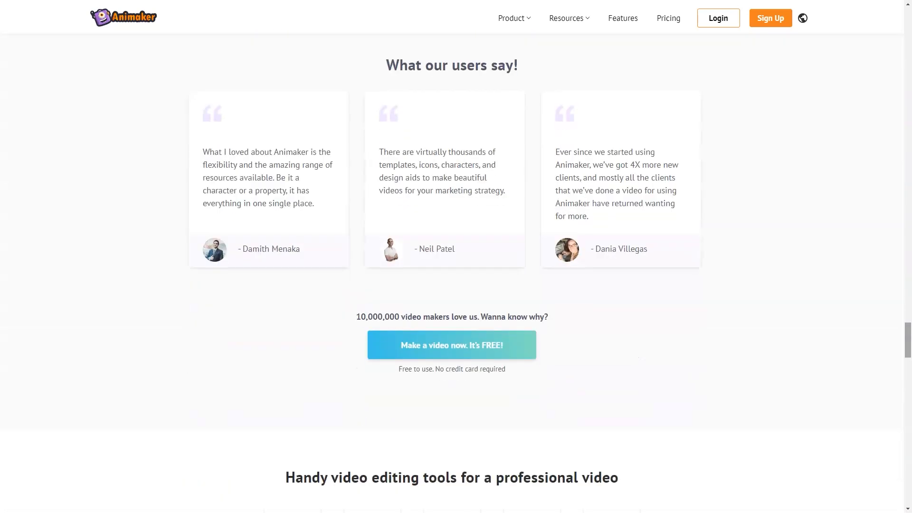
pyautogui.scroll(-3)
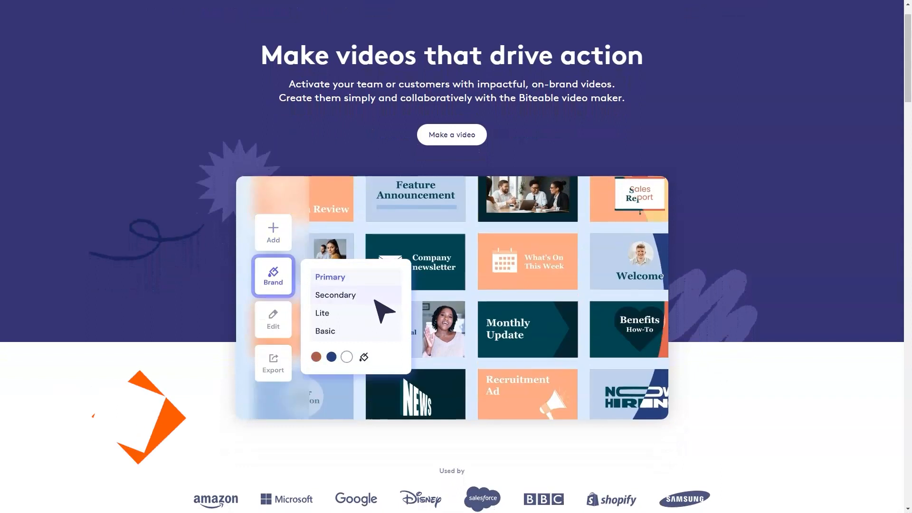
# Step: Read the Biteable homepage through its branding, use cases, testimonials and template gallery
pyautogui.click(272, 319)
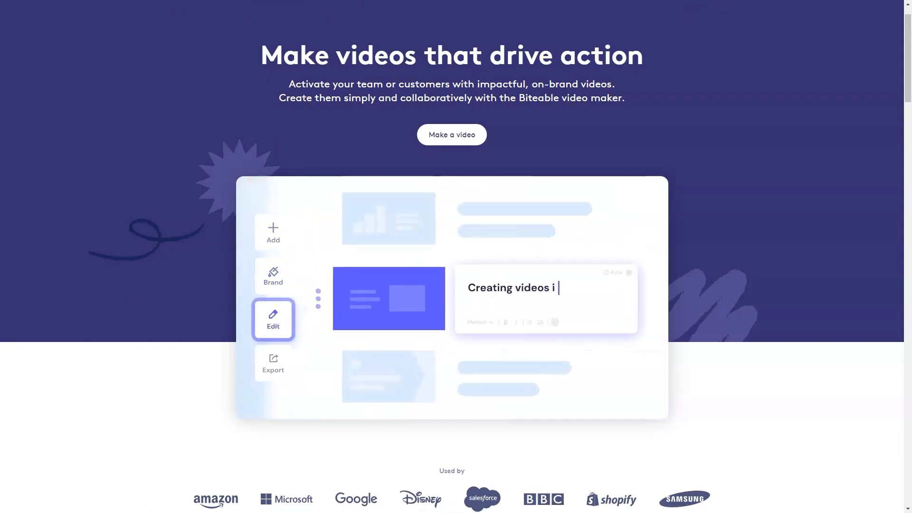
pyautogui.scroll(-3)
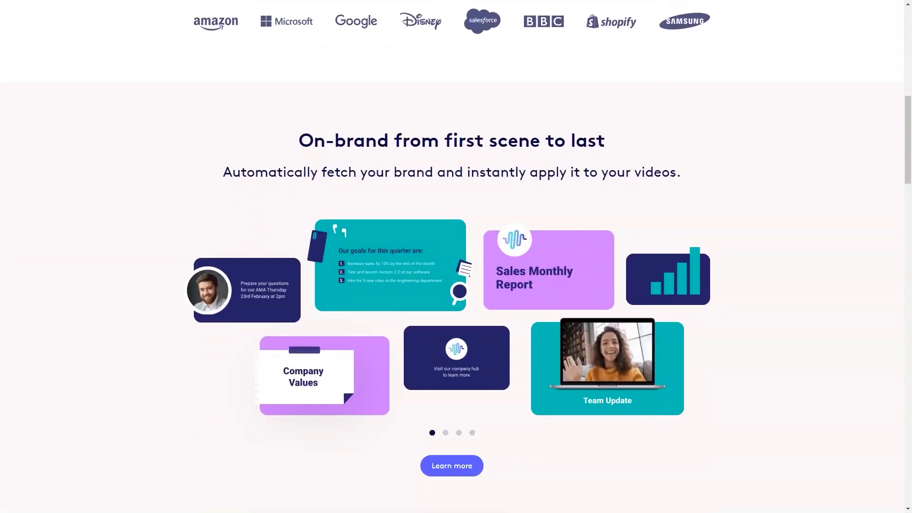
pyautogui.click(459, 433)
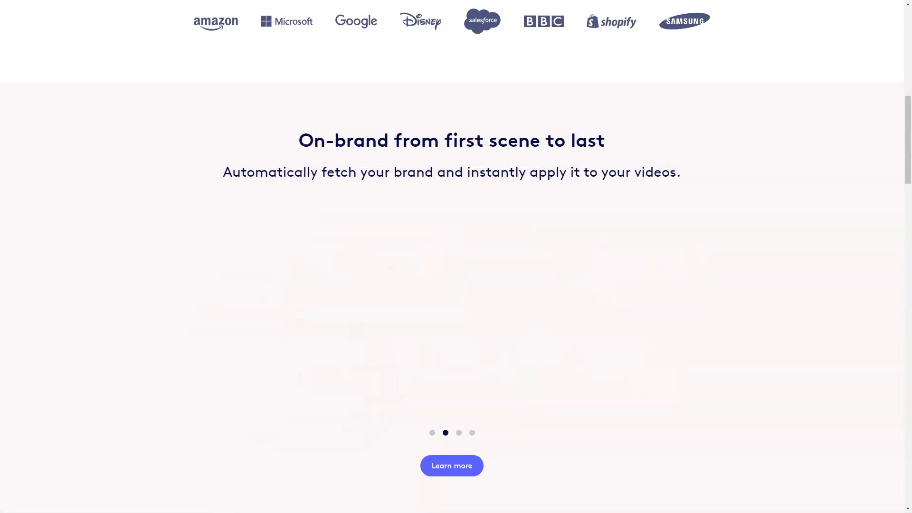
pyautogui.scroll(-3)
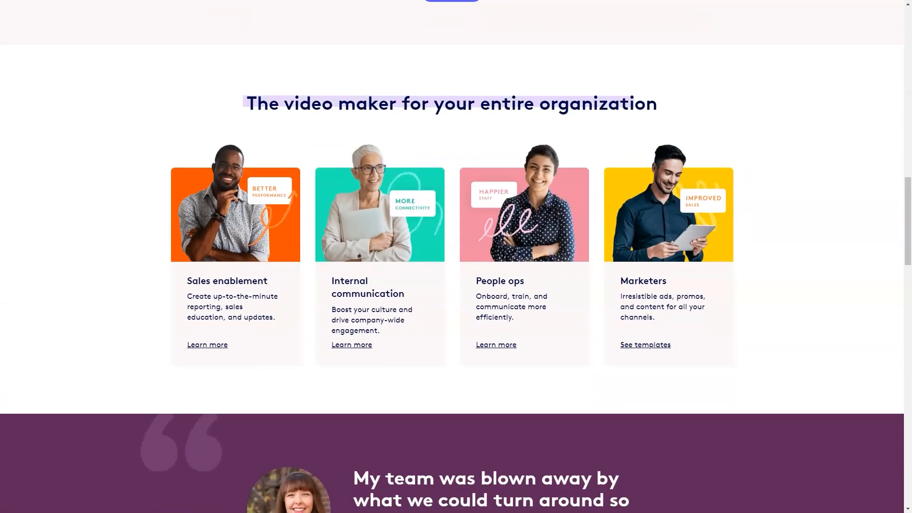
pyautogui.scroll(-3)
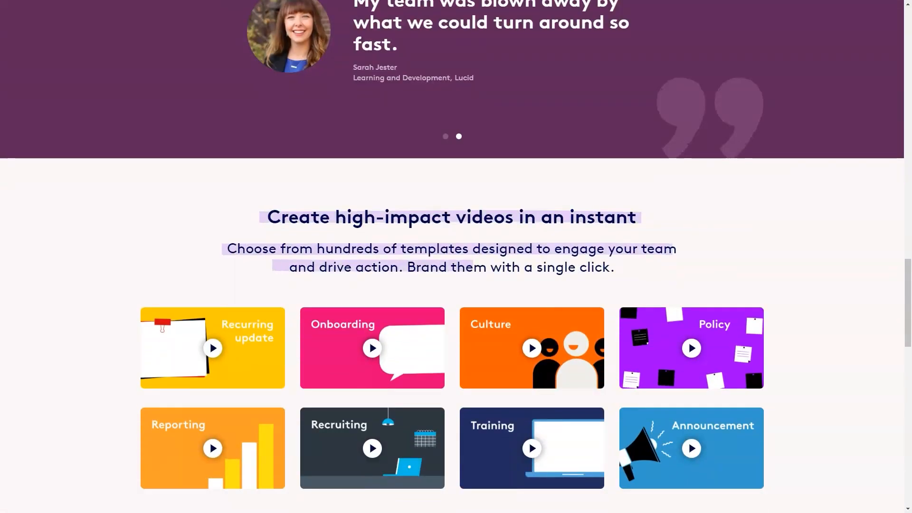
# Step: Move on to Biteable's Create > Advertising video ads page and start reading it
pyautogui.click(445, 136)
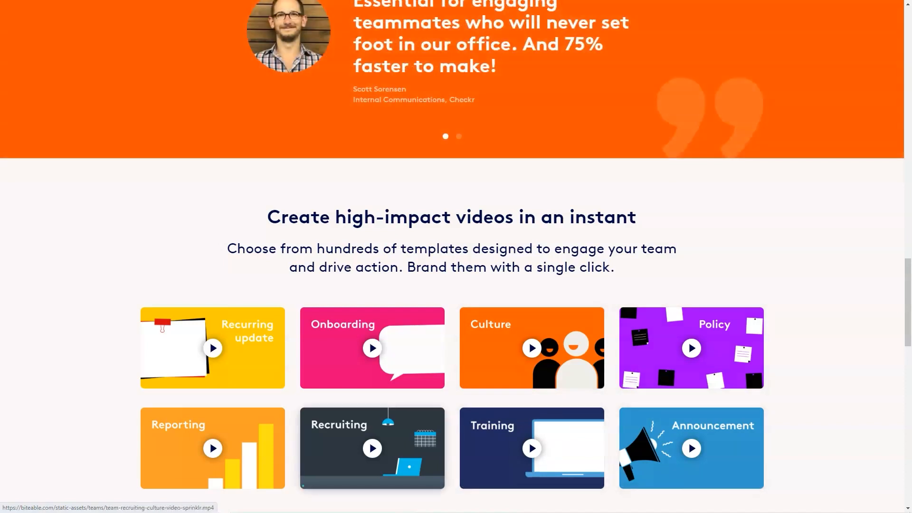
pyautogui.scroll(-3)
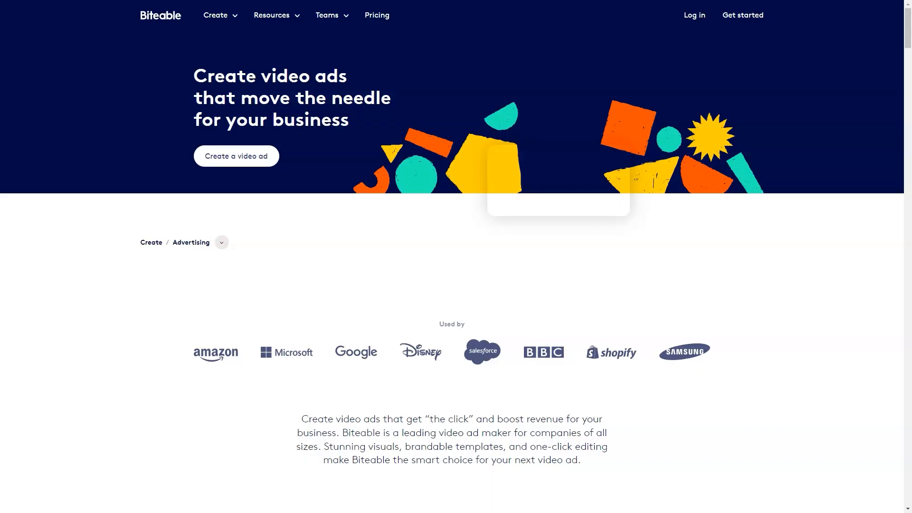
# Step: Read the video ads page through its five steps, testimonials and ad types
pyautogui.scroll(-3)
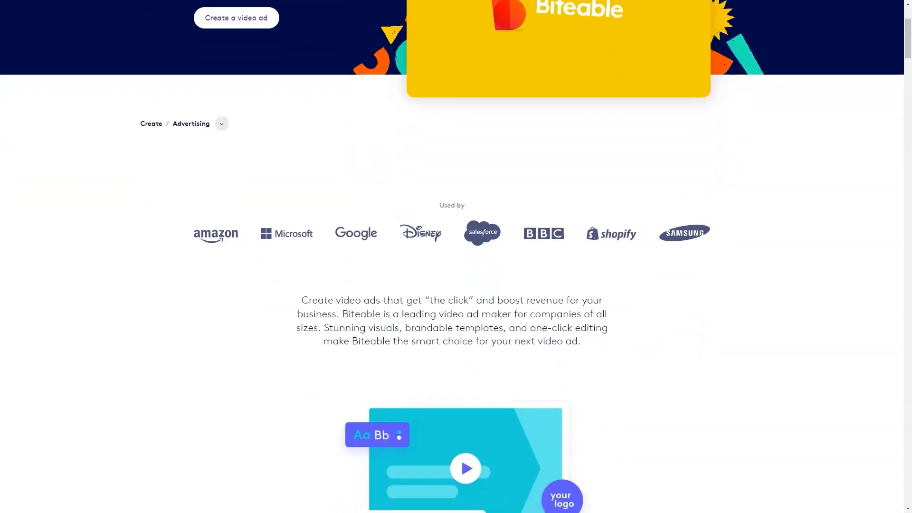
pyautogui.scroll(-3)
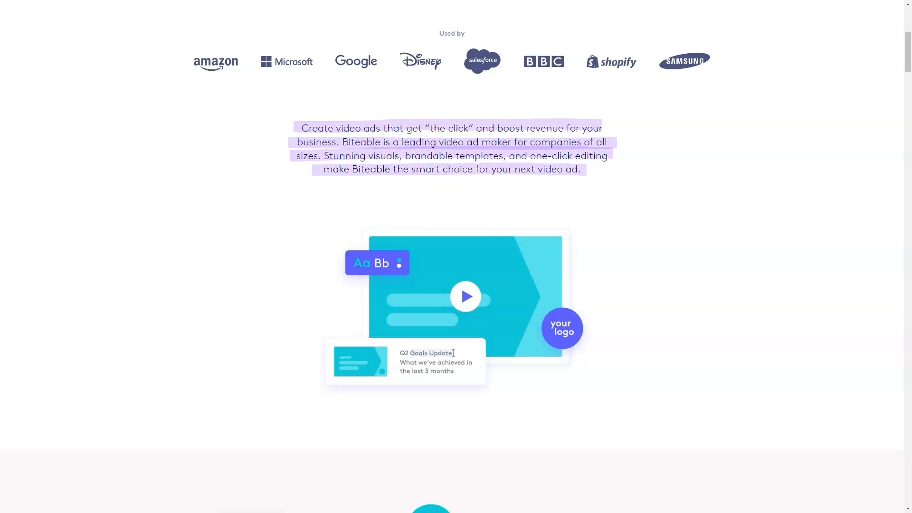
pyautogui.scroll(-3)
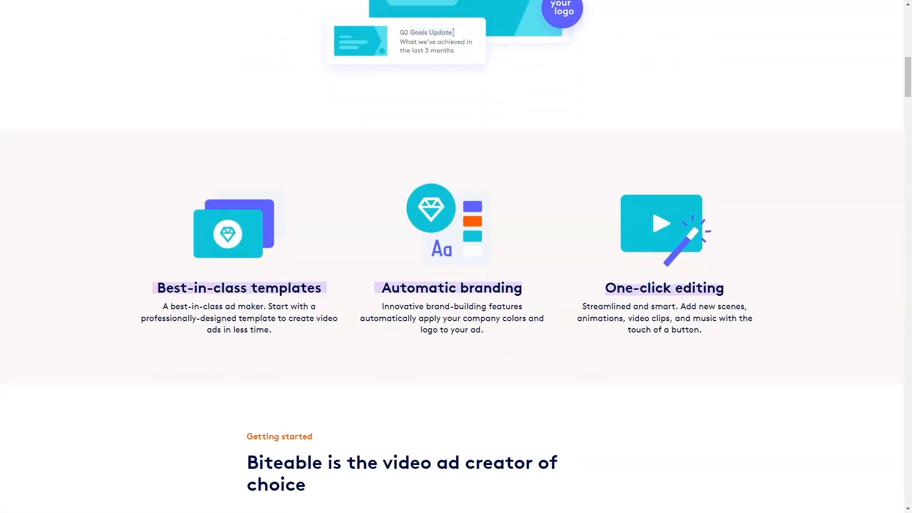
pyautogui.scroll(-3)
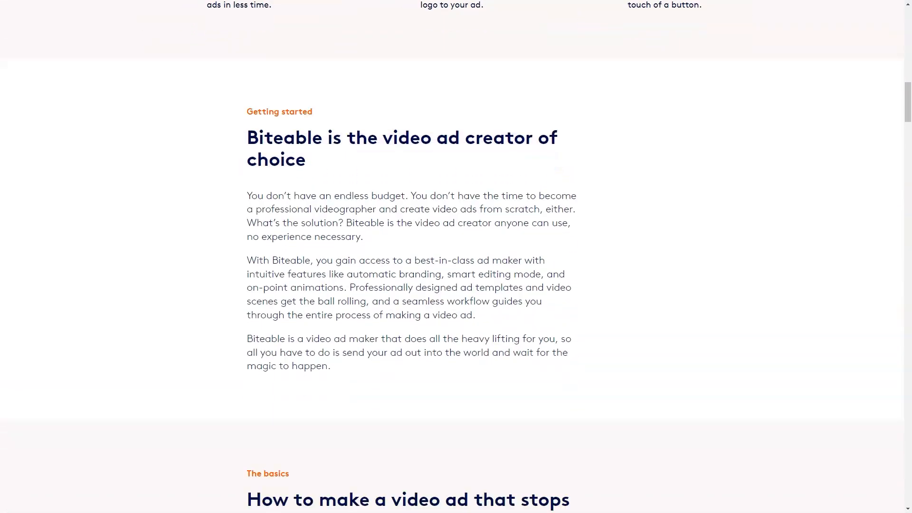
pyautogui.scroll(-3)
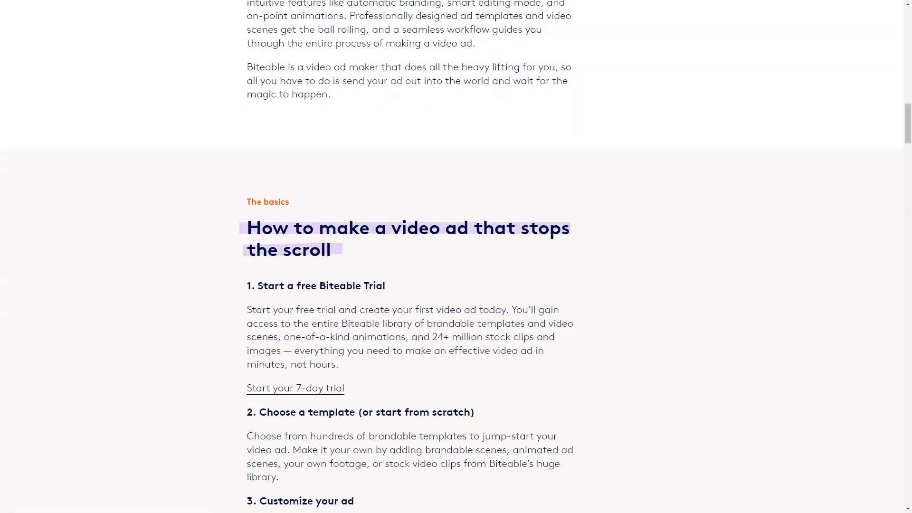
pyautogui.scroll(-3)
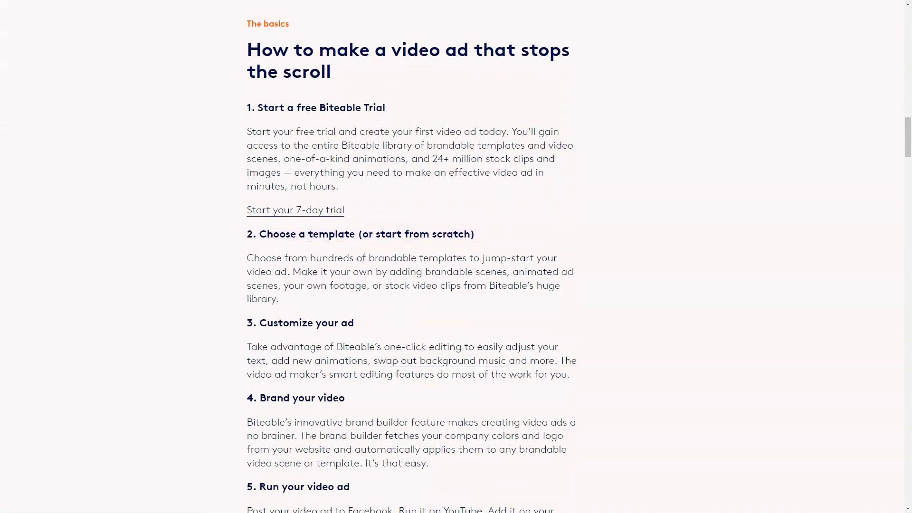
pyautogui.scroll(-3)
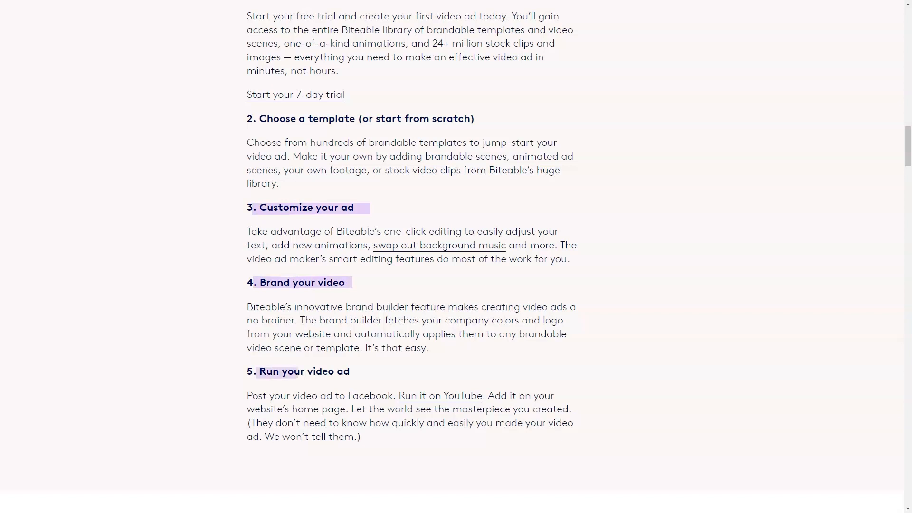
pyautogui.scroll(-3)
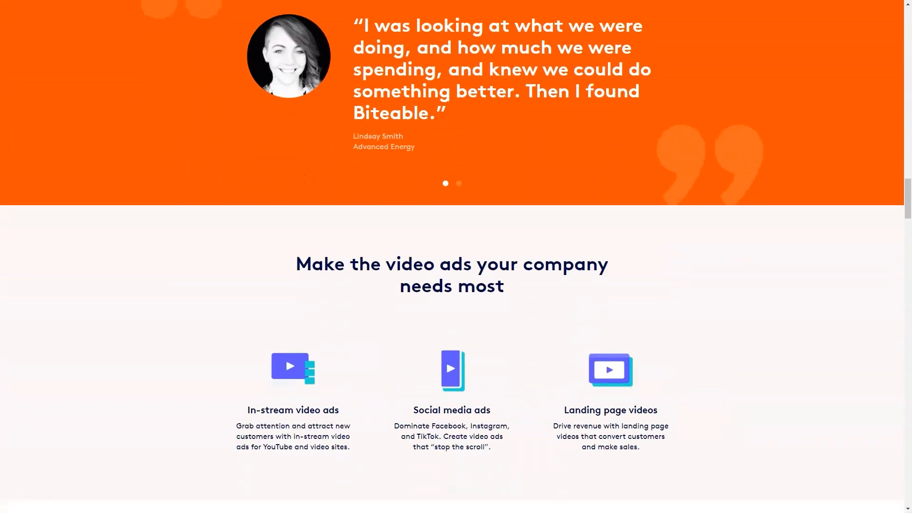
# Step: Move on to Biteable's Create > Corporate video maker page and start reading it
pyautogui.click(459, 184)
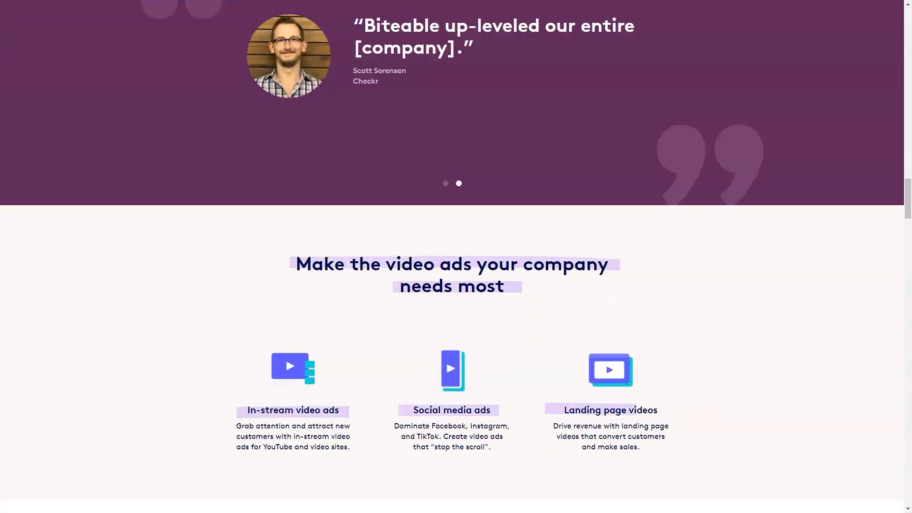
pyautogui.scroll(-3)
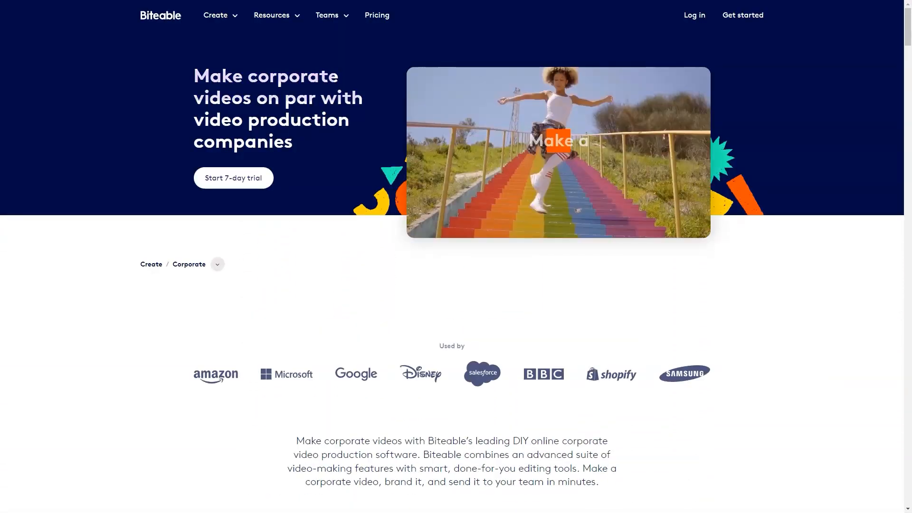
# Step: Read the Corporate and Explainer pages, showing the explainer guide's table of contents, before reaching the HR page
pyautogui.scroll(-3)
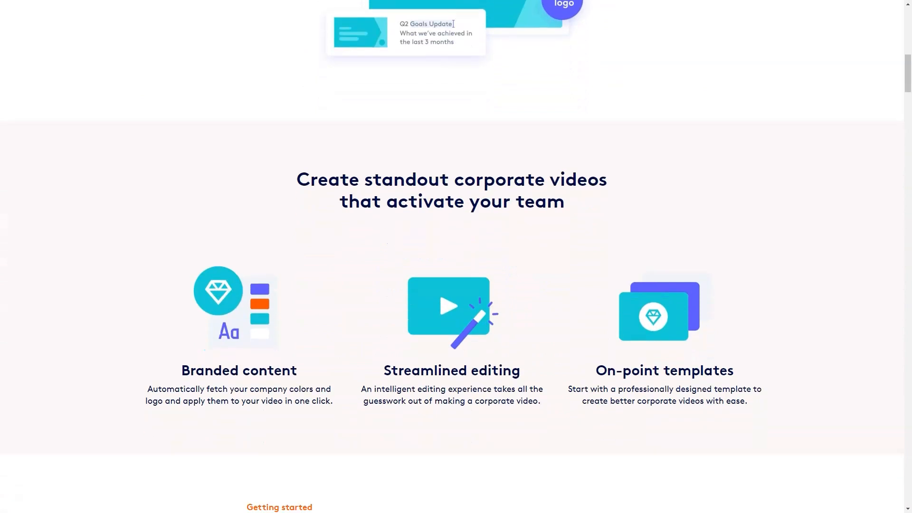
pyautogui.scroll(-3)
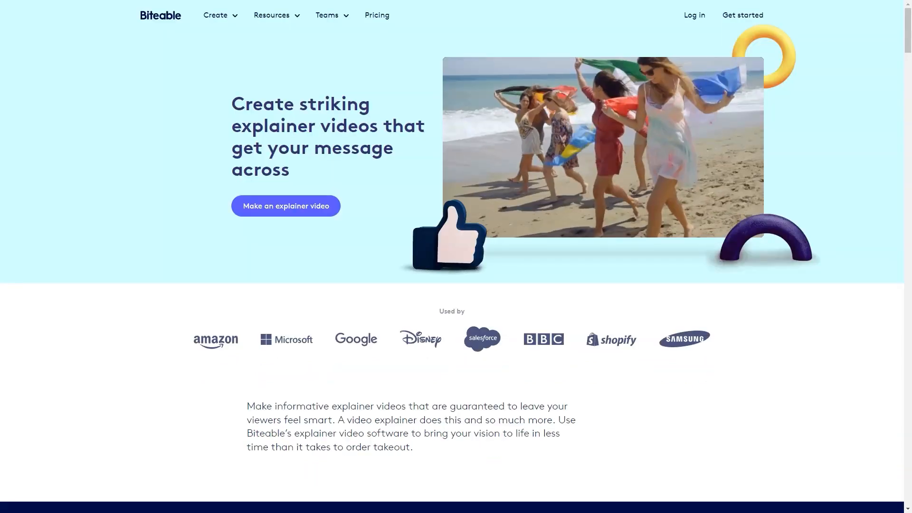
pyautogui.scroll(-3)
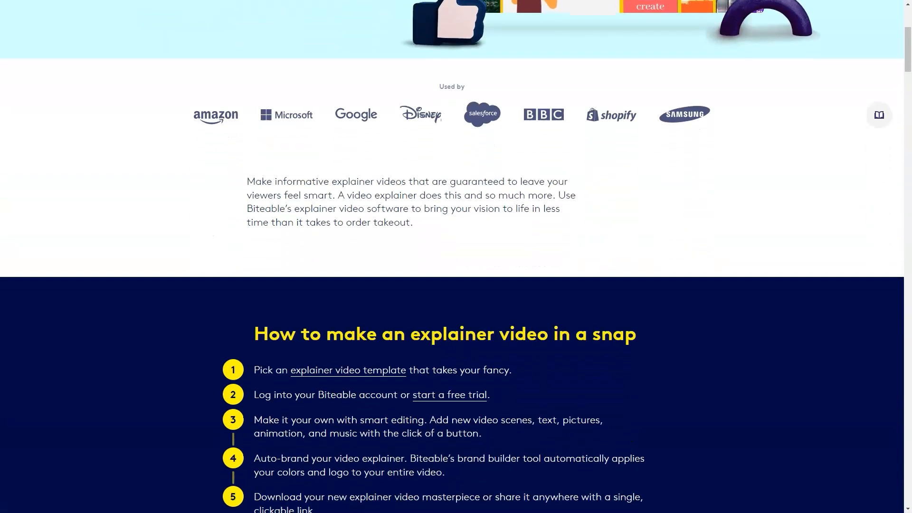
pyautogui.scroll(-3)
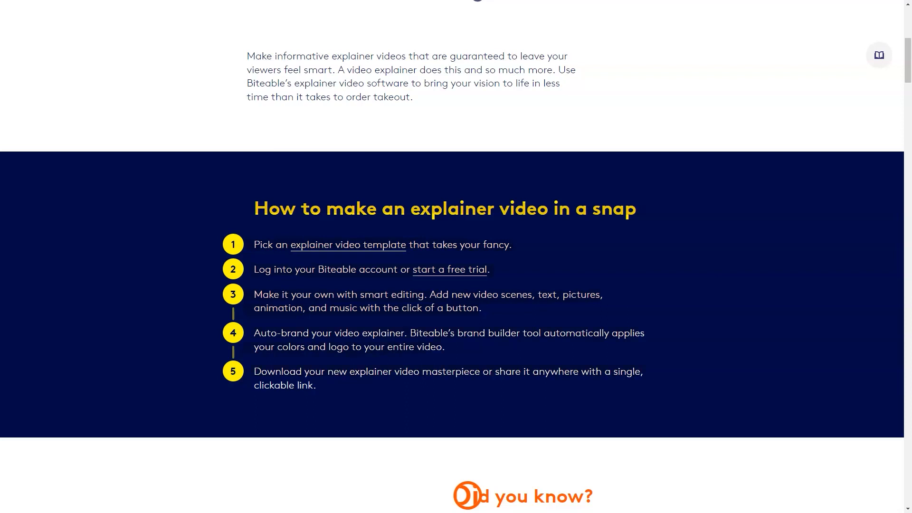
pyautogui.click(879, 55)
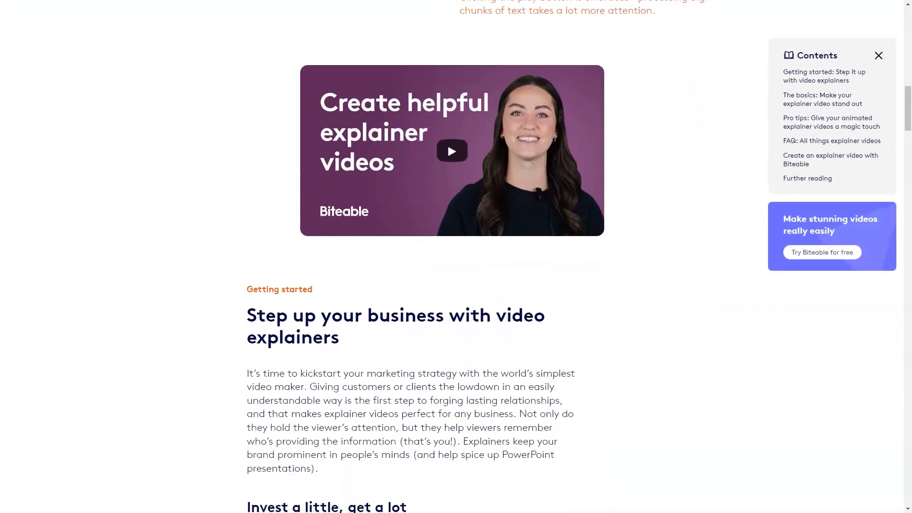
pyautogui.scroll(-3)
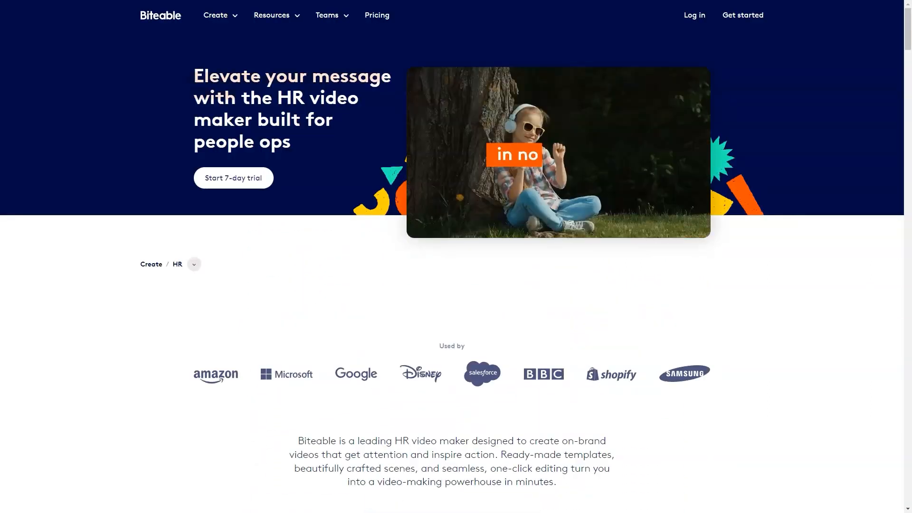
# Step: Read through the LinkedIn and Marketing video maker pages on the way to the Presentations page
pyautogui.scroll(-3)
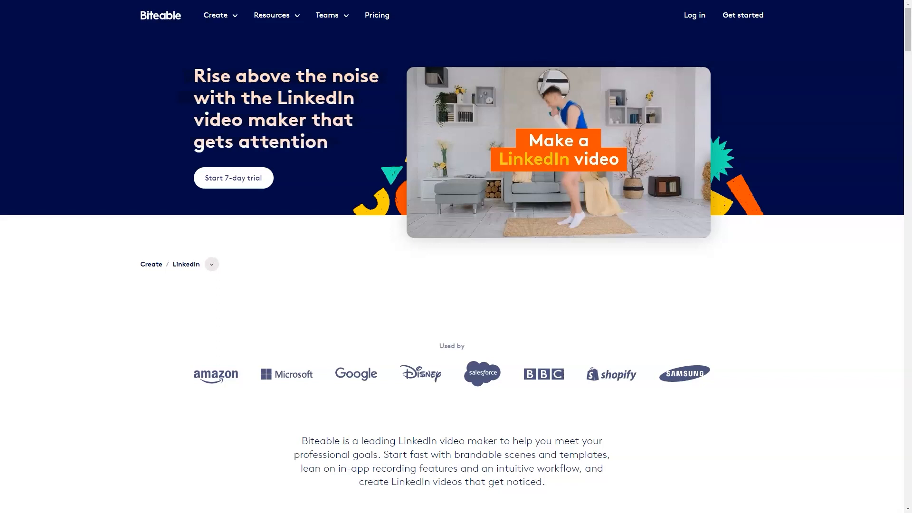
pyautogui.scroll(-3)
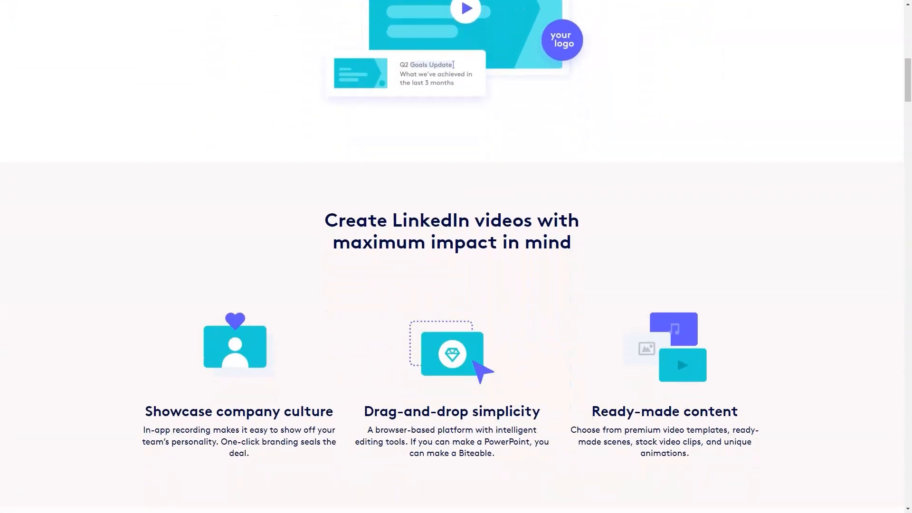
pyautogui.scroll(-3)
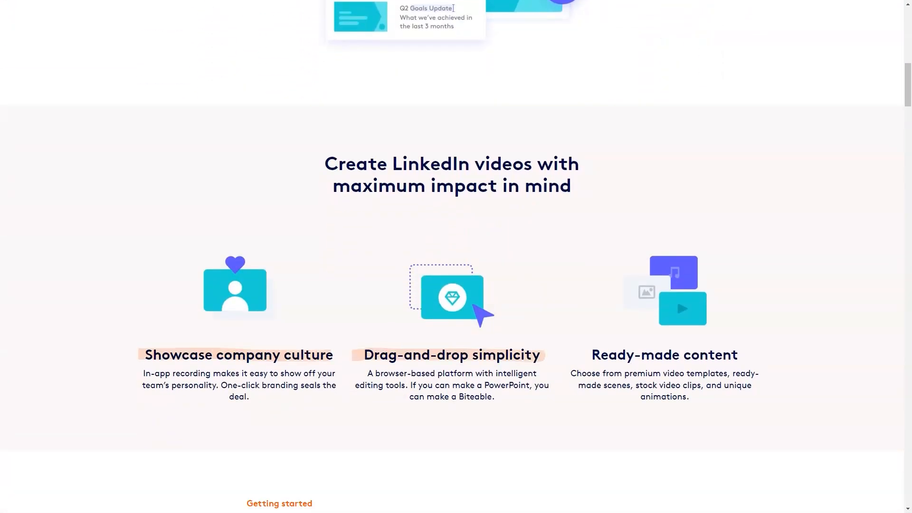
pyautogui.scroll(-3)
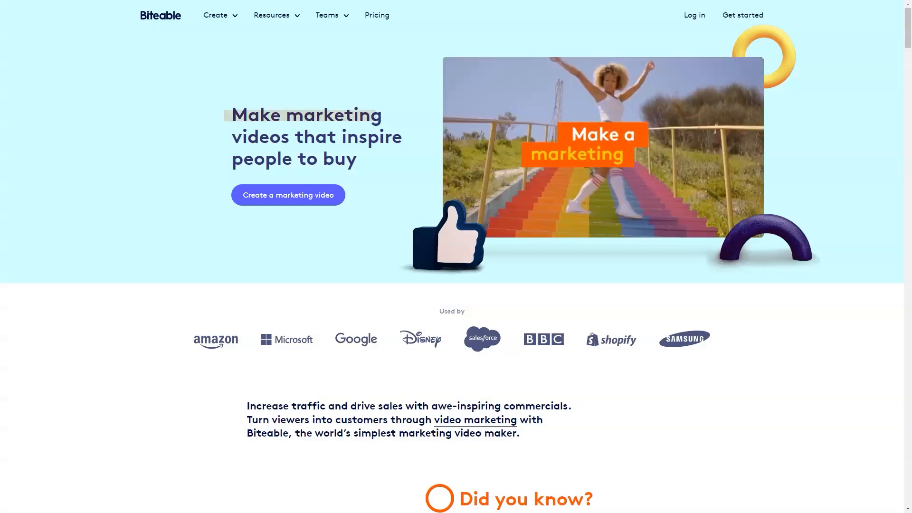
pyautogui.scroll(-3)
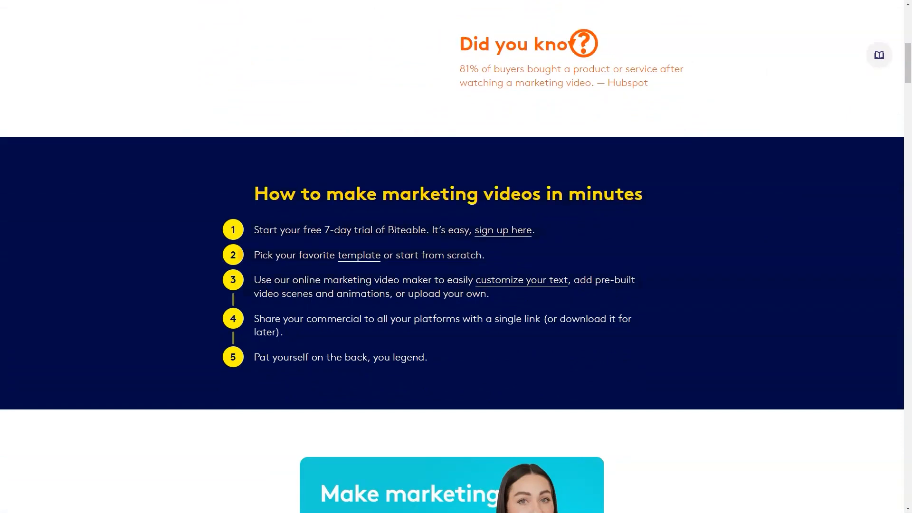
pyautogui.scroll(-3)
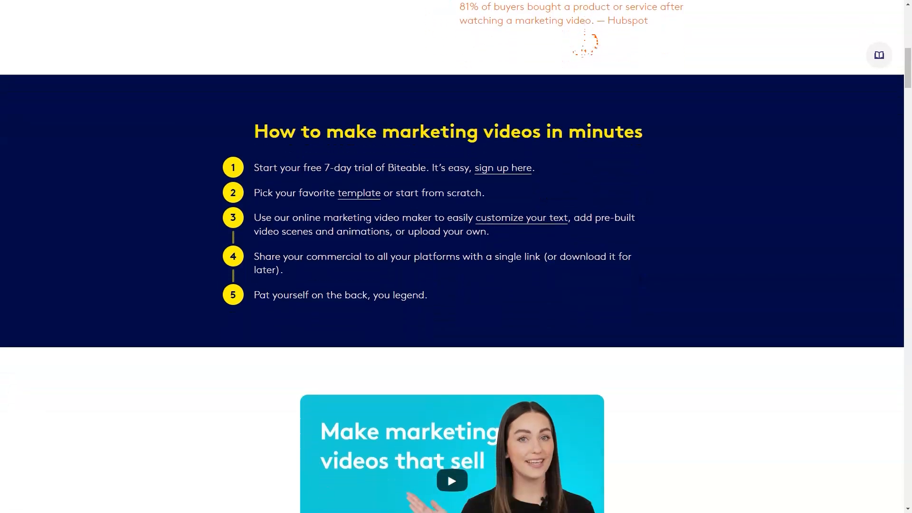
pyautogui.scroll(-3)
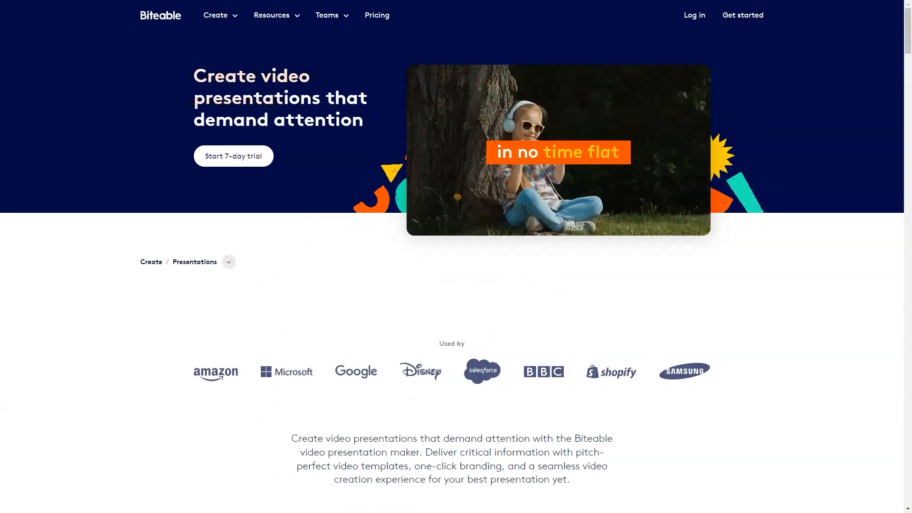
pyautogui.scroll(-3)
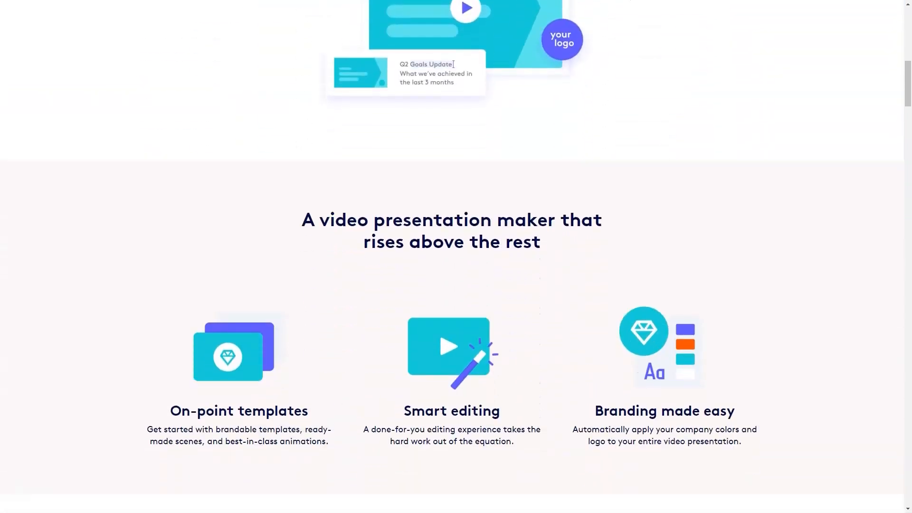
pyautogui.scroll(3)
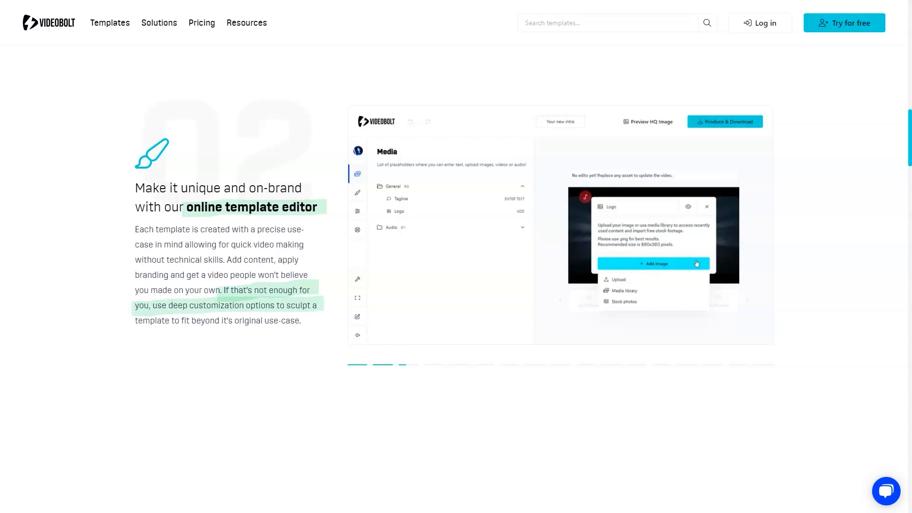
# Step: Read the Videobolt homepage past download-and-publish, show Employer Branding then Product Promo examples, and reach the feature cards
pyautogui.scroll(-3)
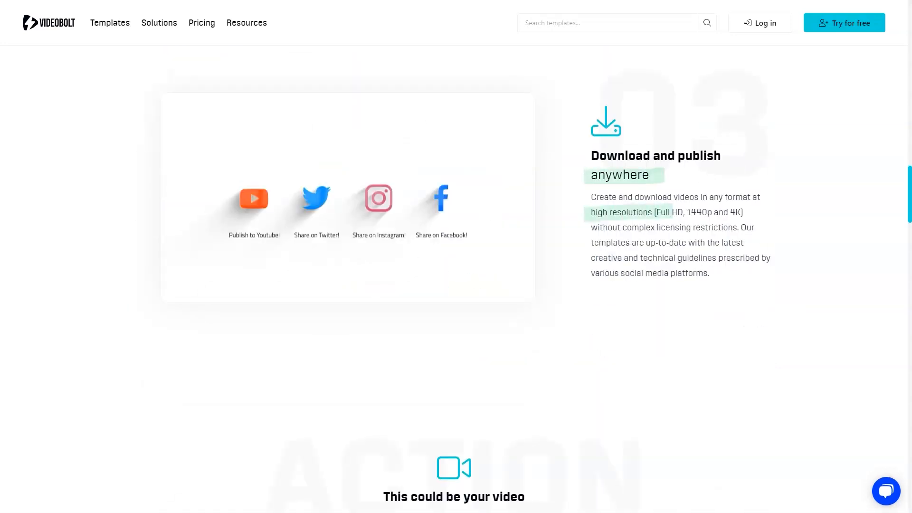
pyautogui.scroll(-3)
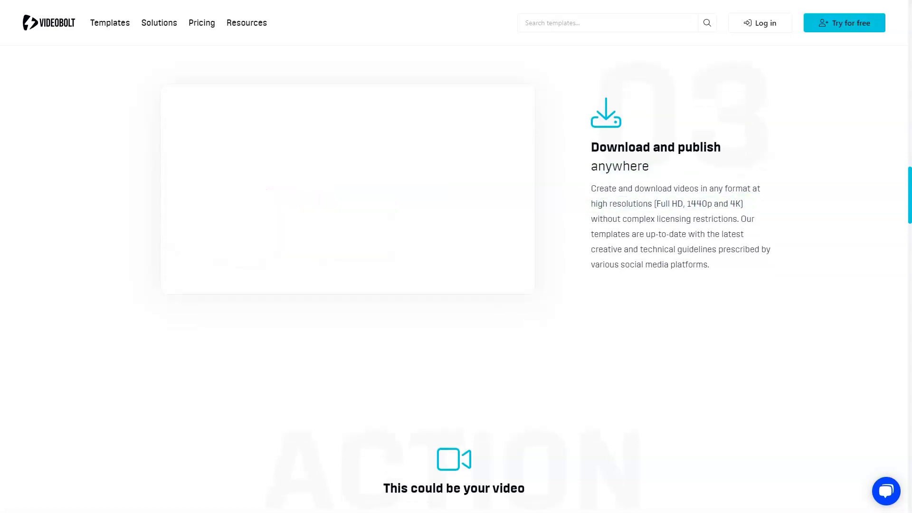
pyautogui.scroll(-3)
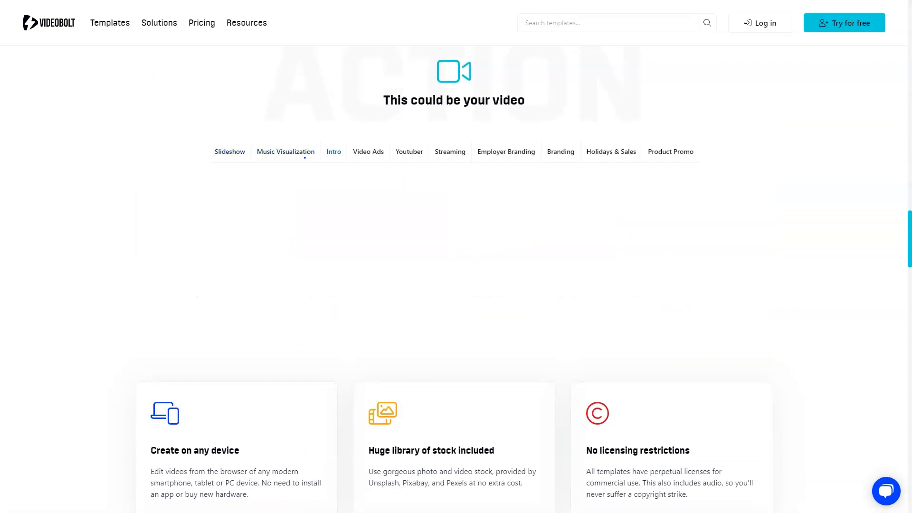
pyautogui.click(408, 152)
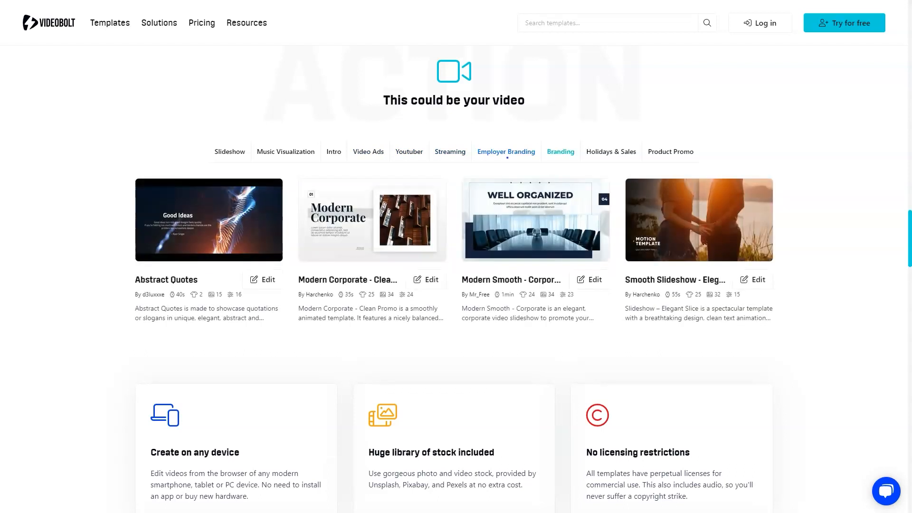
pyautogui.click(670, 152)
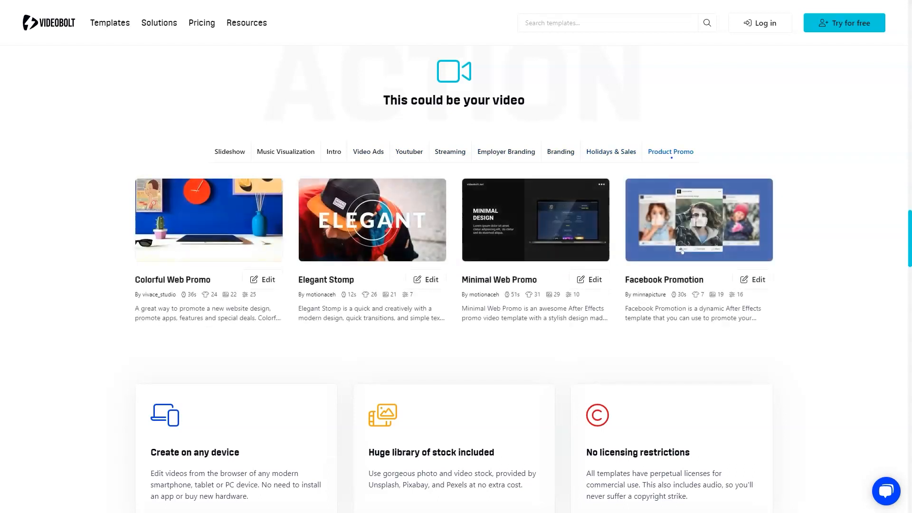
pyautogui.scroll(-3)
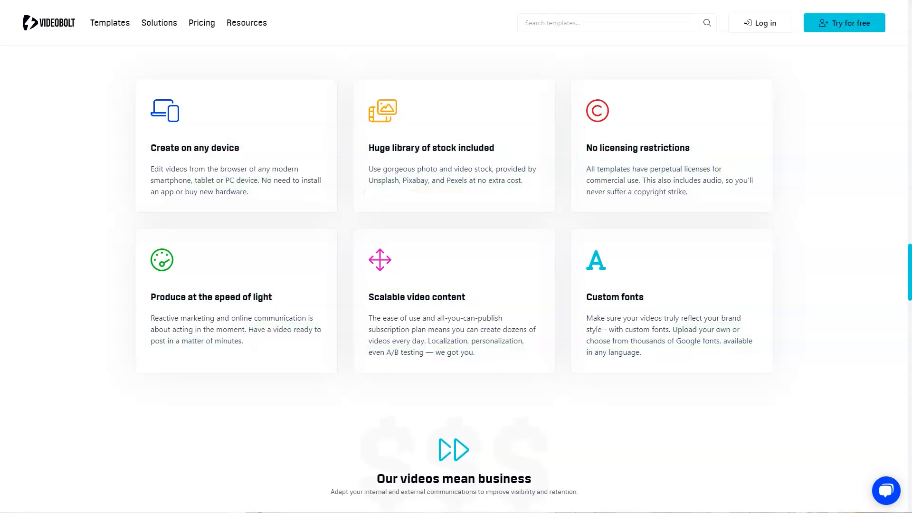
# Step: Read the business use cases and Capterra reviews, then return toward the top for the video-type list
pyautogui.scroll(-3)
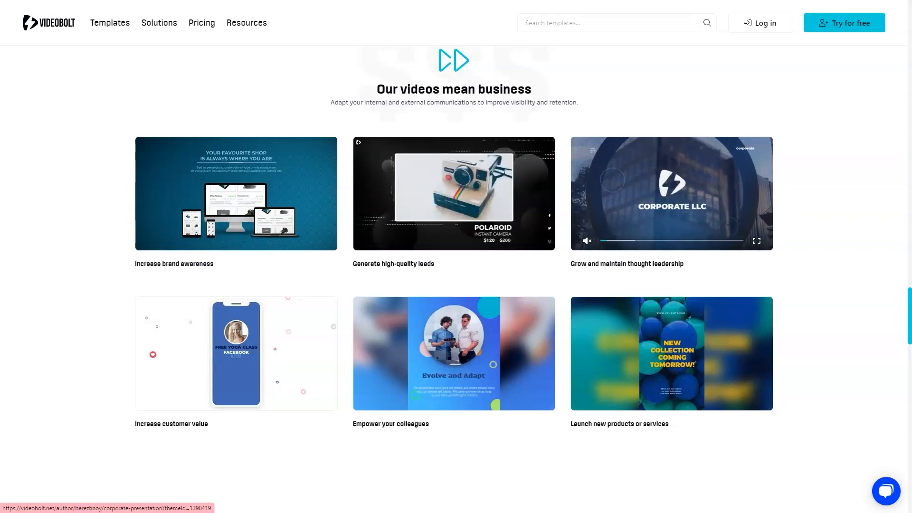
pyautogui.moveTo(671, 354)
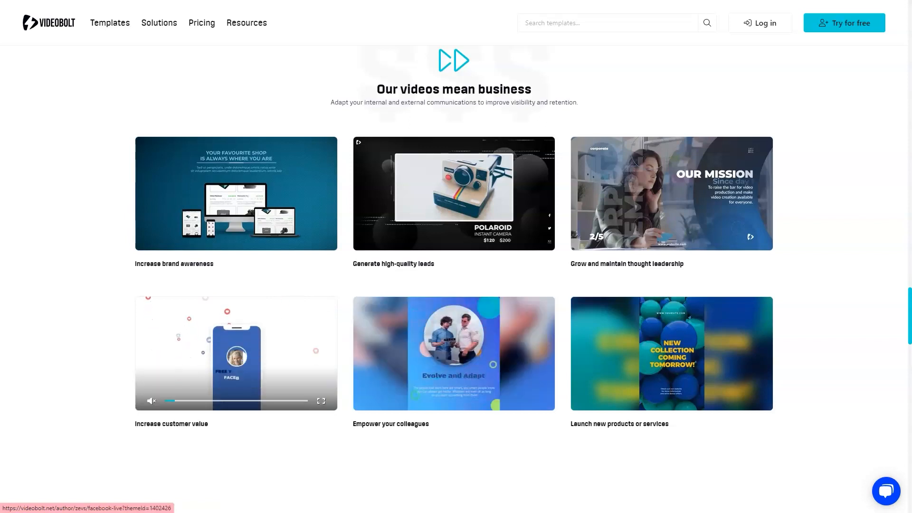
pyautogui.scroll(3)
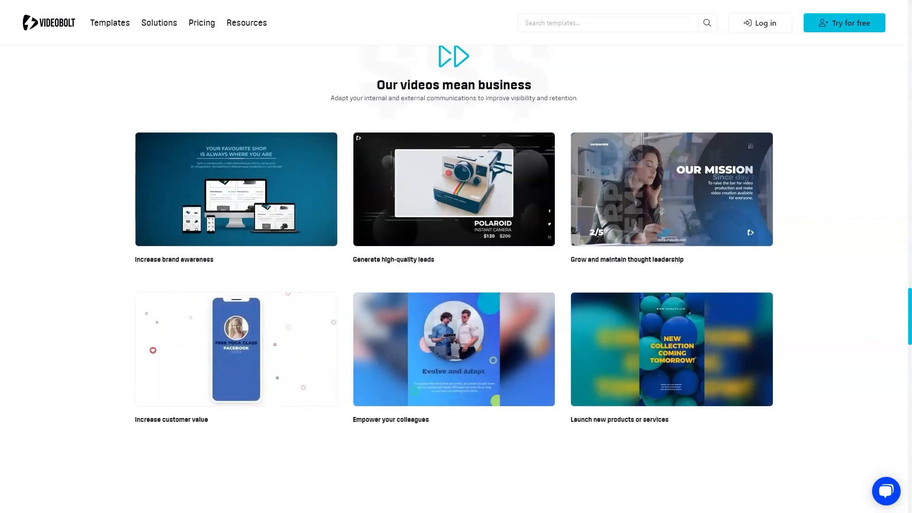
pyautogui.scroll(-3)
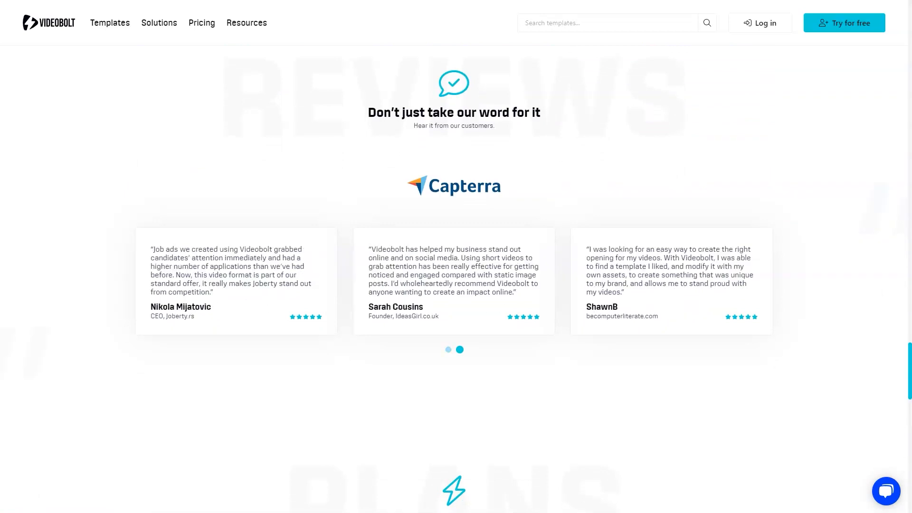
pyautogui.scroll(-3)
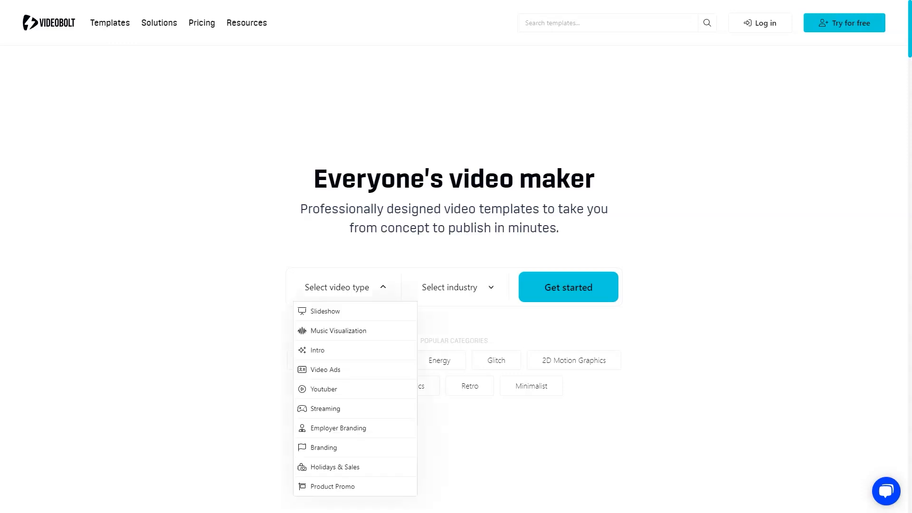
pyautogui.moveTo(326, 312)
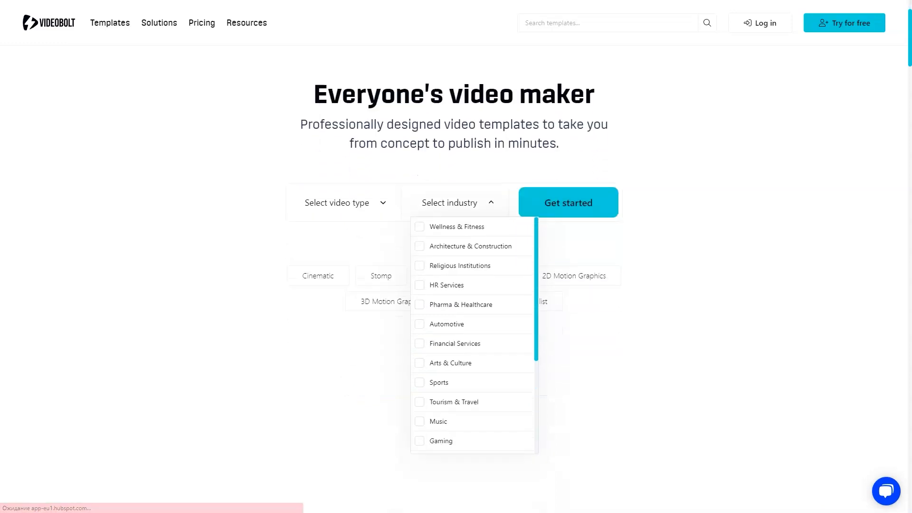
# Step: Browse the industry list, then choose Streaming as the video type to show its 55 templates
pyautogui.scroll(-3)
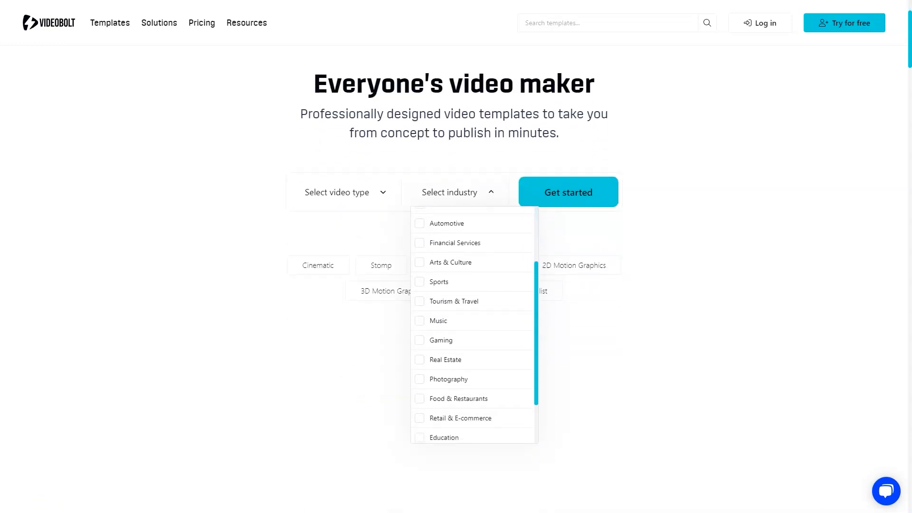
pyautogui.click(337, 192)
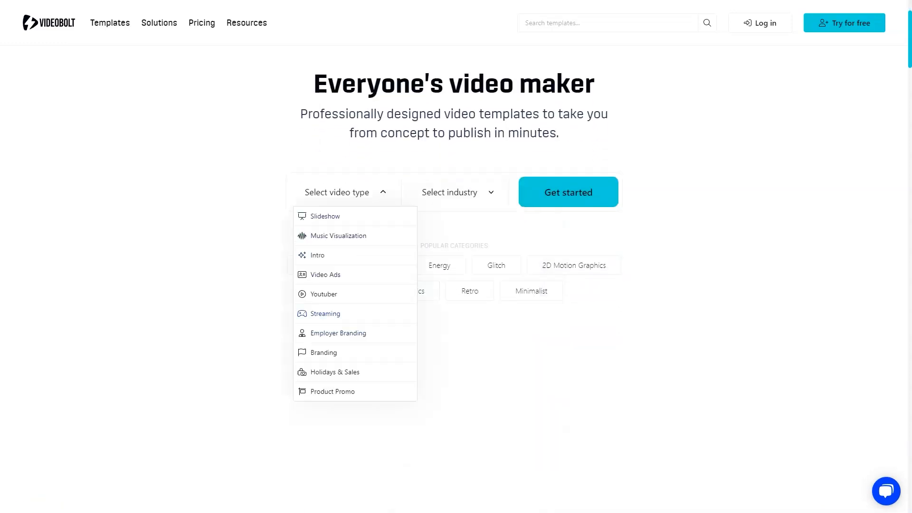
pyautogui.click(325, 314)
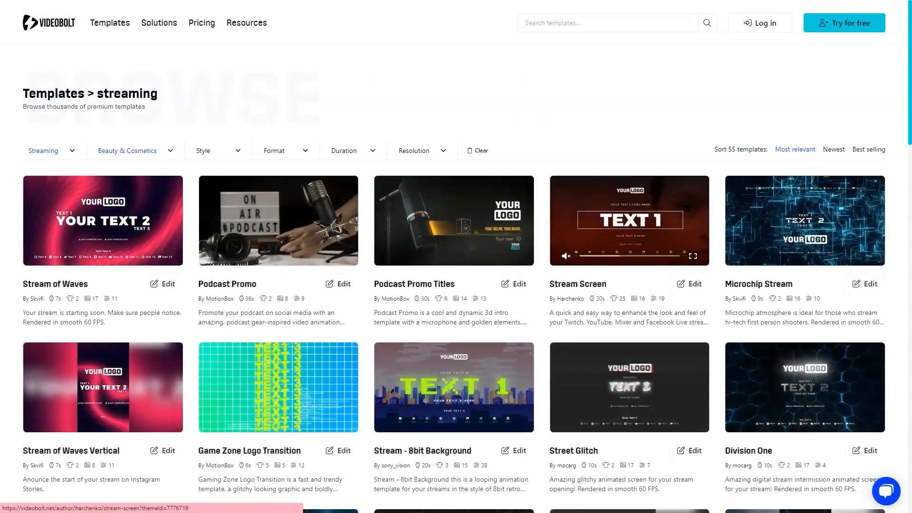
pyautogui.scroll(-3)
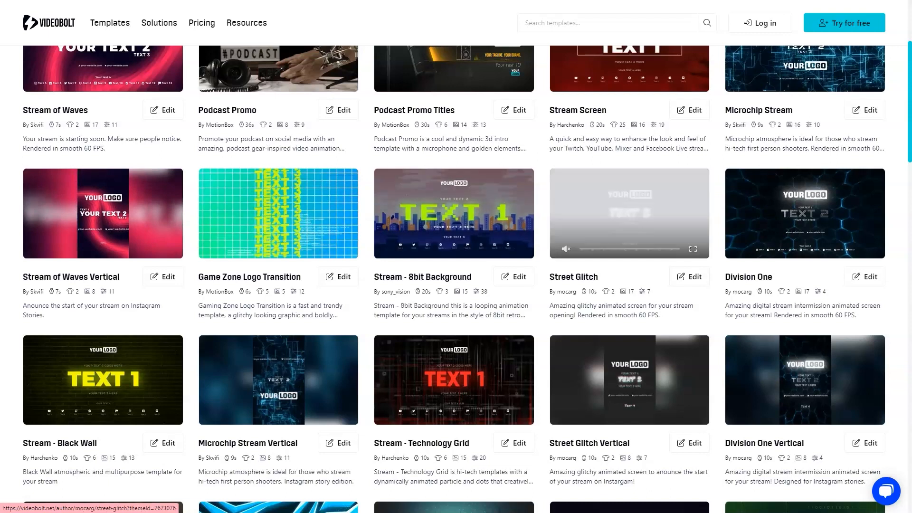
pyautogui.moveTo(805, 380)
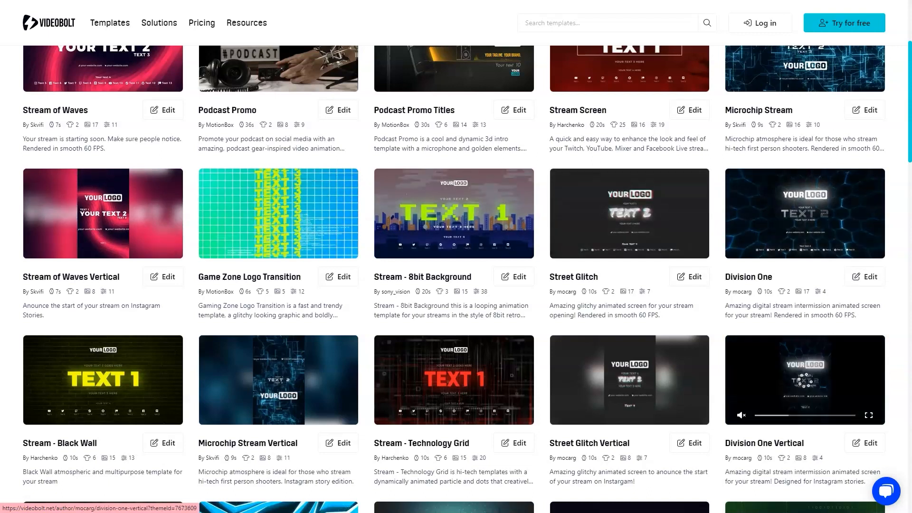
pyautogui.moveTo(453, 380)
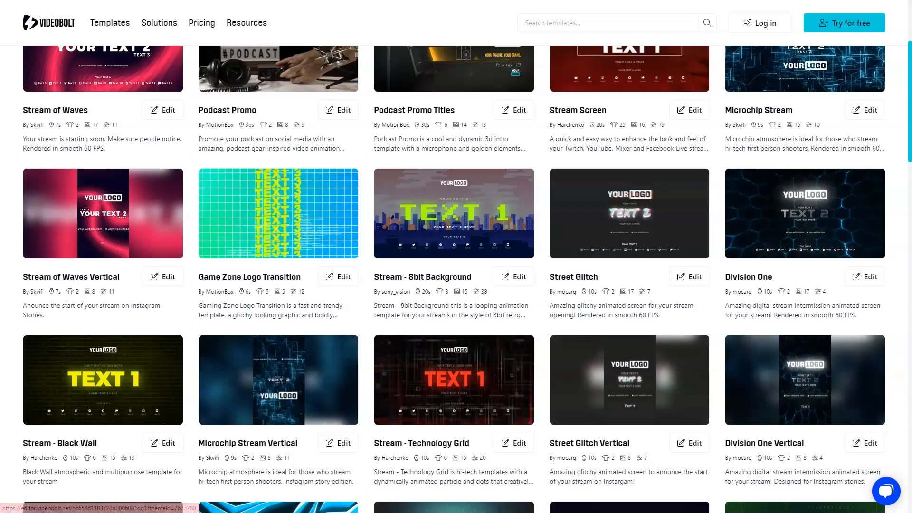
pyautogui.scroll(-3)
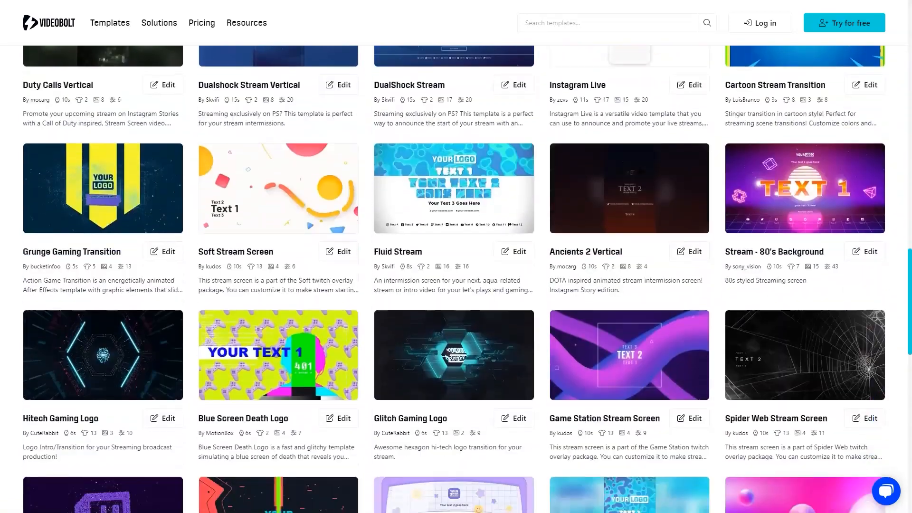